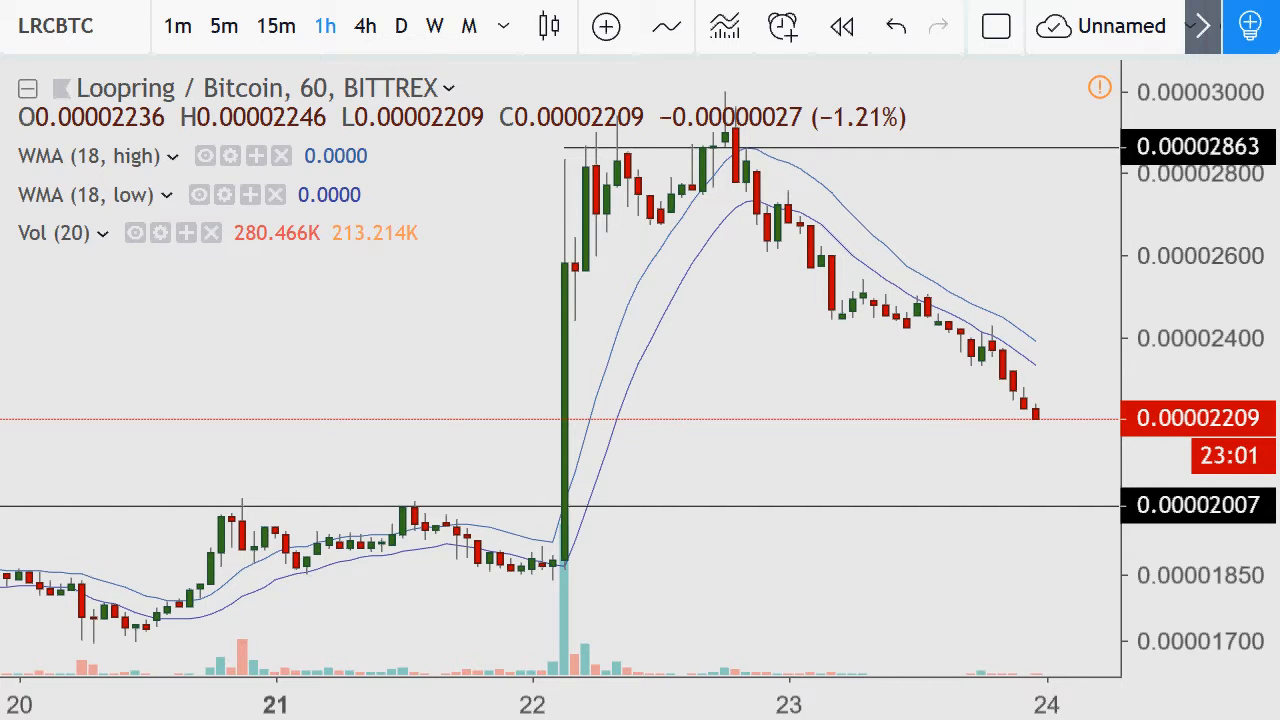
pyautogui.moveTo(884, 324)
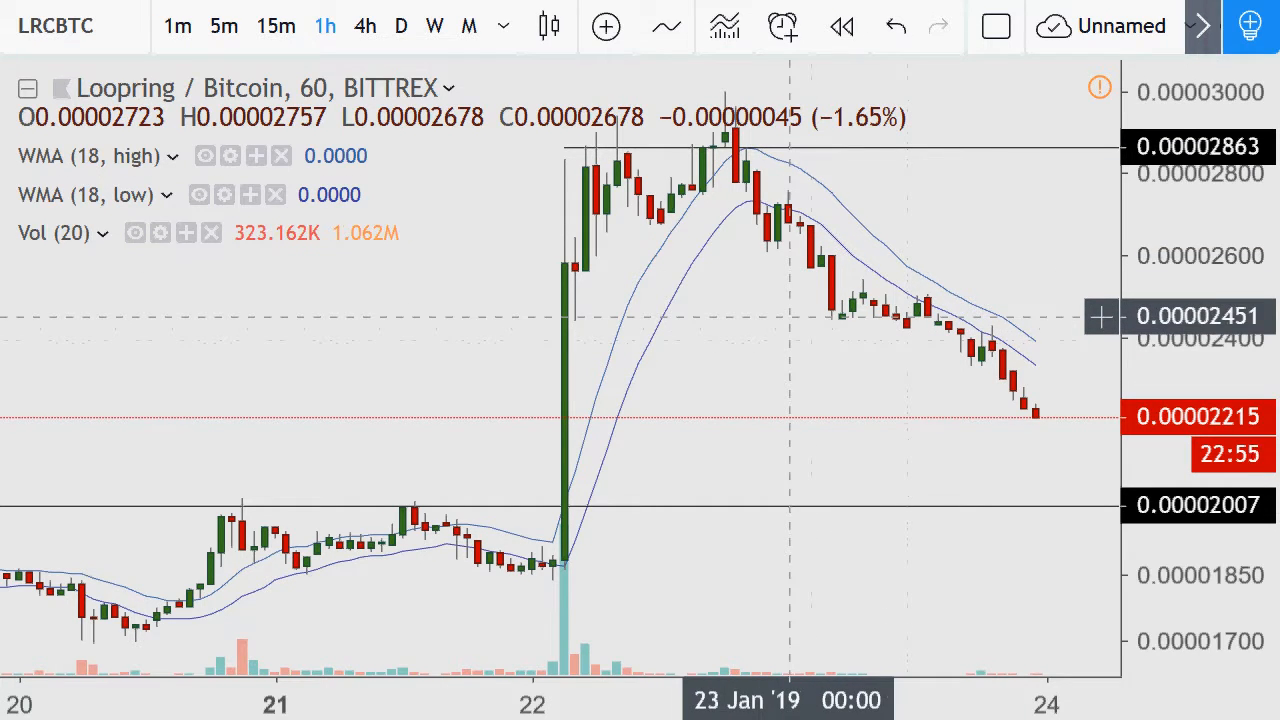
pyautogui.moveTo(852, 310)
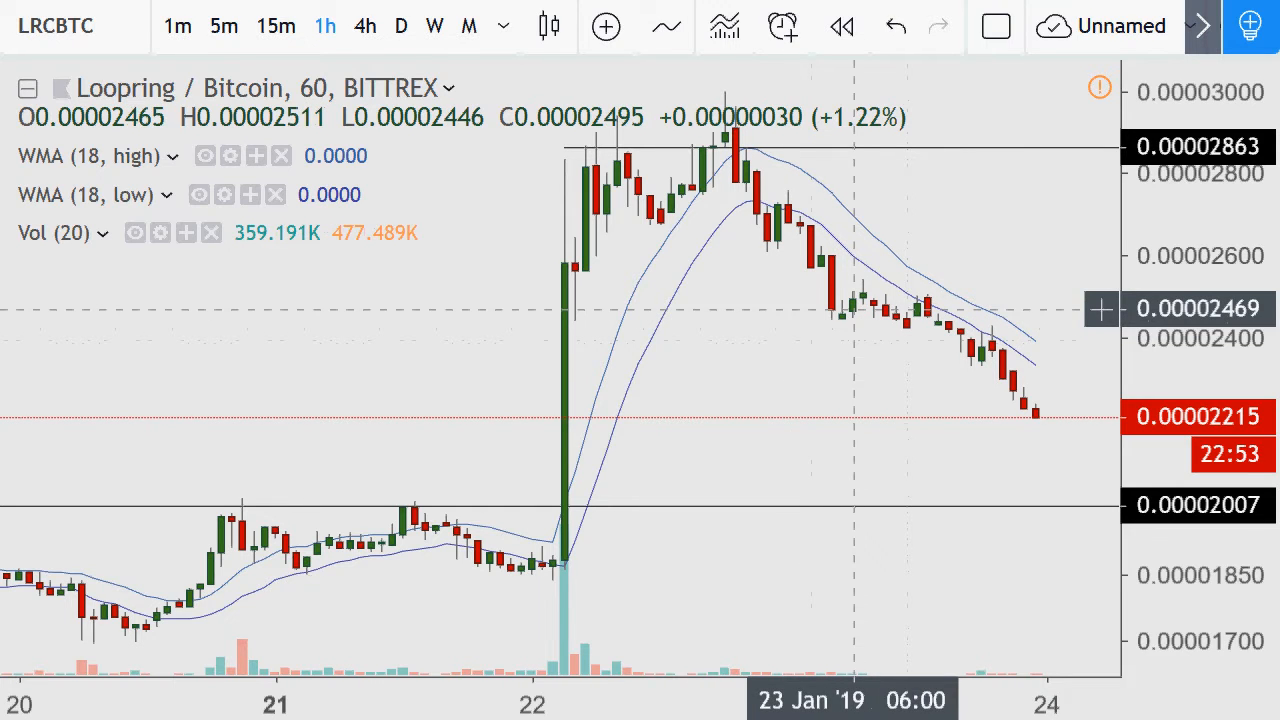
pyautogui.moveTo(788, 322)
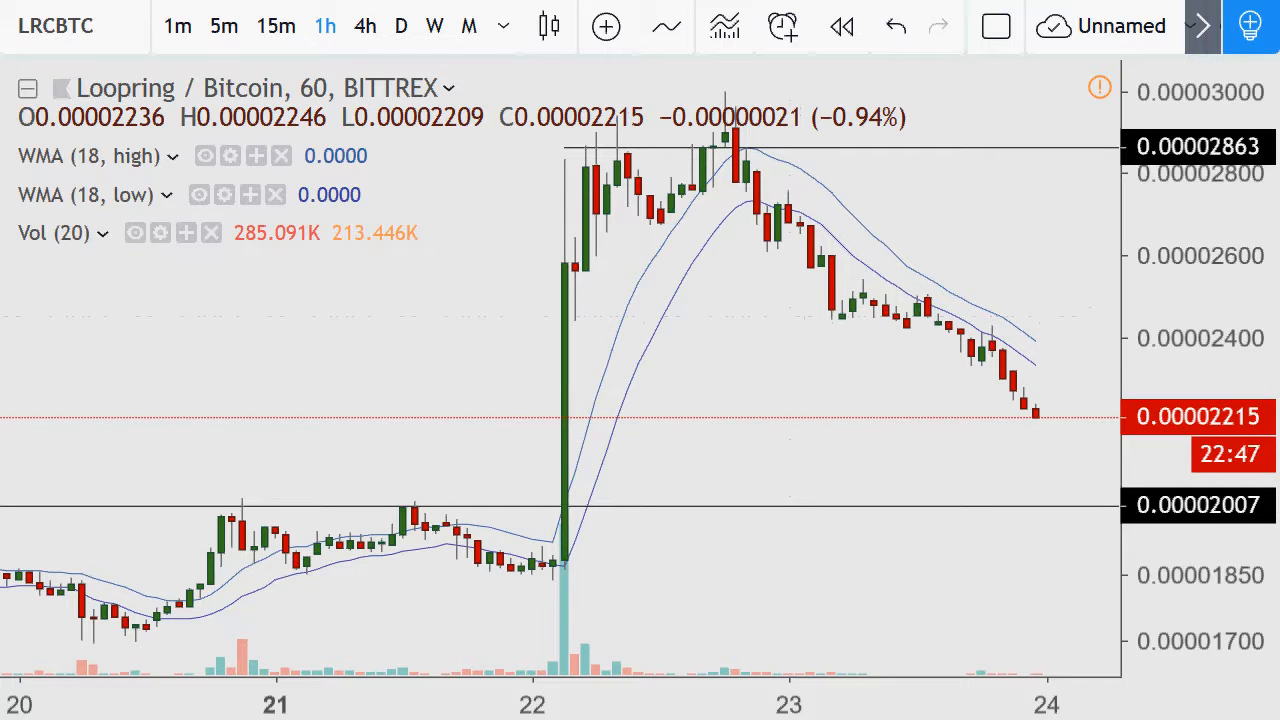
pyautogui.moveTo(828, 332)
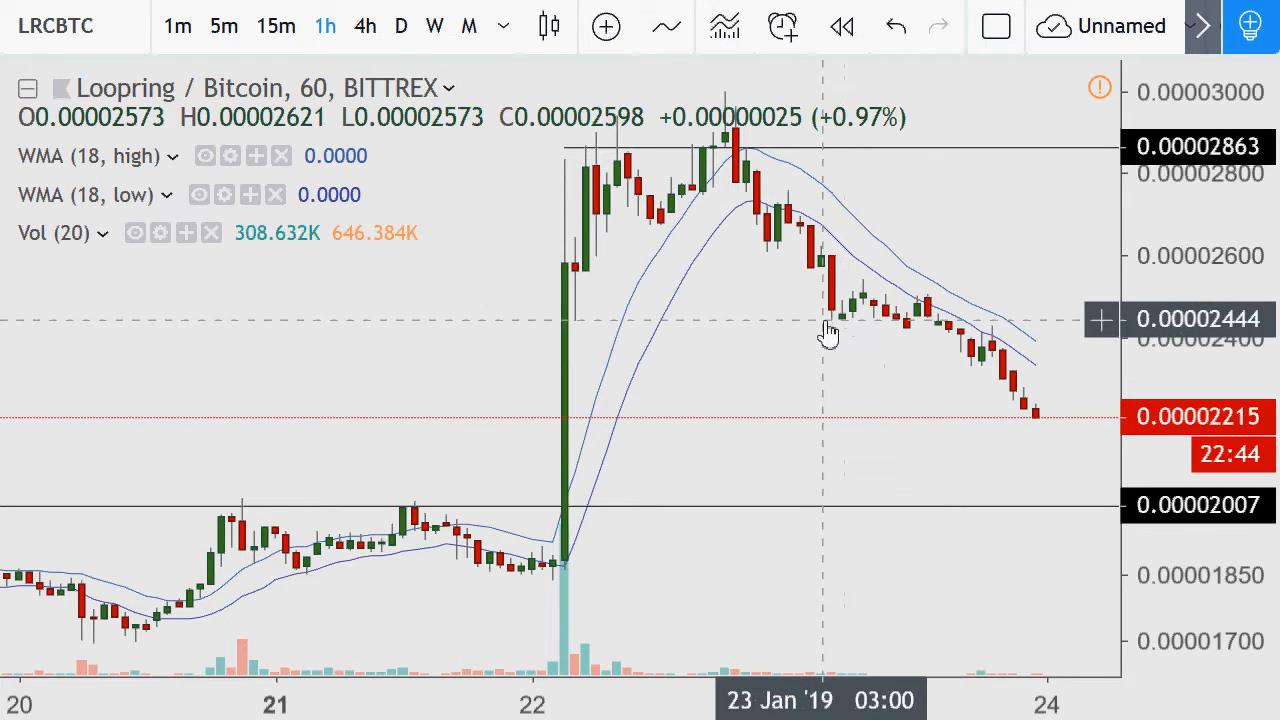
pyautogui.moveTo(810, 300)
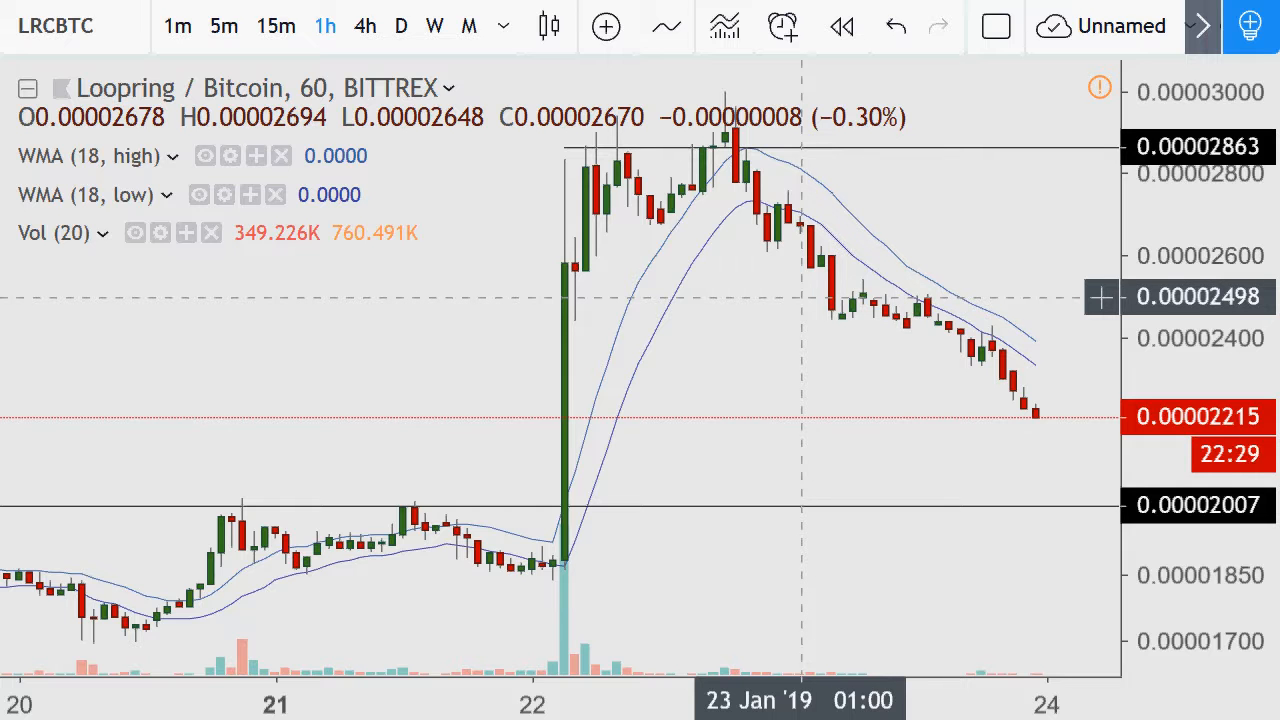
pyautogui.moveTo(808, 294)
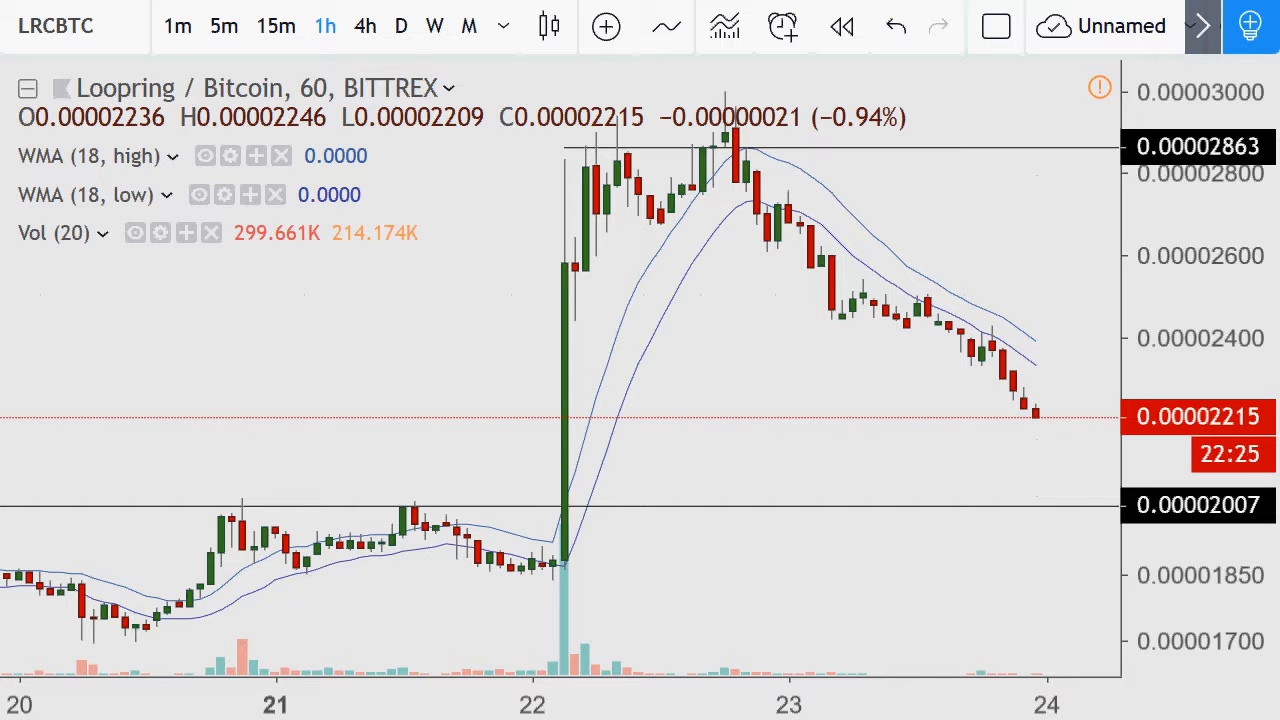
pyautogui.moveTo(704, 292)
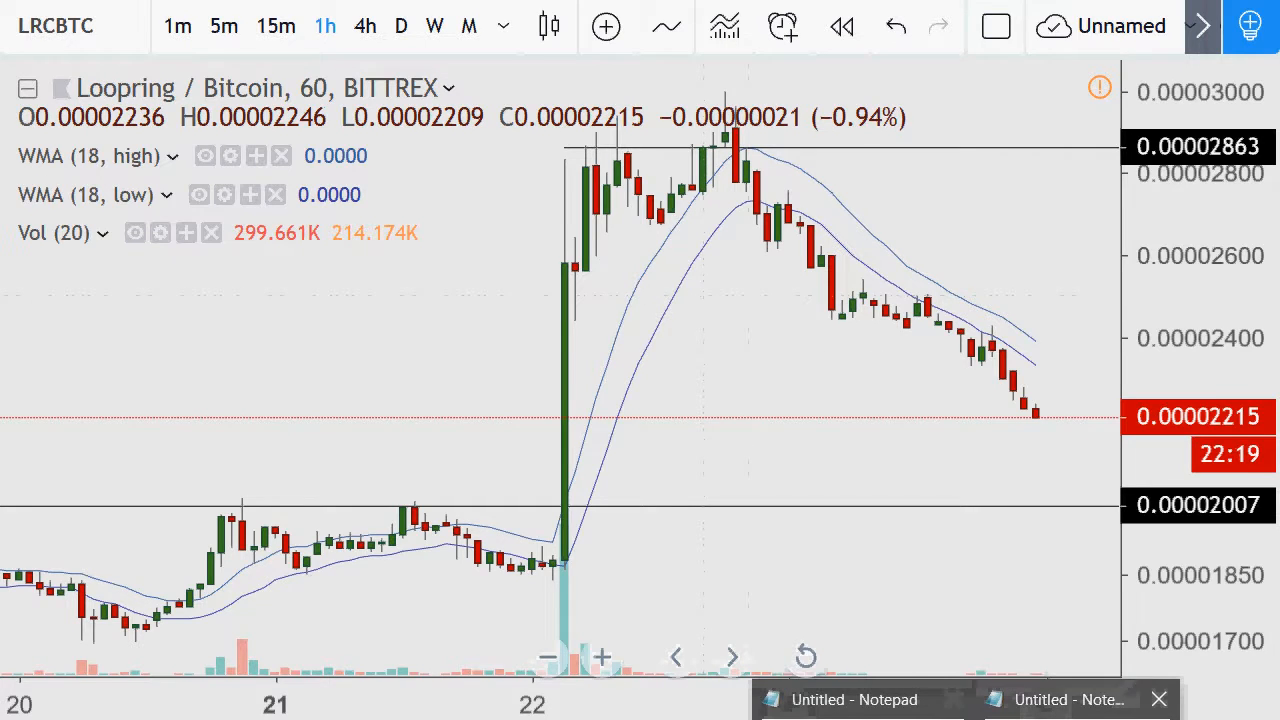
# Step: Bring the betting notes in front of the chart and review the Seth Rollins prop bet
pyautogui.click(852, 700)
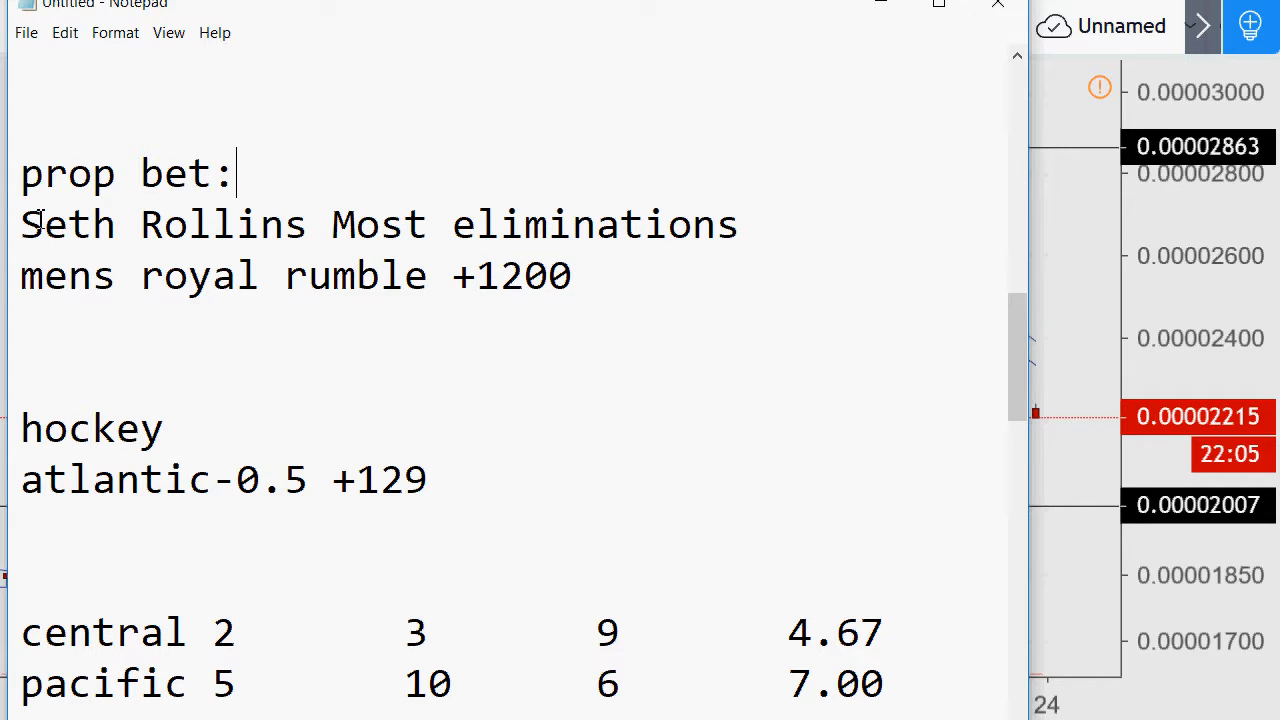
pyautogui.moveTo(20, 224); pyautogui.dragTo(268, 224)
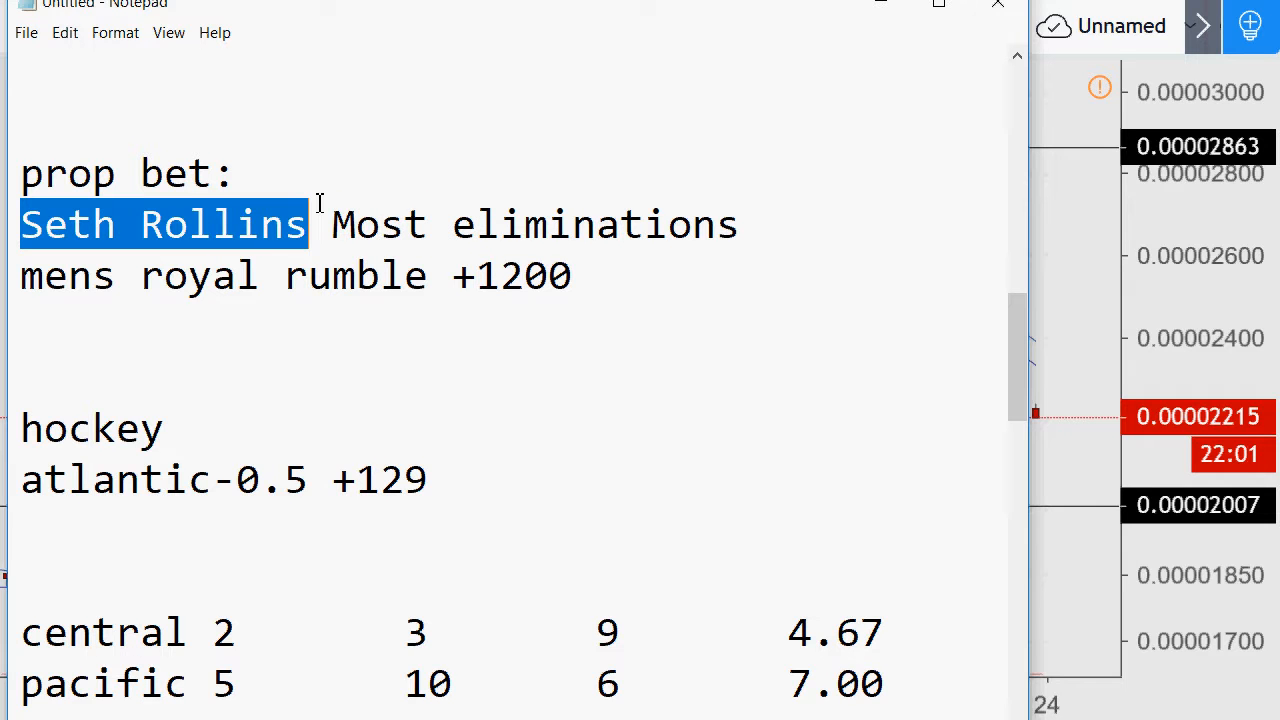
pyautogui.moveTo(330, 224); pyautogui.dragTo(572, 276)
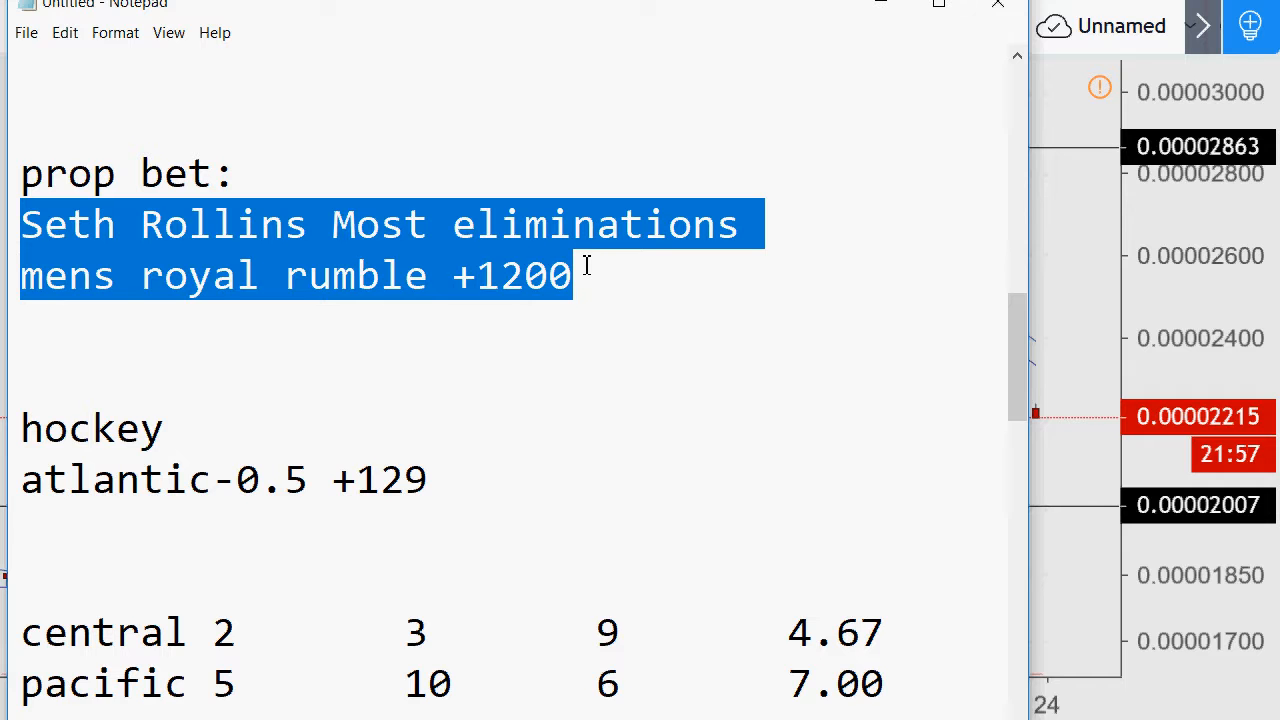
pyautogui.click(638, 276)
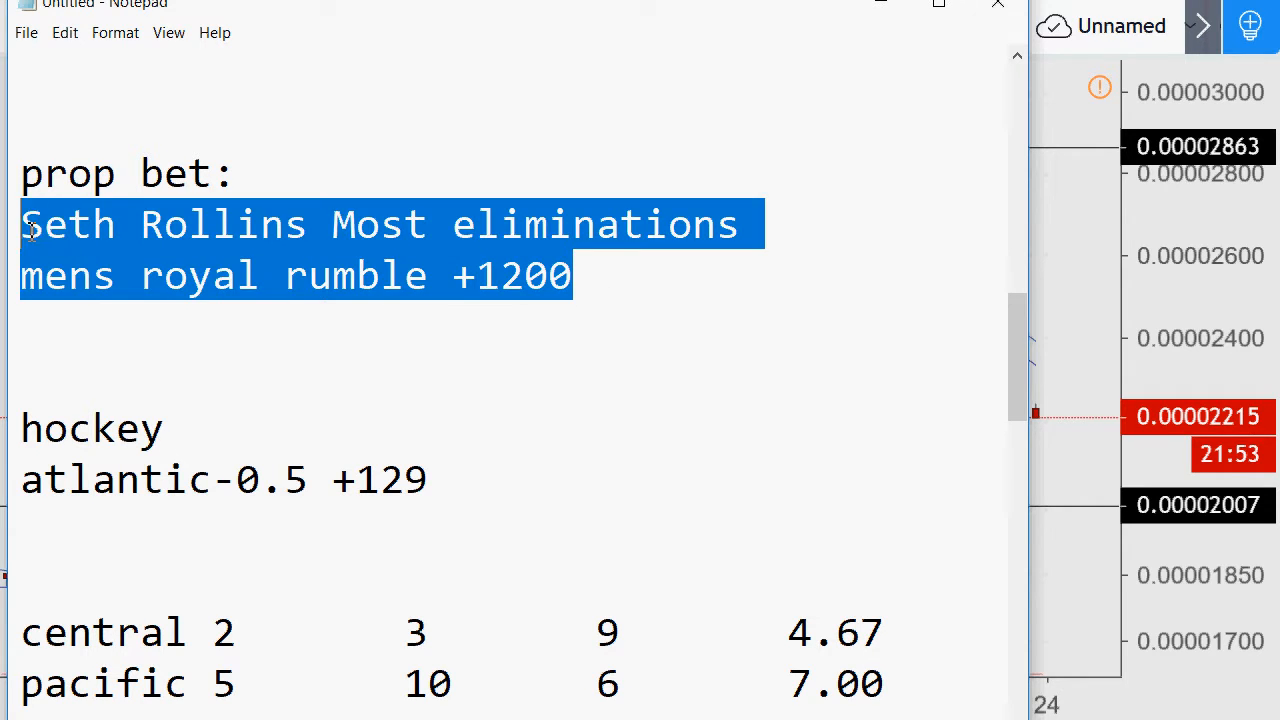
pyautogui.moveTo(808, 300)
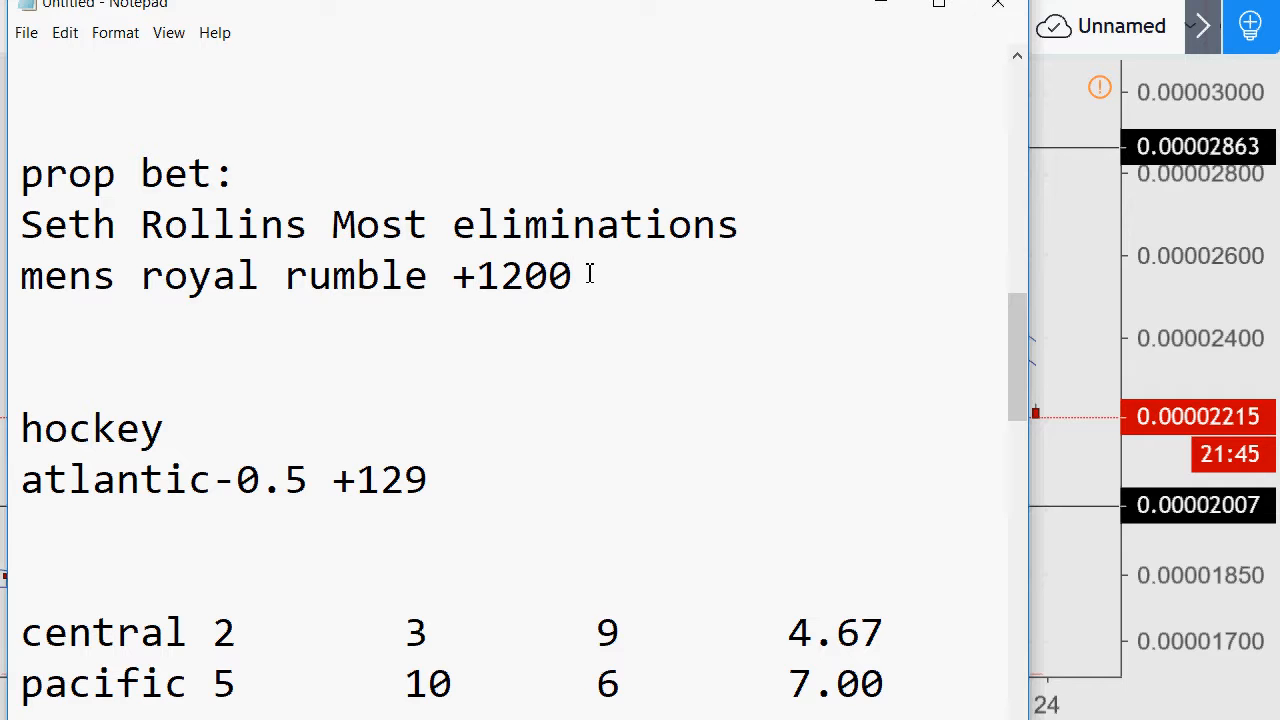
# Step: Review the mens royal rumble eliminations line and its +1200 odds
pyautogui.doubleClick(536, 276)
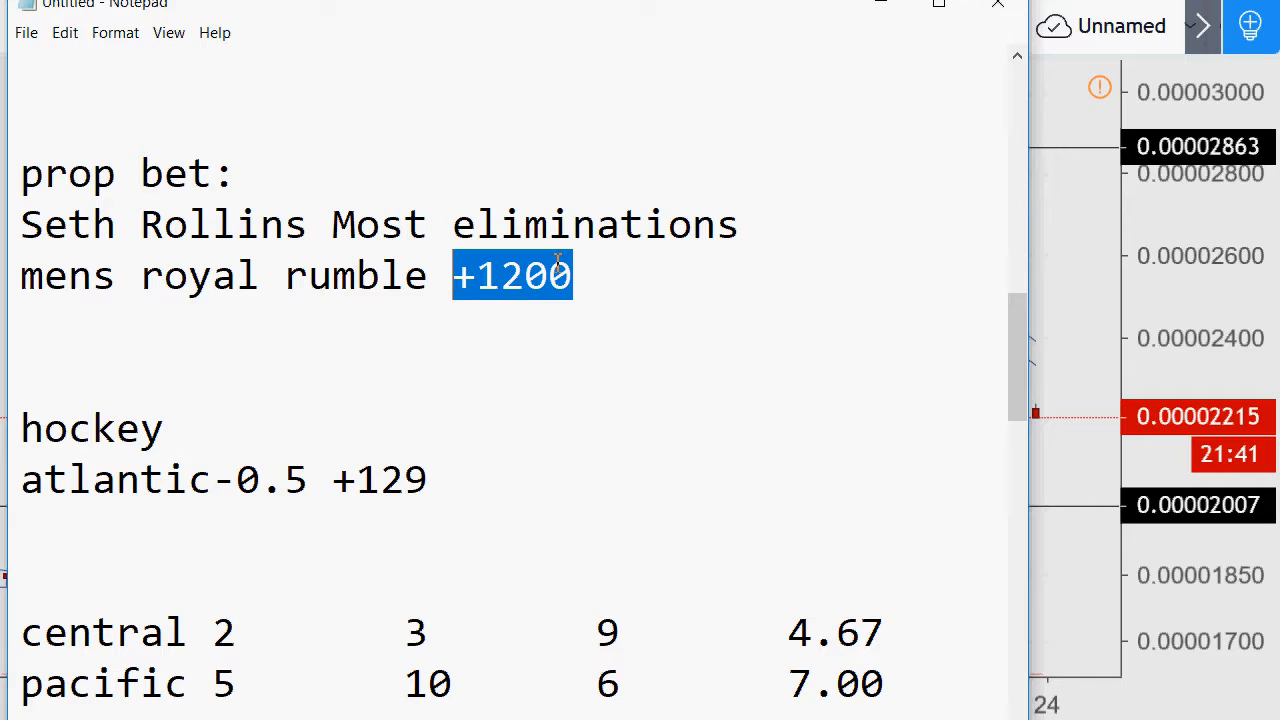
pyautogui.moveTo(592, 262)
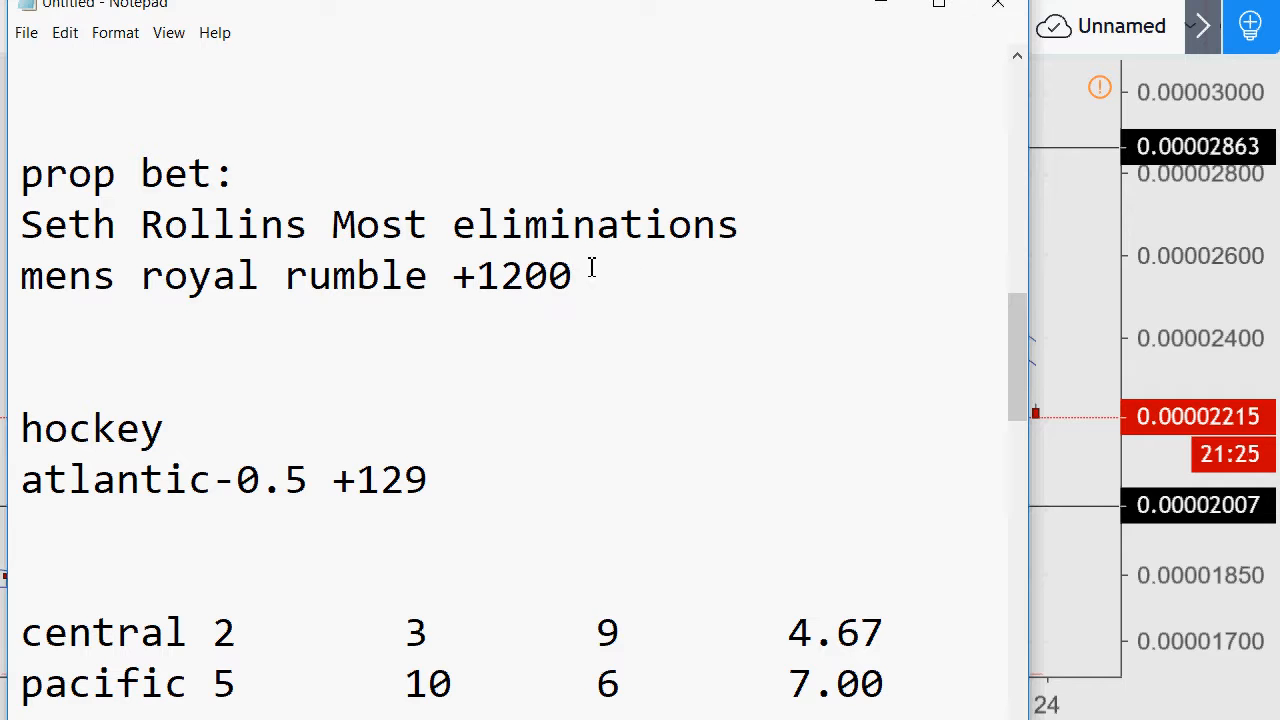
pyautogui.doubleClick(512, 276)
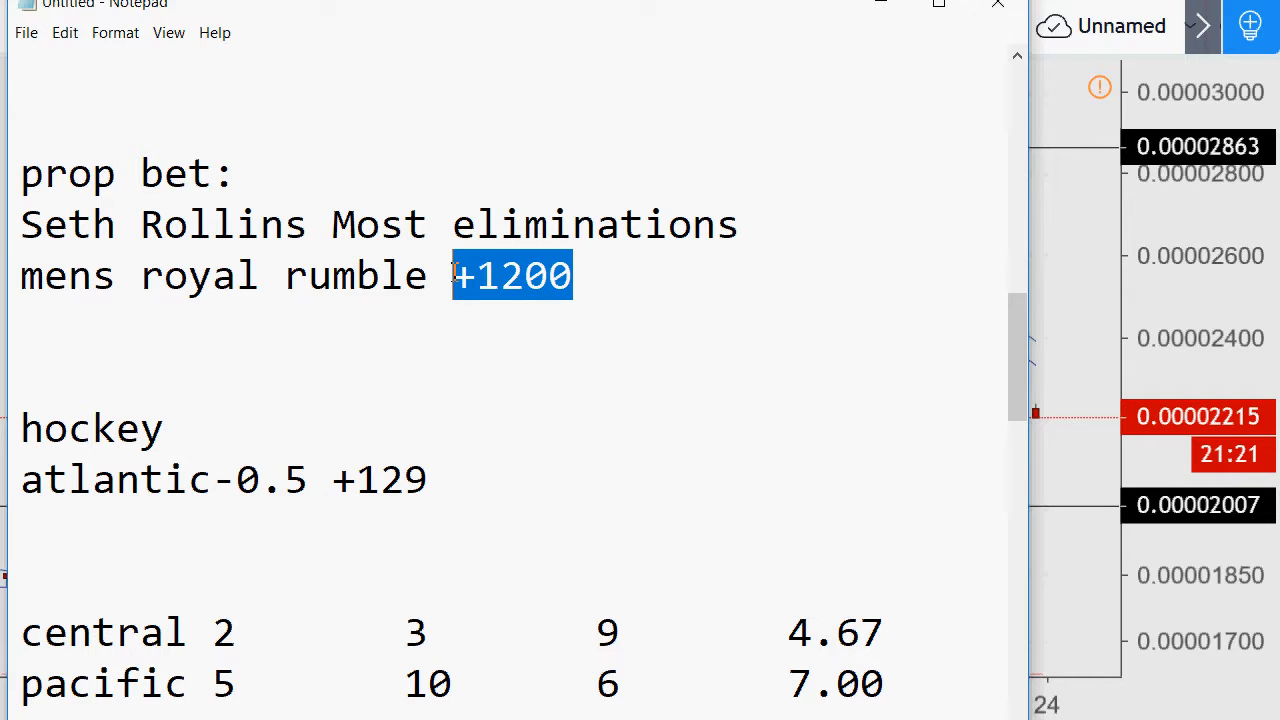
pyautogui.click(478, 276)
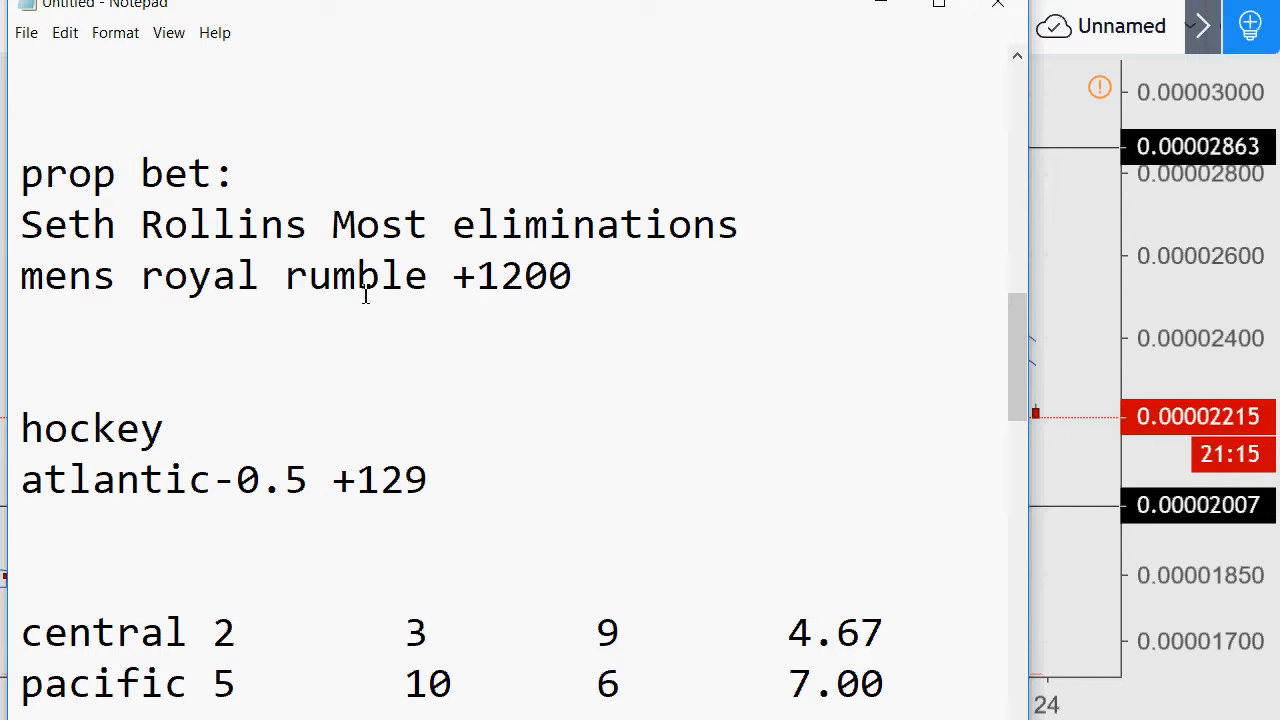
pyautogui.click(476, 276)
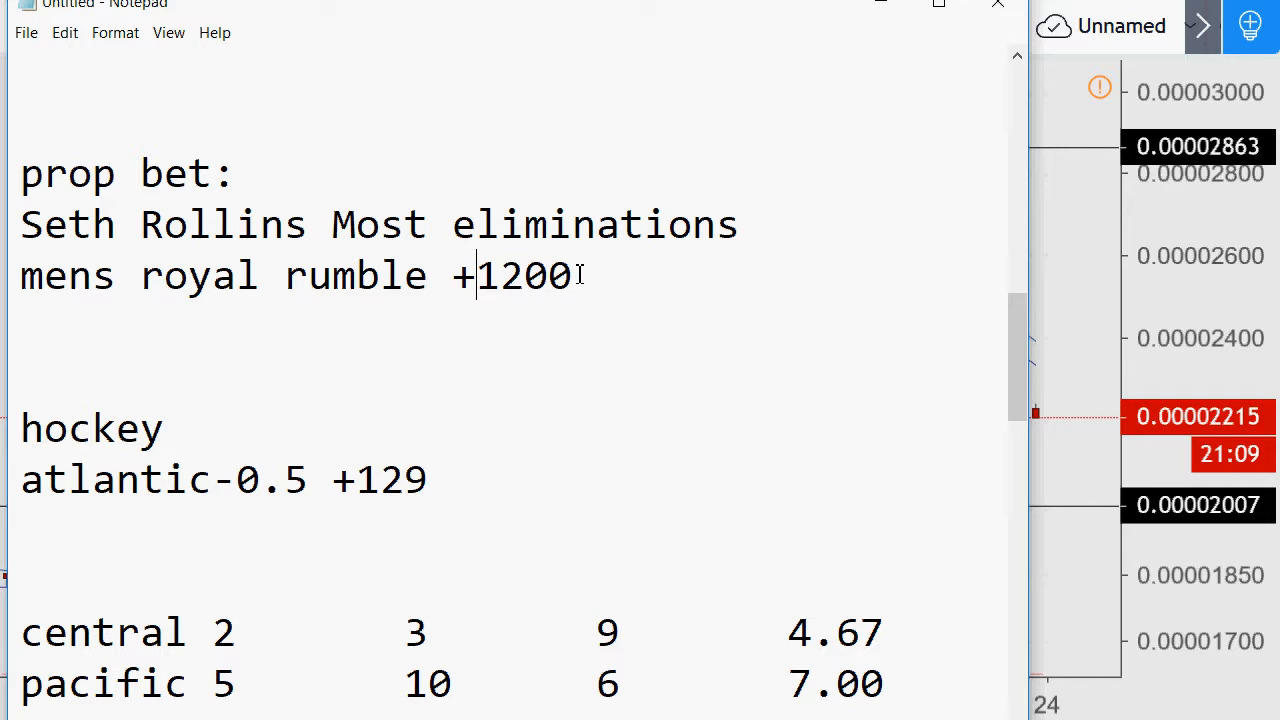
pyautogui.moveTo(212, 276); pyautogui.dragTo(572, 276)
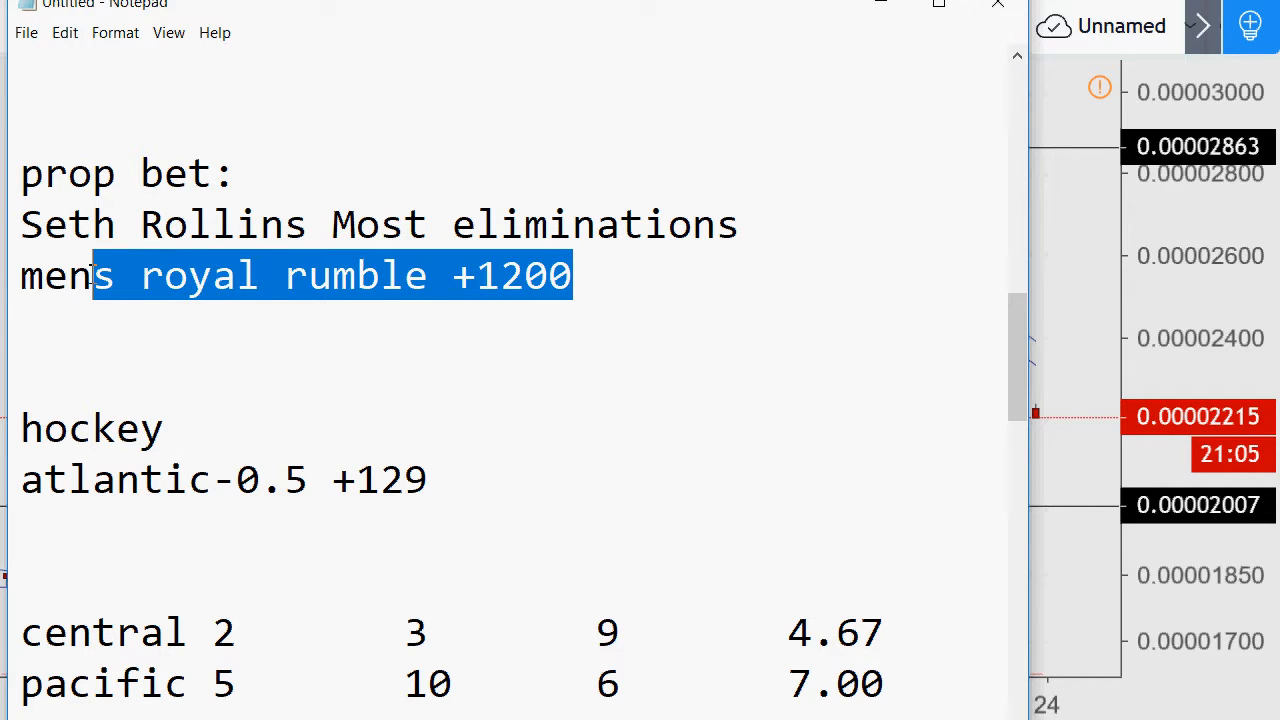
pyautogui.moveTo(90, 276); pyautogui.dragTo(20, 276)
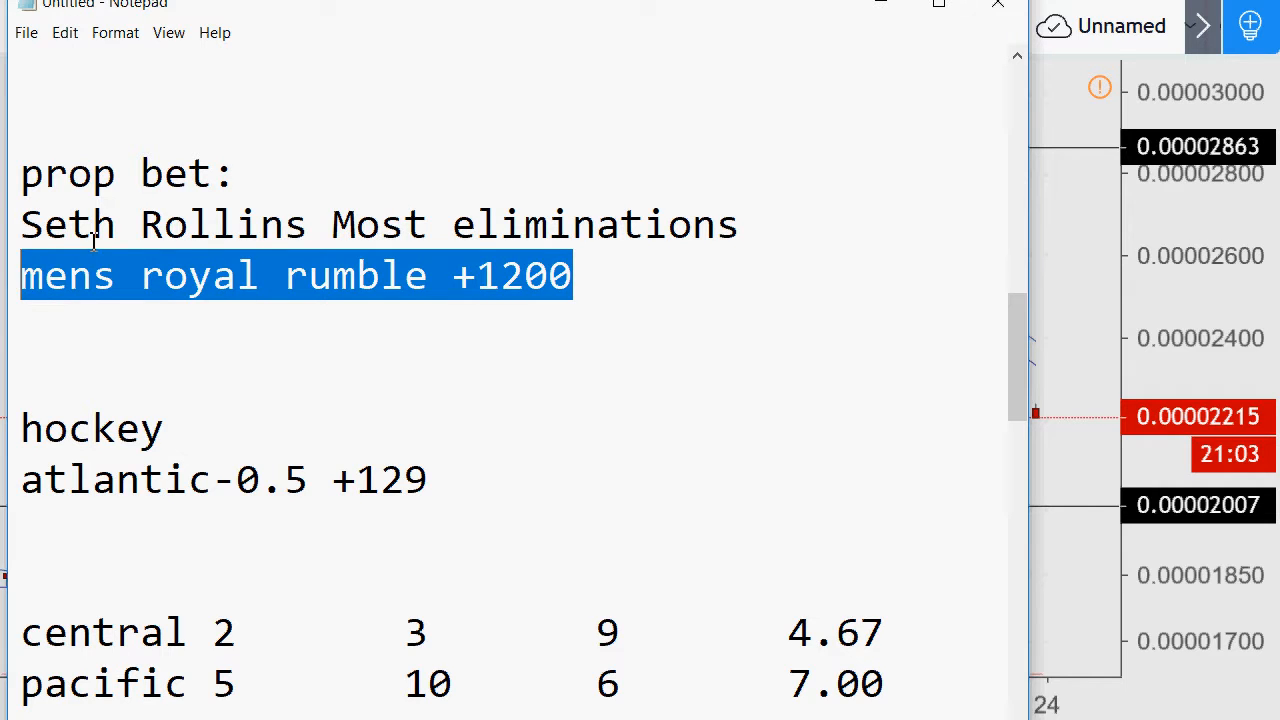
pyautogui.moveTo(588, 256)
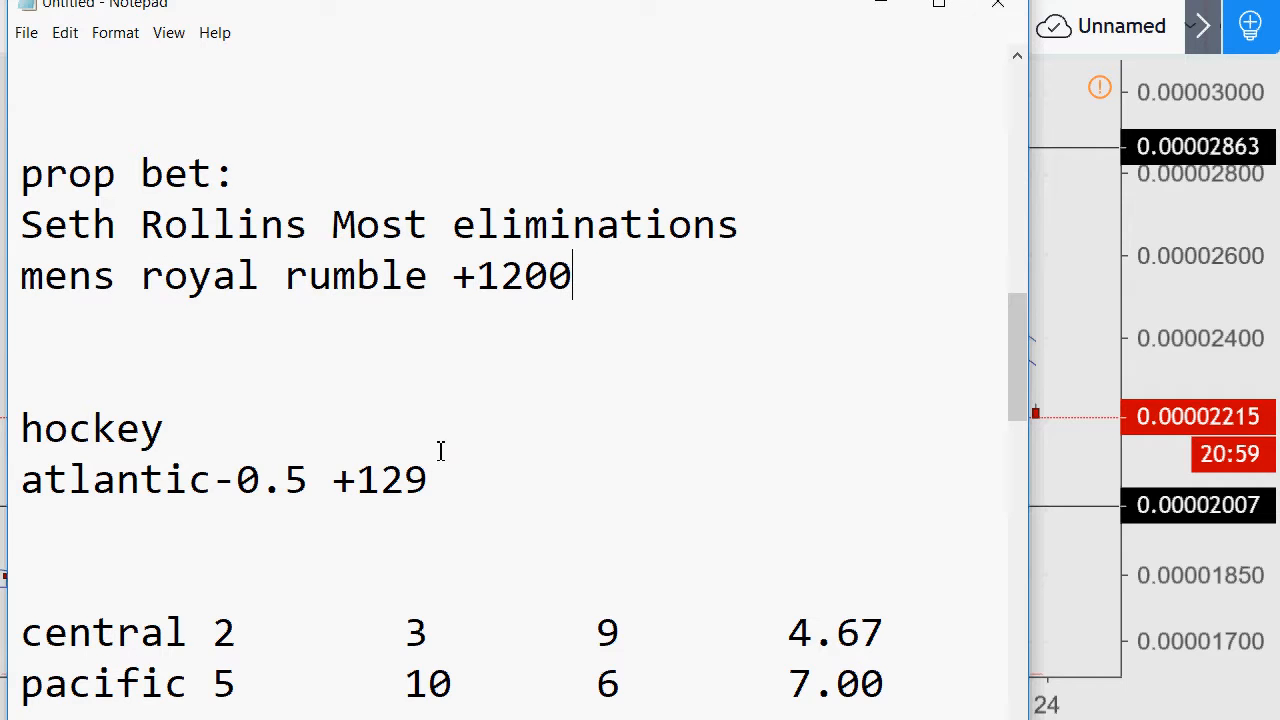
pyautogui.moveTo(462, 450)
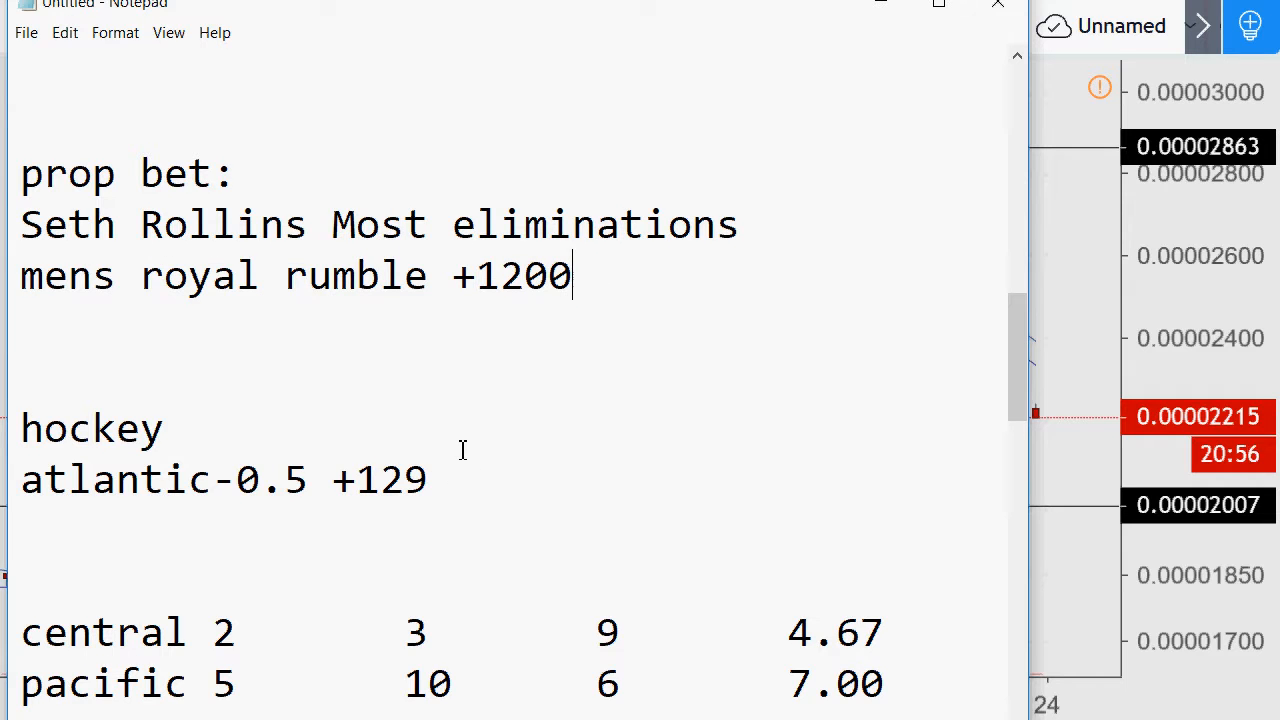
pyautogui.moveTo(584, 460)
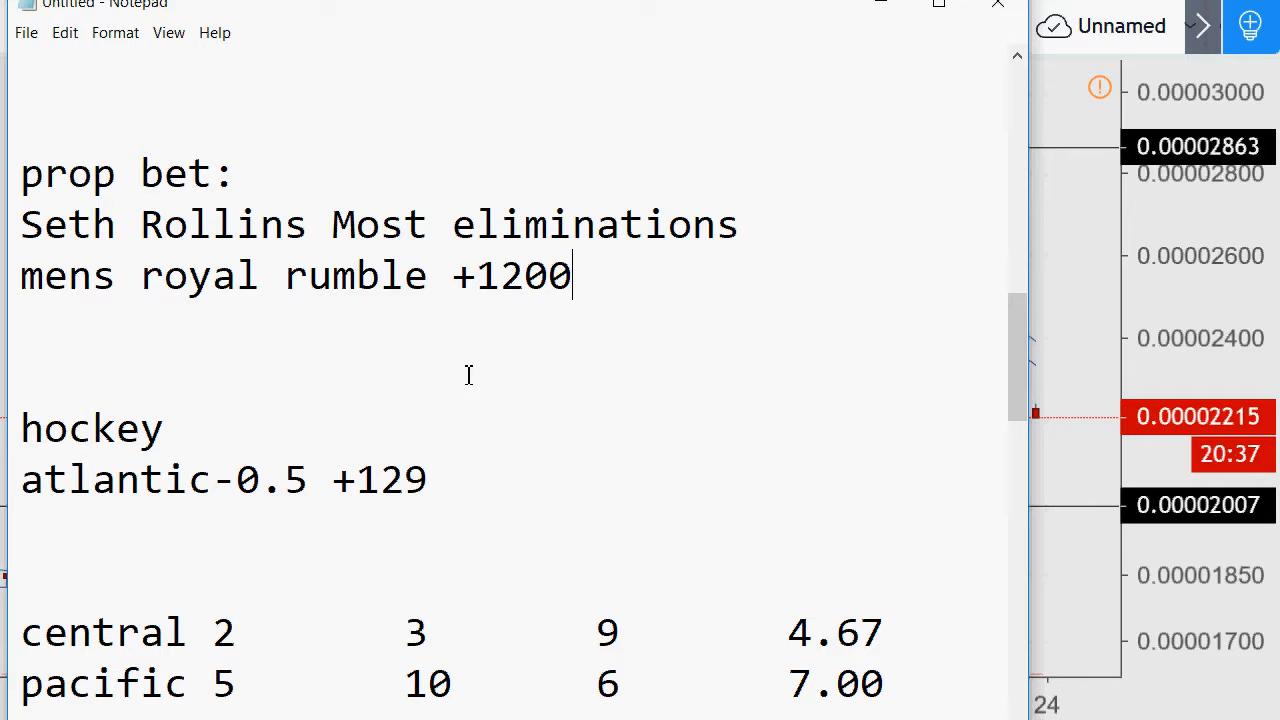
pyautogui.moveTo(836, 332)
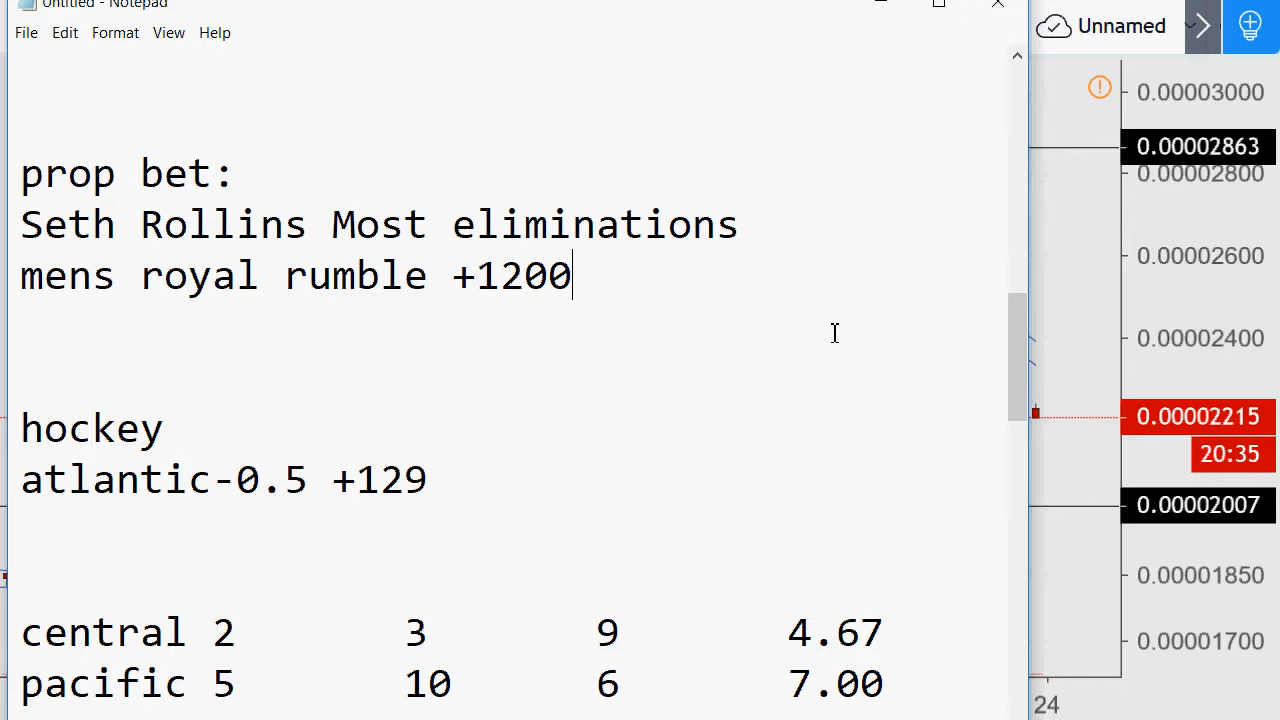
pyautogui.moveTo(608, 426)
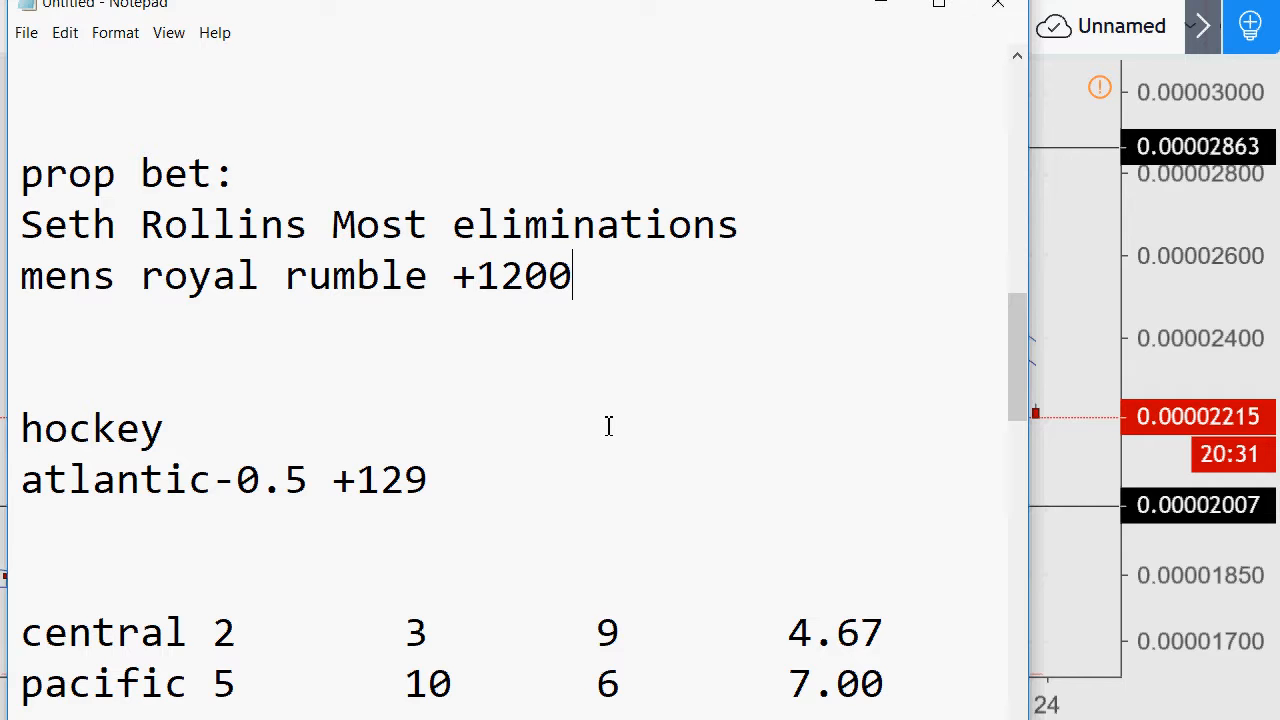
pyautogui.moveTo(984, 310)
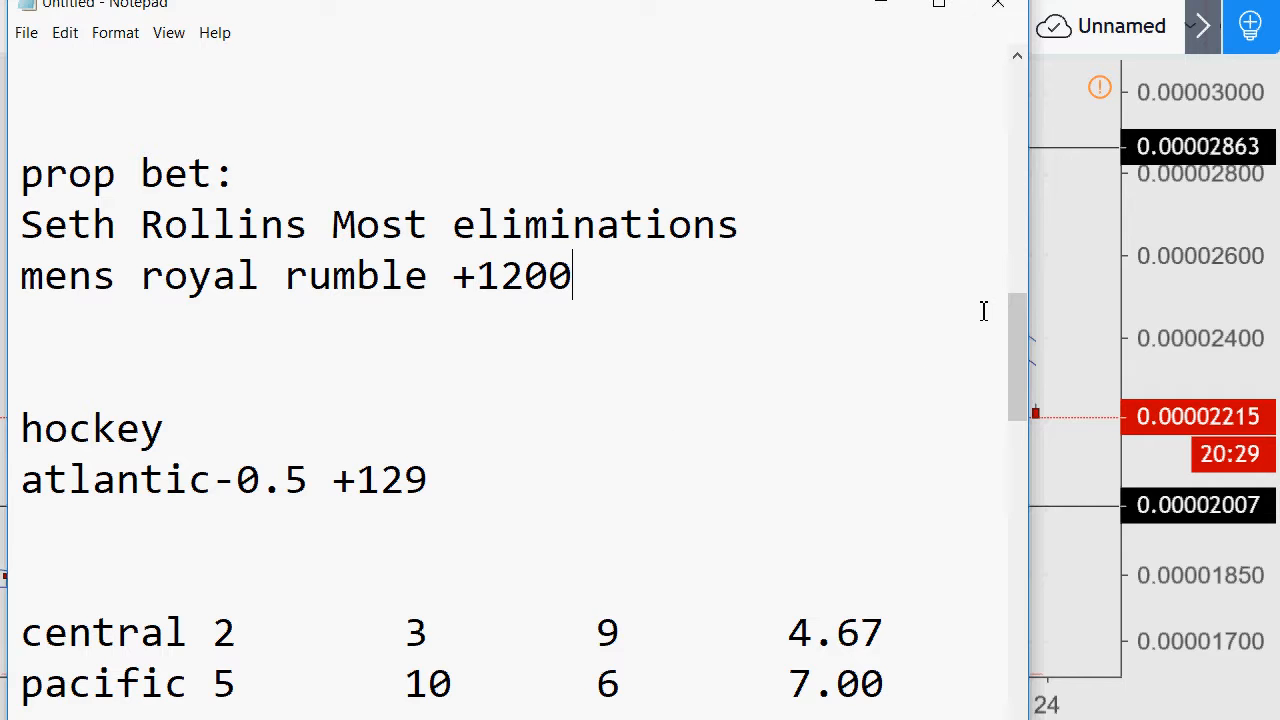
pyautogui.moveTo(296, 424)
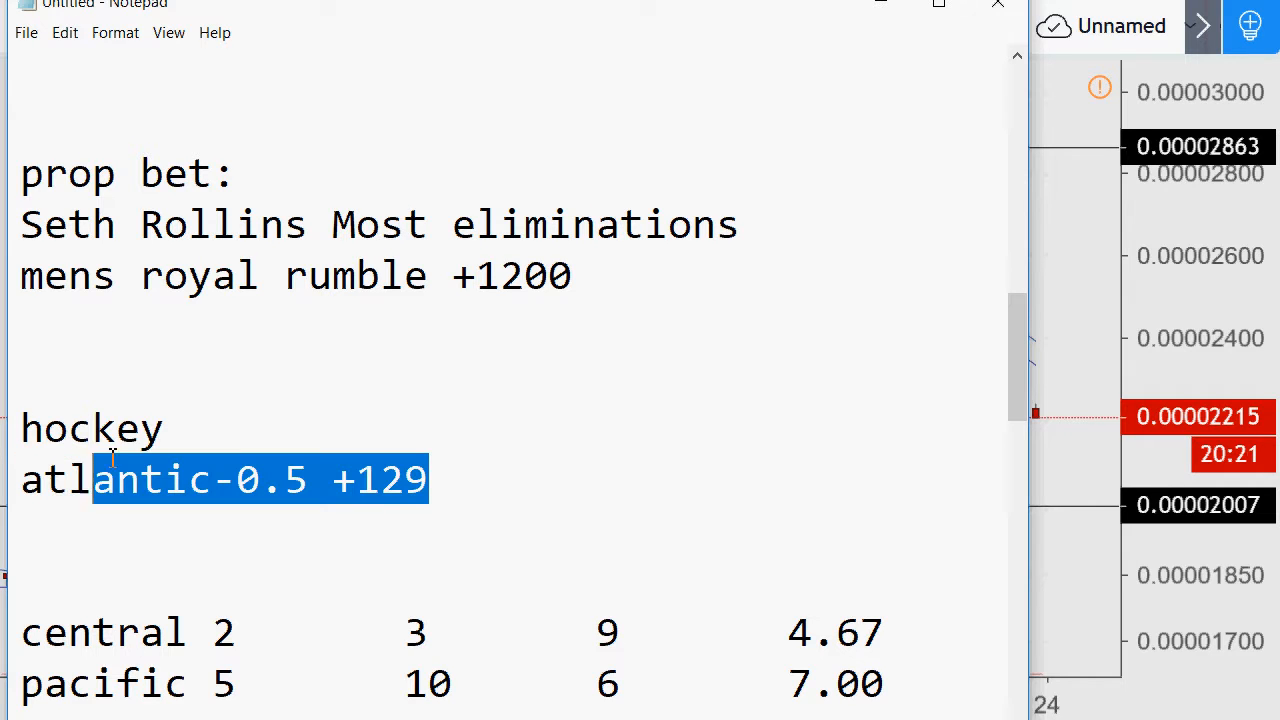
# Step: Review the whole atlantic-0.5 +129 hockey line, then move back up the notes
pyautogui.click(428, 478)
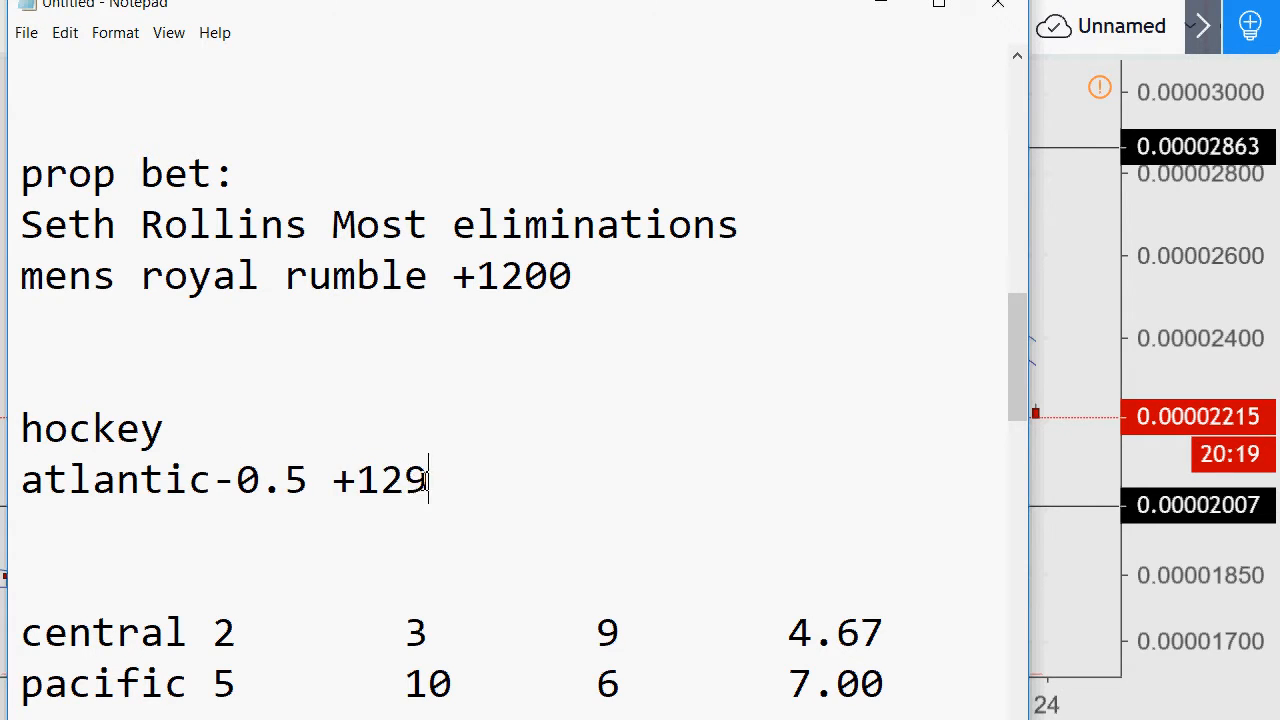
pyautogui.tripleClick(220, 480)
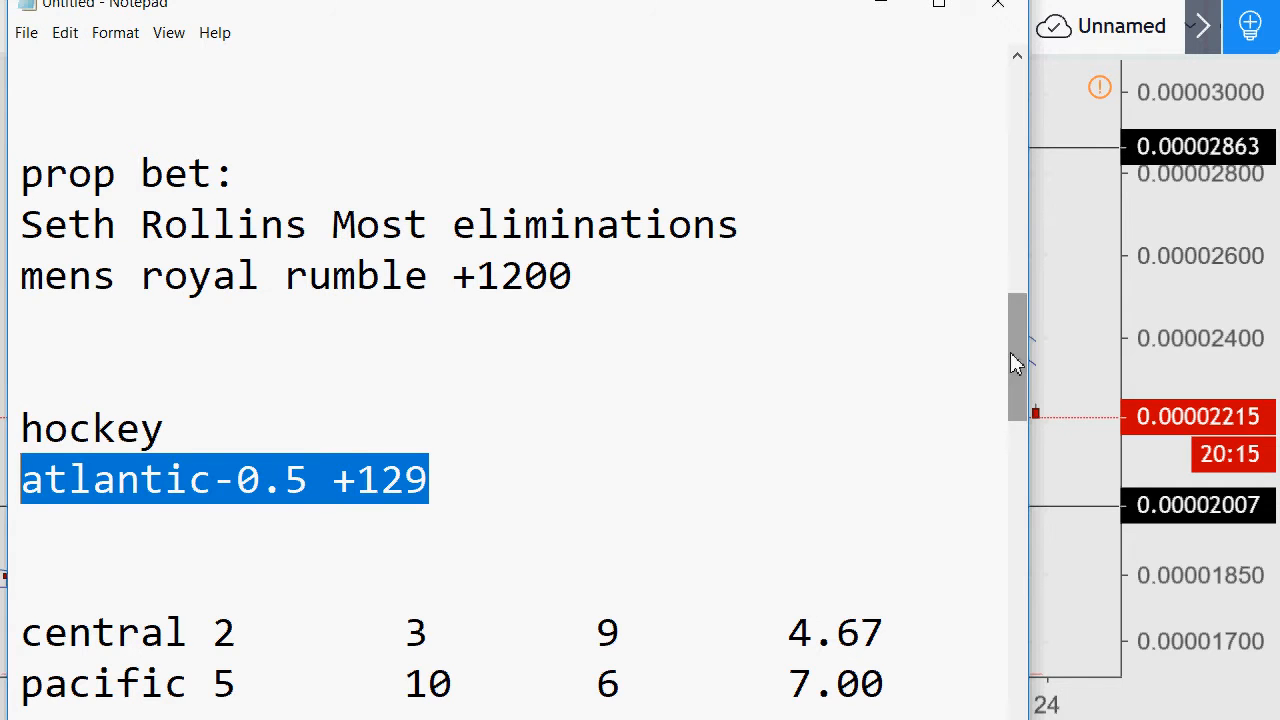
pyautogui.scroll(3)
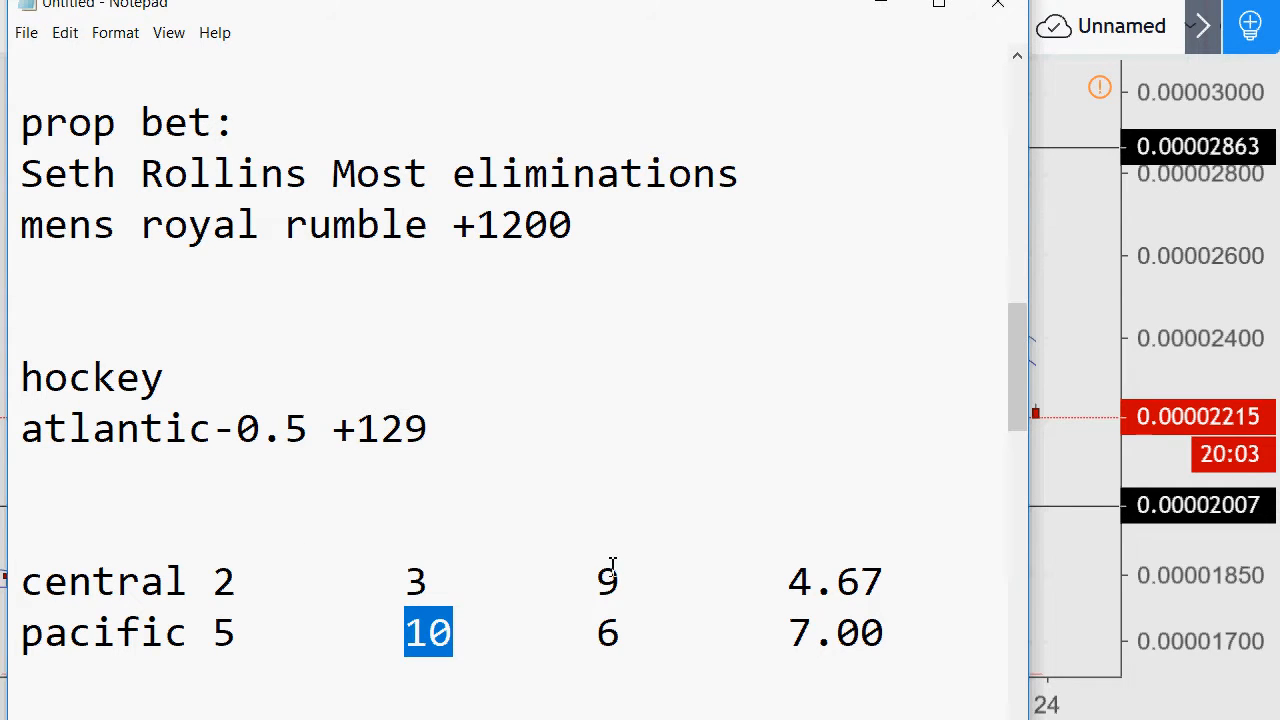
pyautogui.moveTo(168, 644)
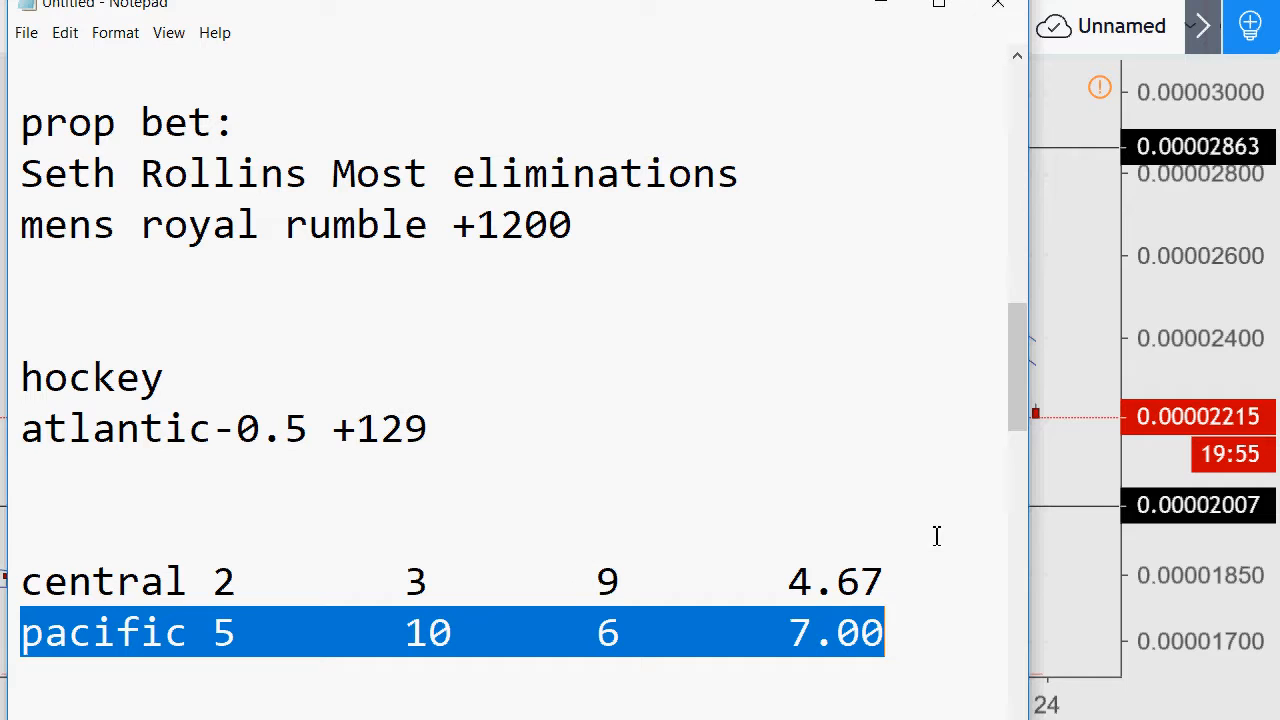
pyautogui.moveTo(1020, 376)
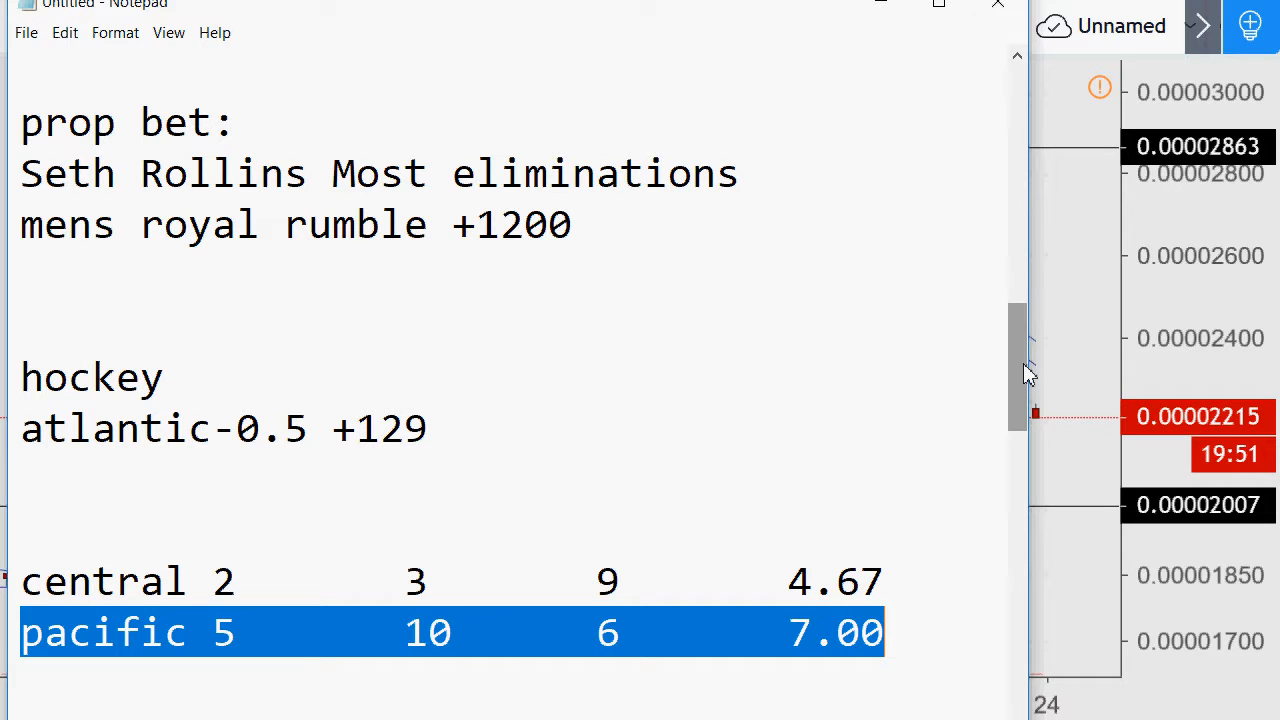
pyautogui.moveTo(936, 398)
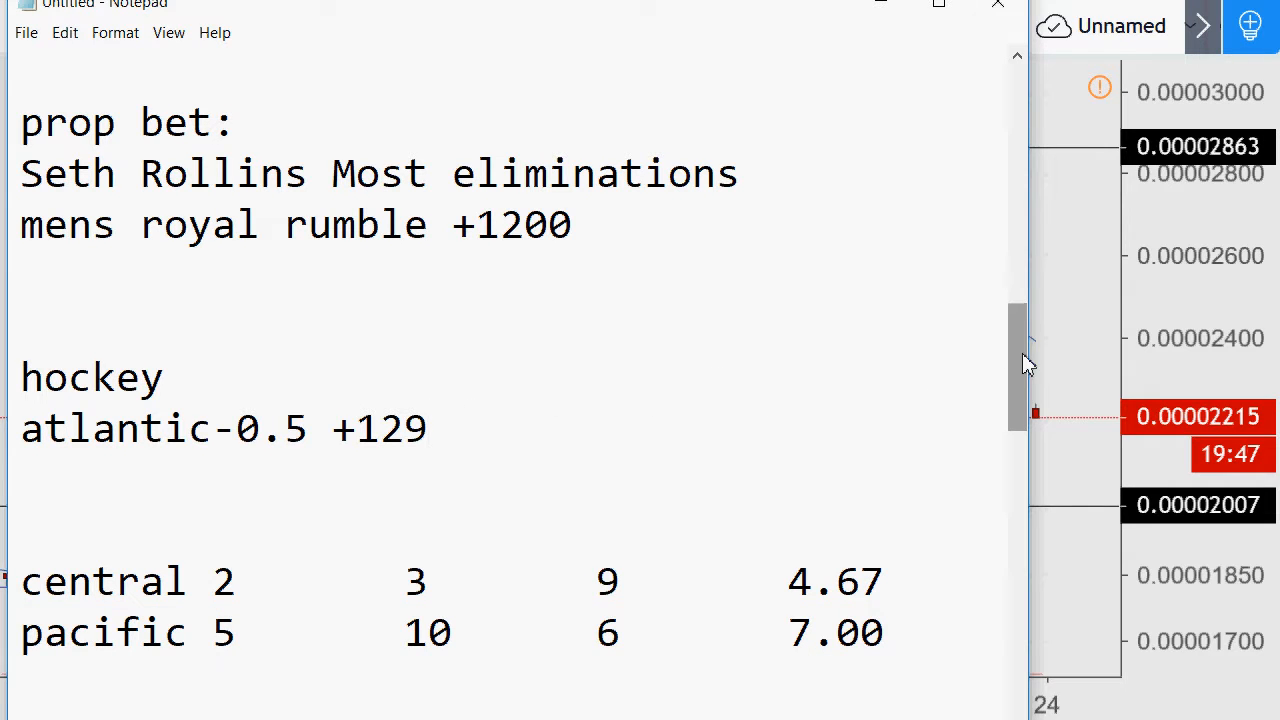
# Step: Move down to the metro, atlan, west and east score rows below central and pacific
pyautogui.scroll(-3)
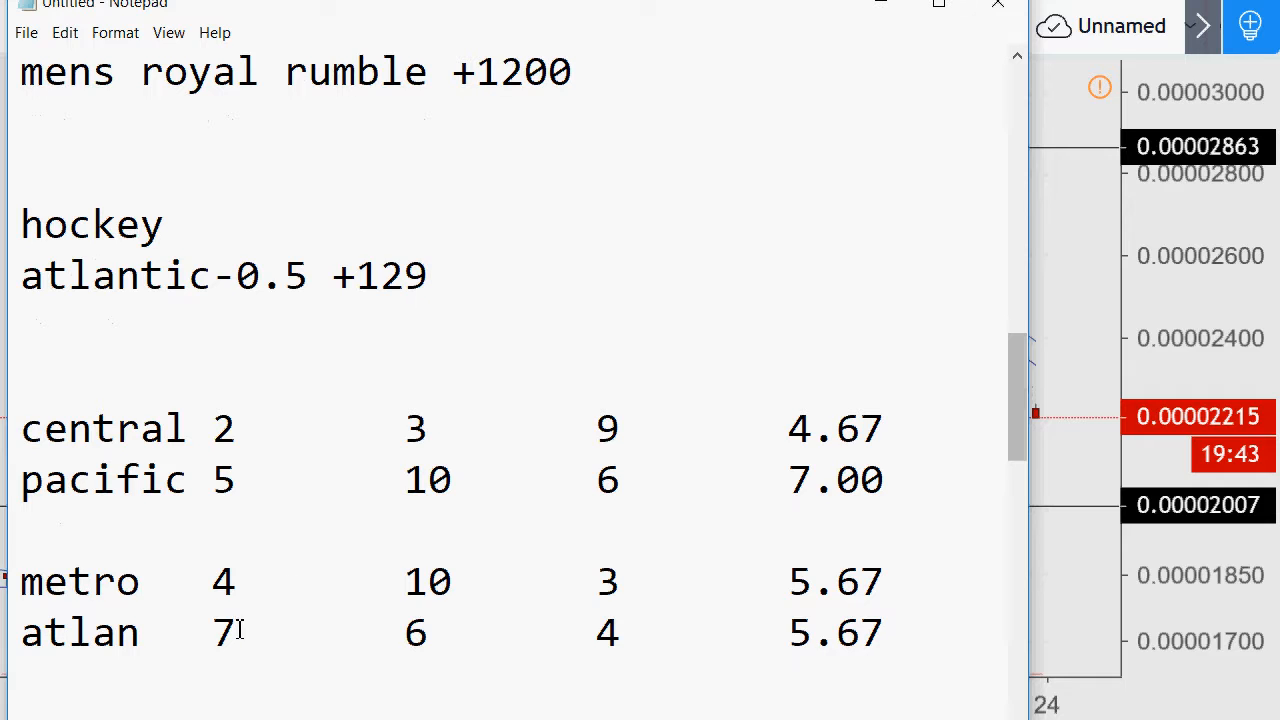
pyautogui.moveTo(536, 572)
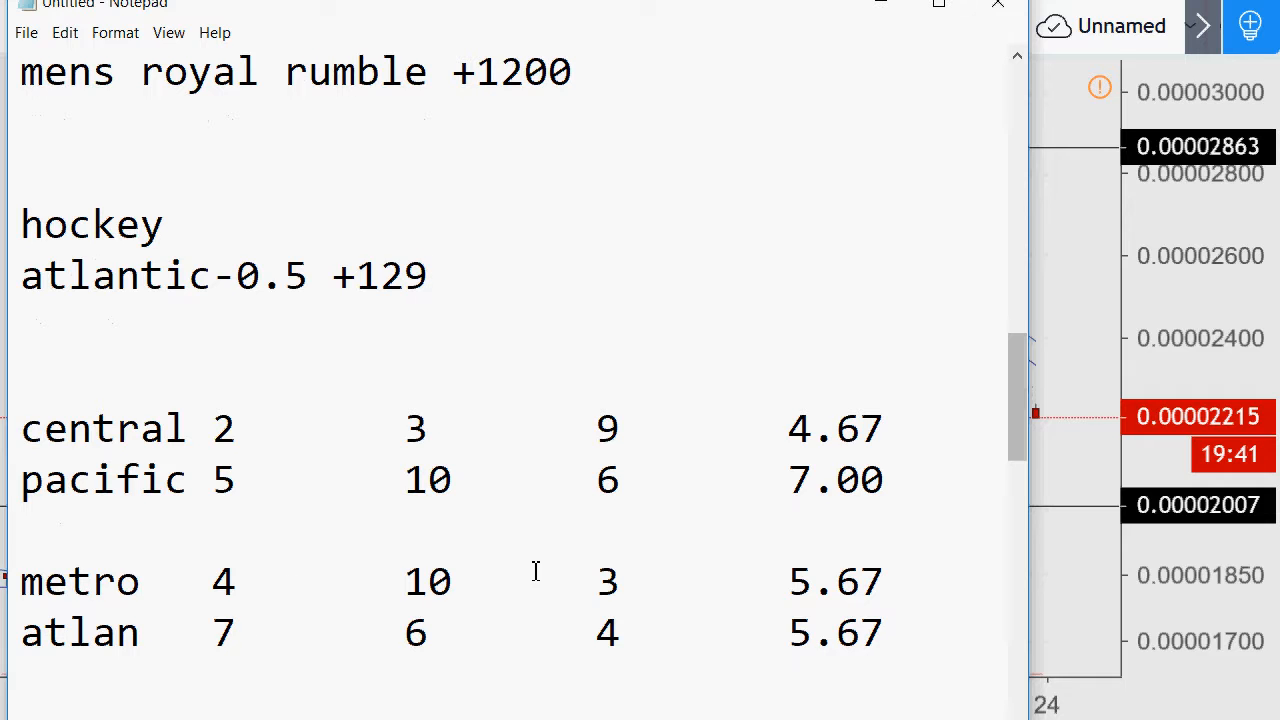
pyautogui.click(428, 276)
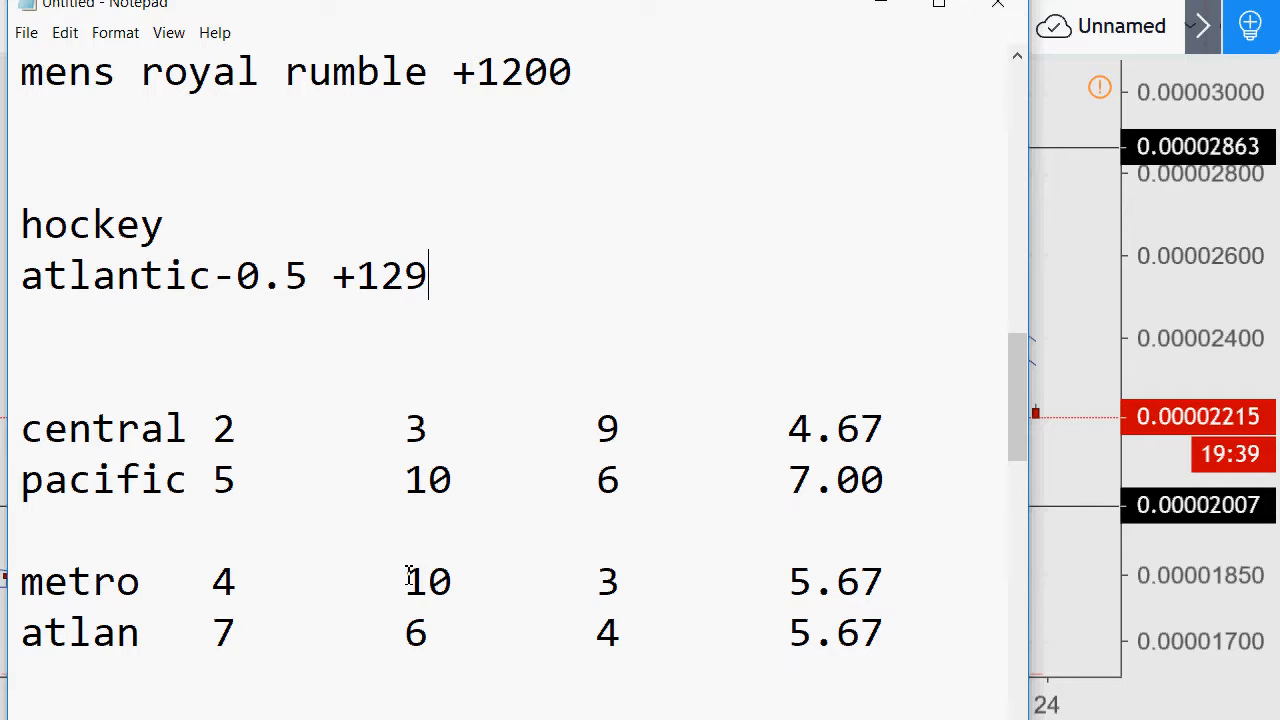
pyautogui.moveTo(524, 596)
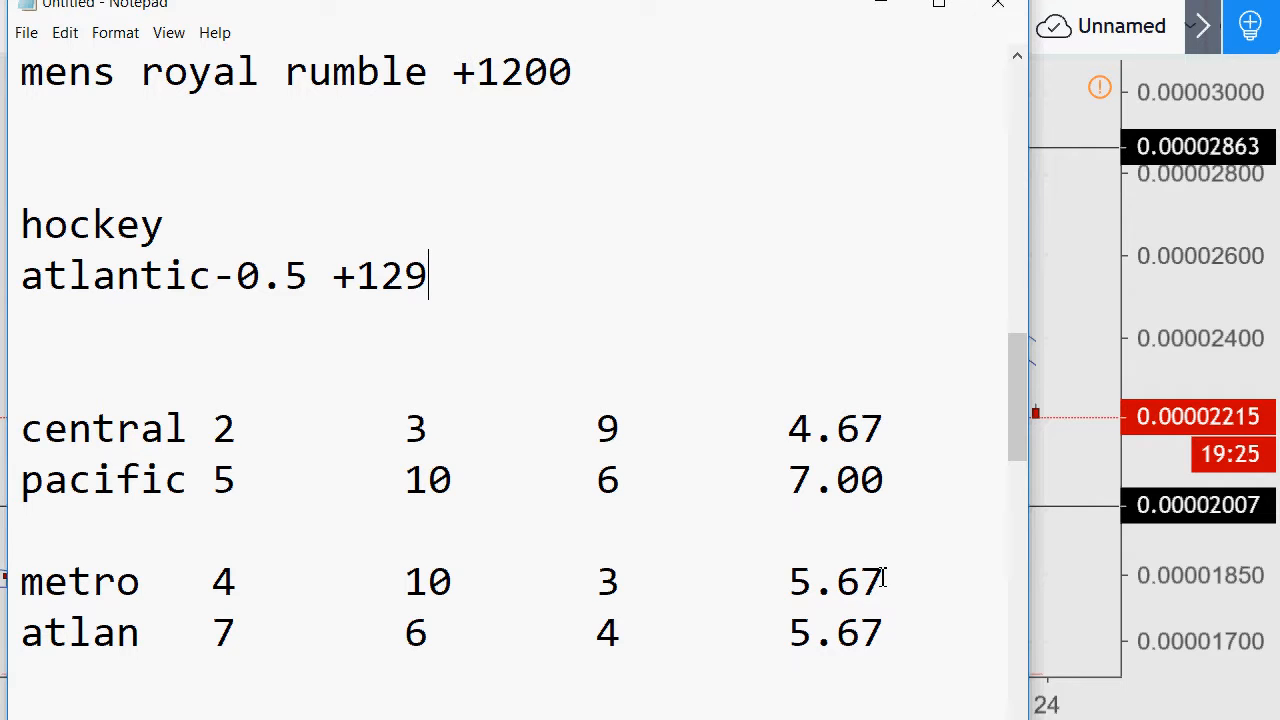
pyautogui.moveTo(984, 448)
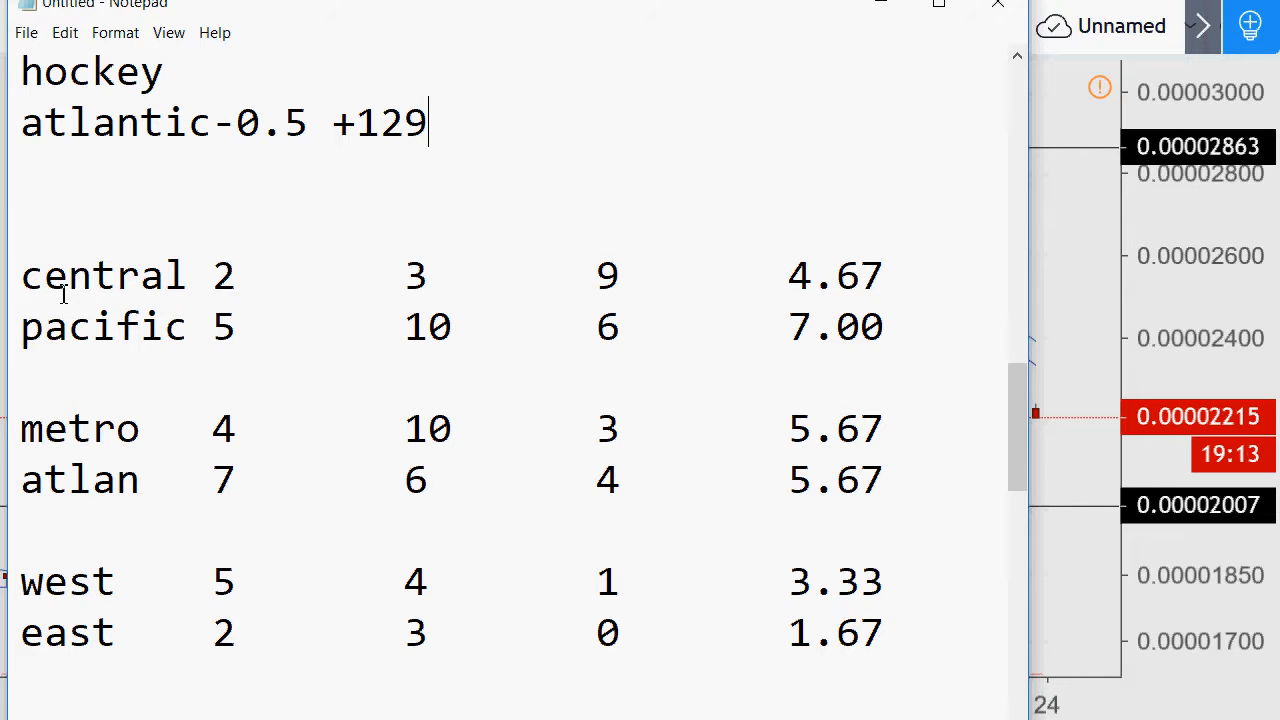
# Step: Review the metro/atlan and west/east rows, then the '5 of 6 opening rounds' summary line
pyautogui.doubleClick(80, 480)
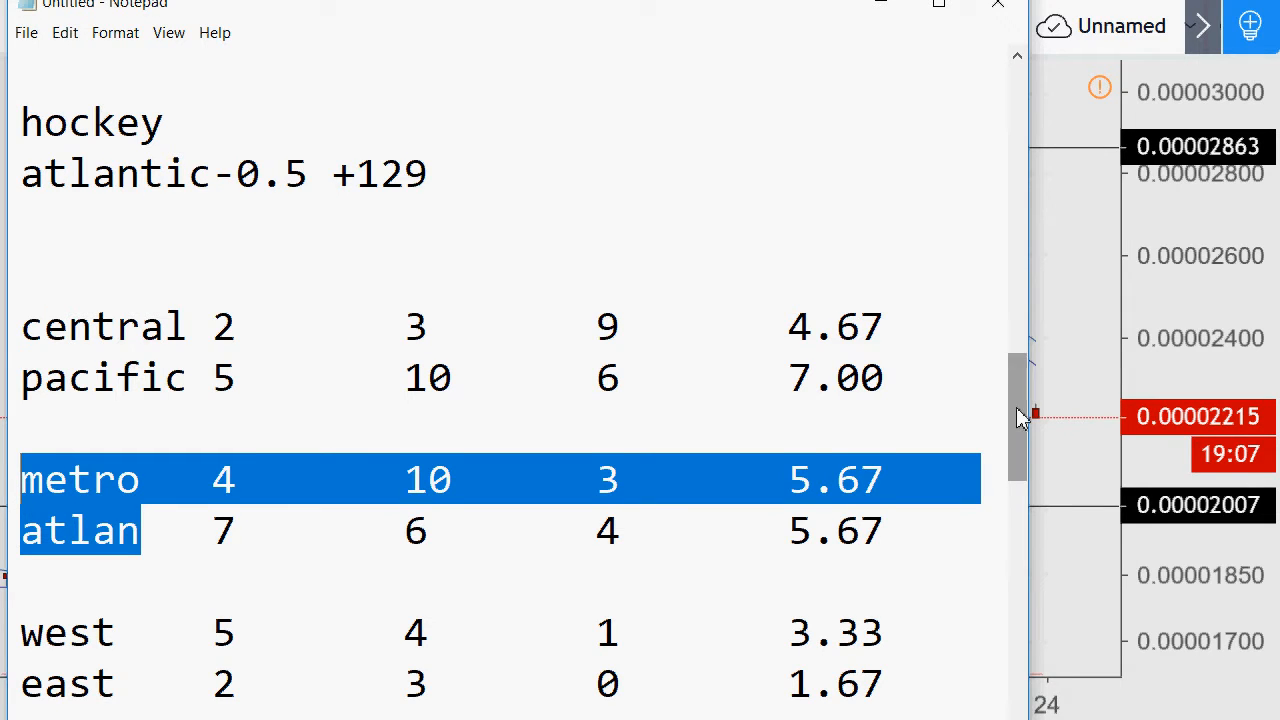
pyautogui.scroll(-3)
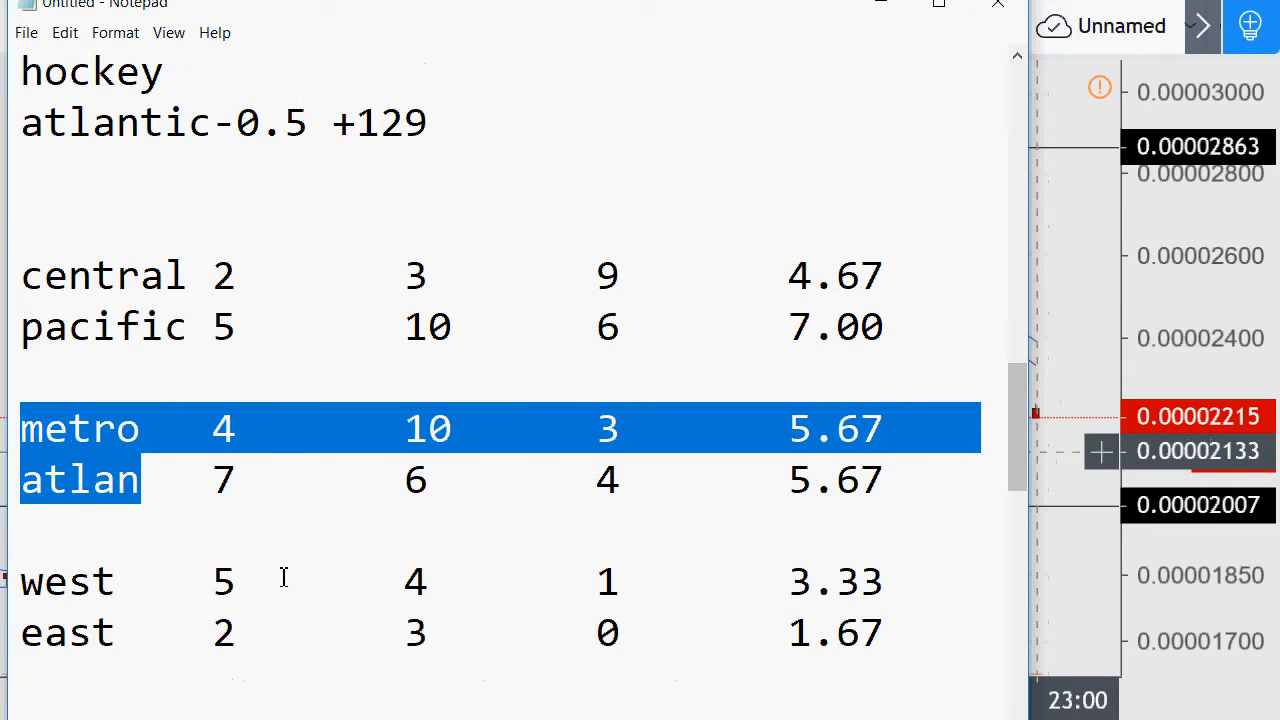
pyautogui.click(436, 578)
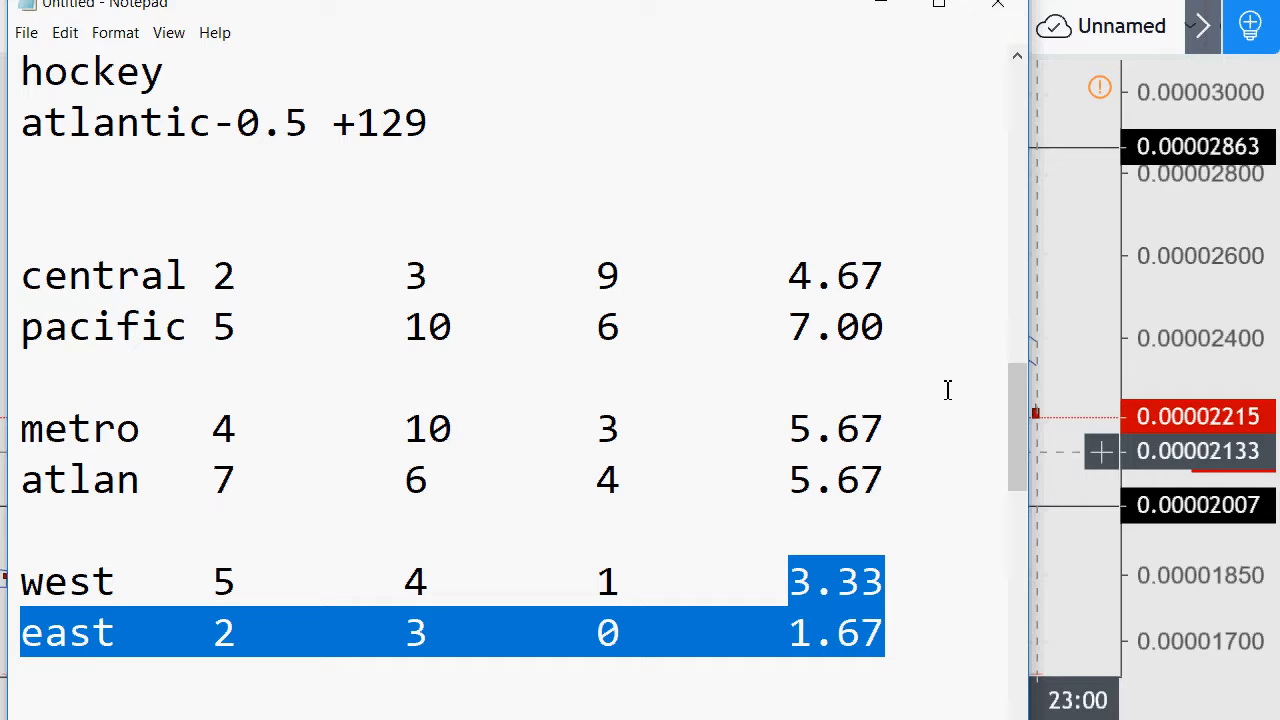
pyautogui.click(772, 576)
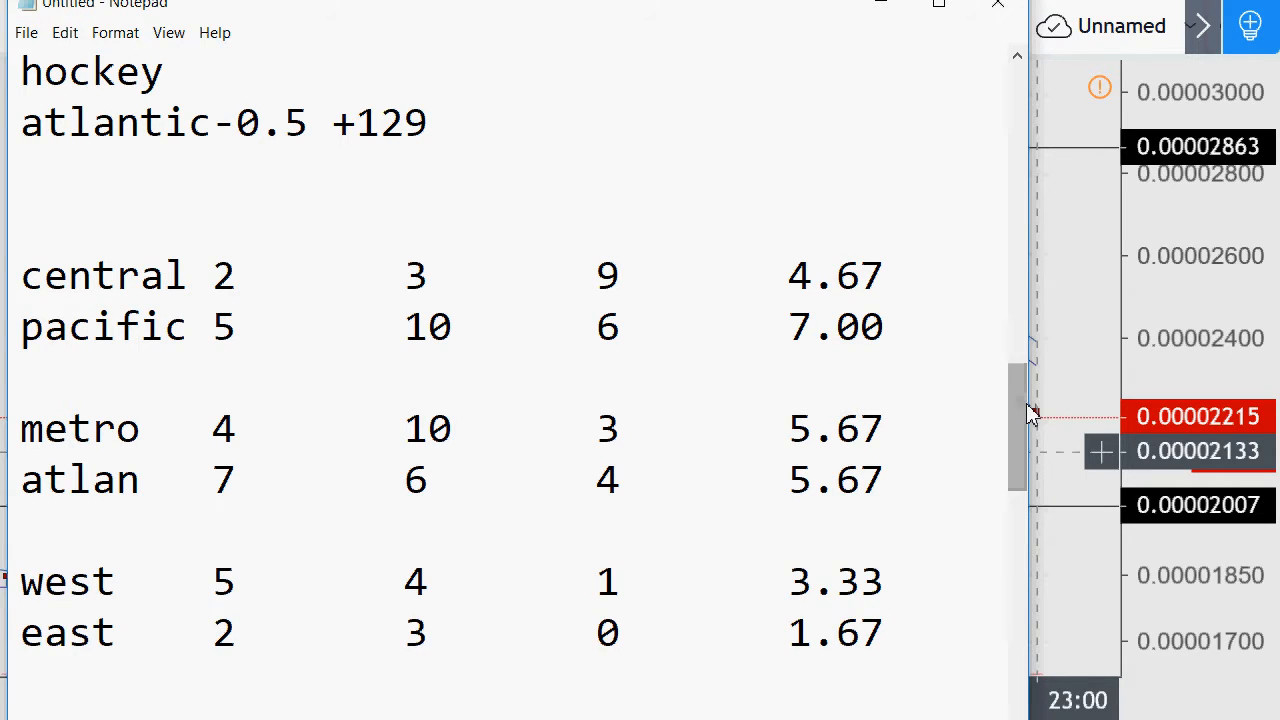
pyautogui.moveTo(1028, 410)
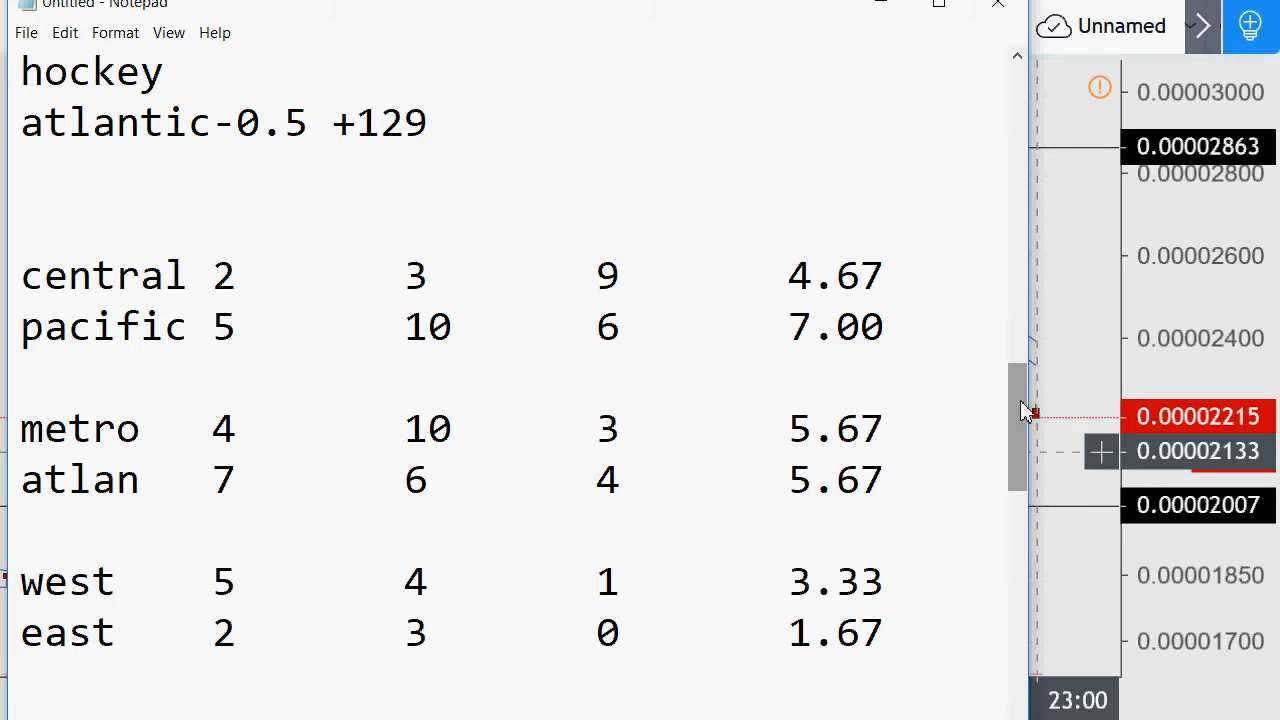
pyautogui.scroll(-3)
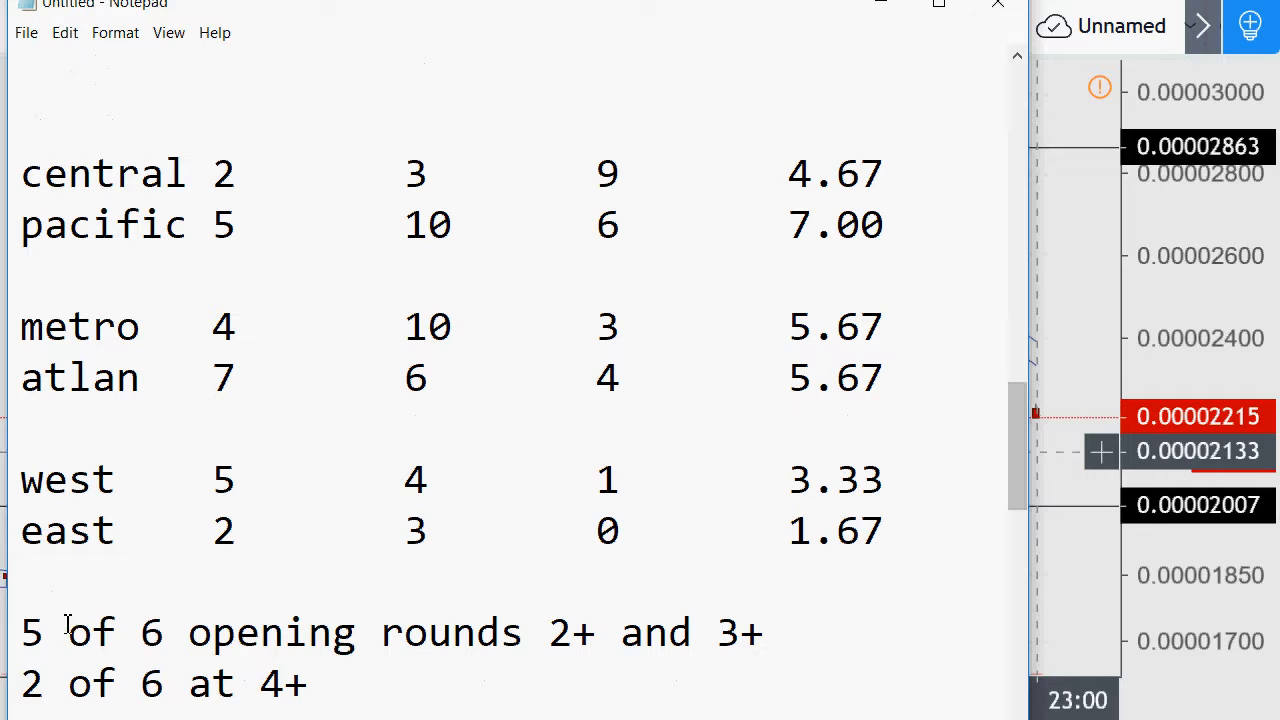
pyautogui.moveTo(68, 632); pyautogui.dragTo(762, 632)
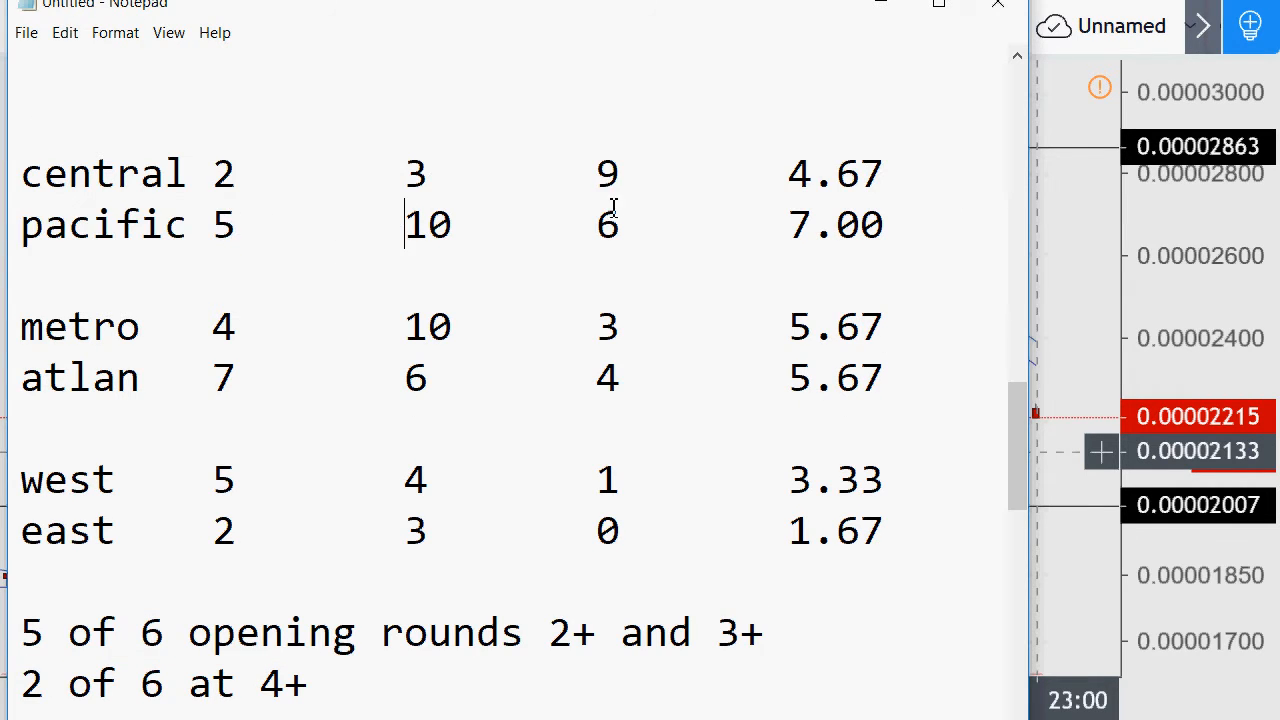
pyautogui.moveTo(250, 378)
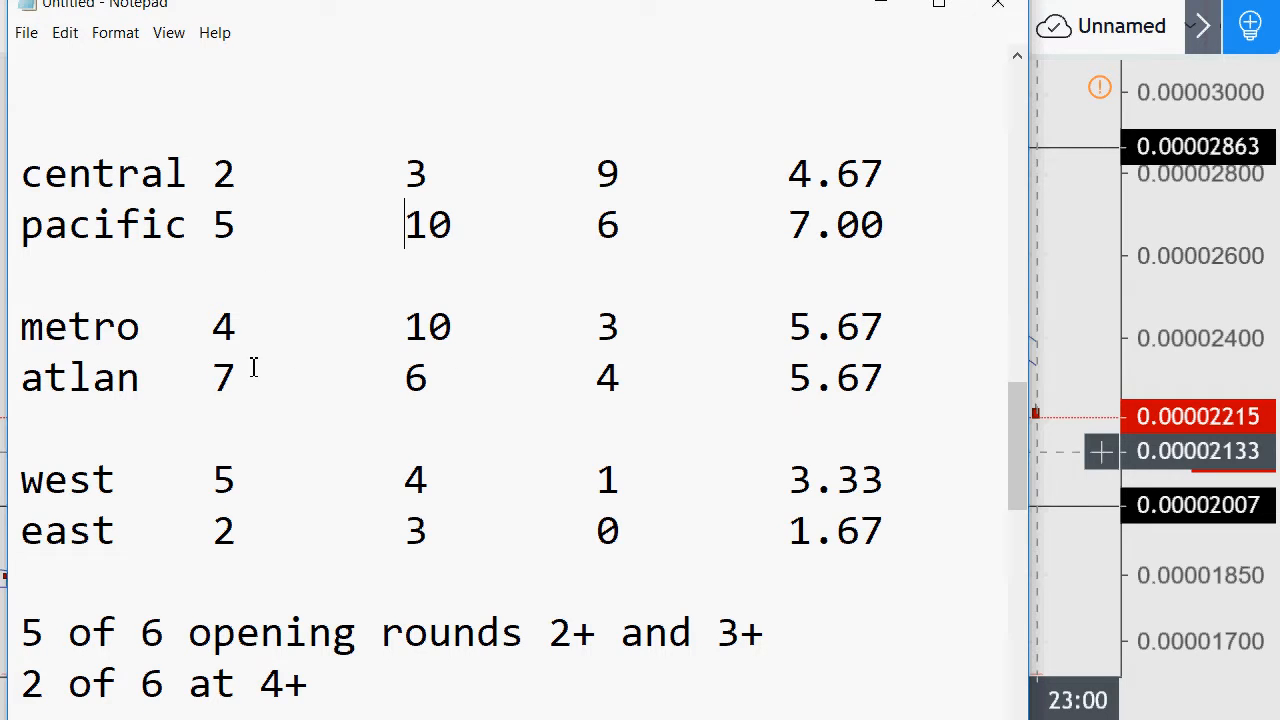
pyautogui.moveTo(712, 336)
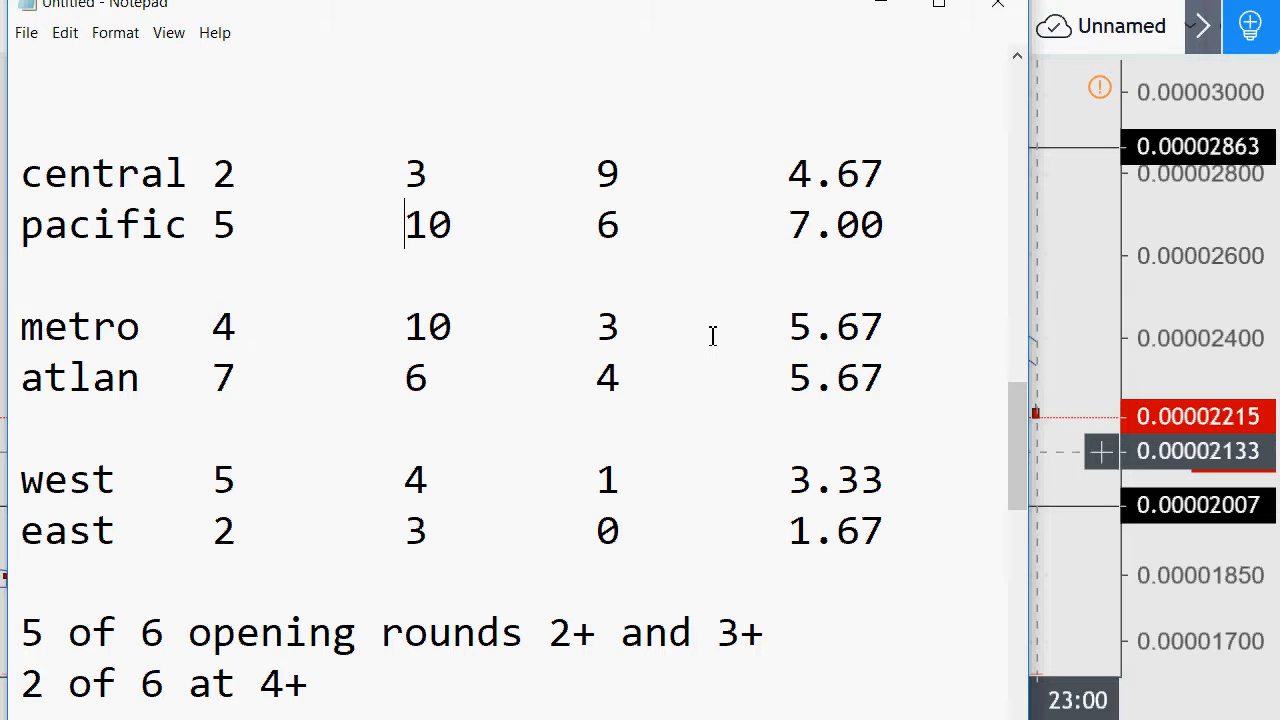
pyautogui.moveTo(578, 356)
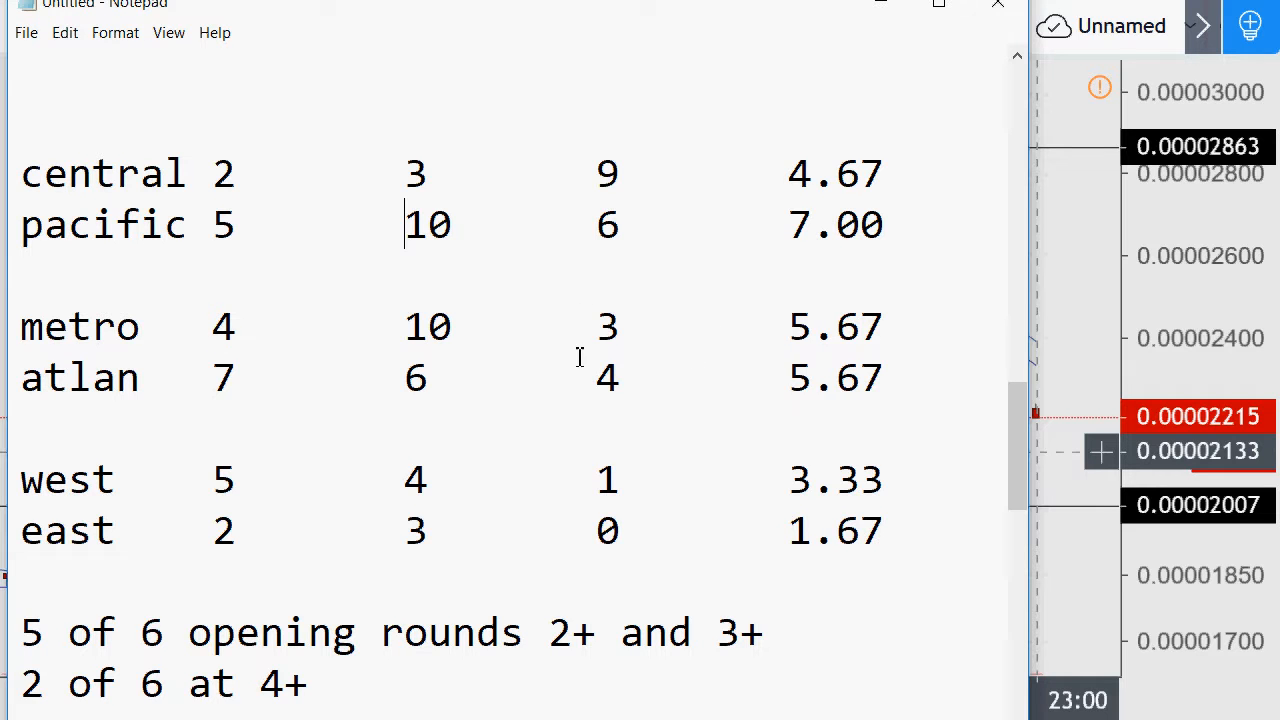
pyautogui.moveTo(650, 374)
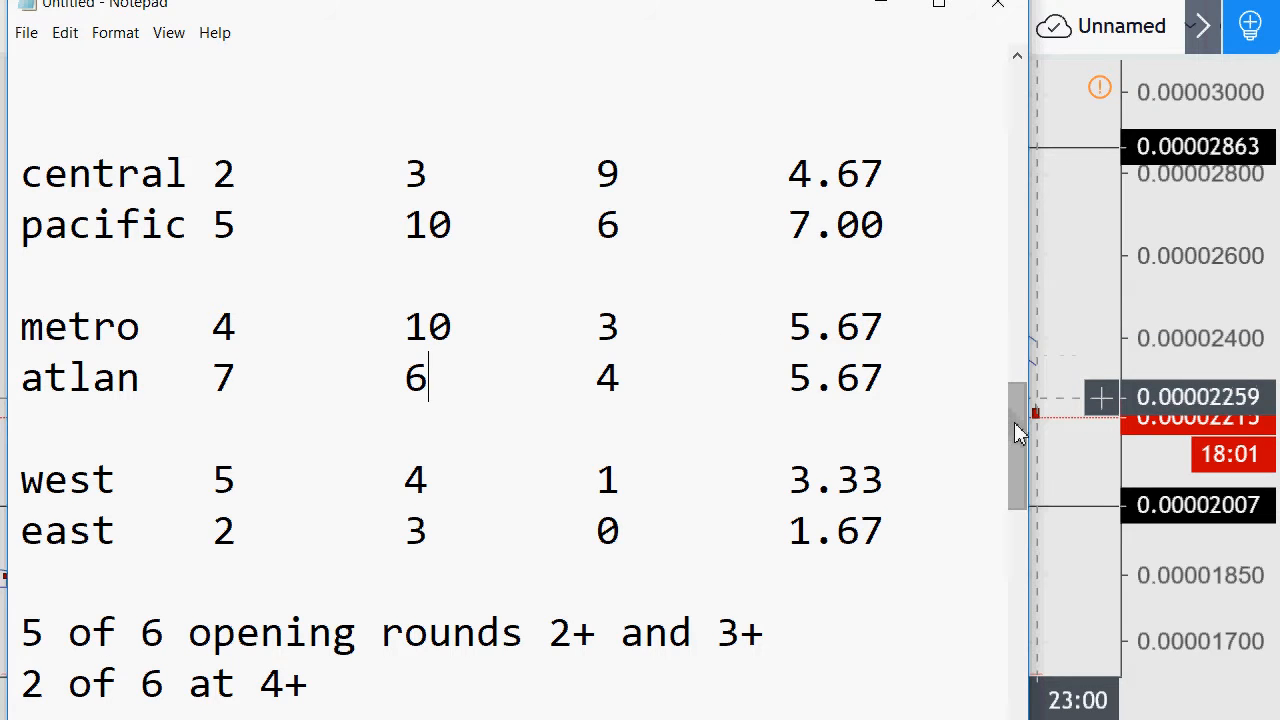
# Step: Move down to the GP-G-A-P player table with its AVERAGE row 45-18-30-49
pyautogui.scroll(-3)
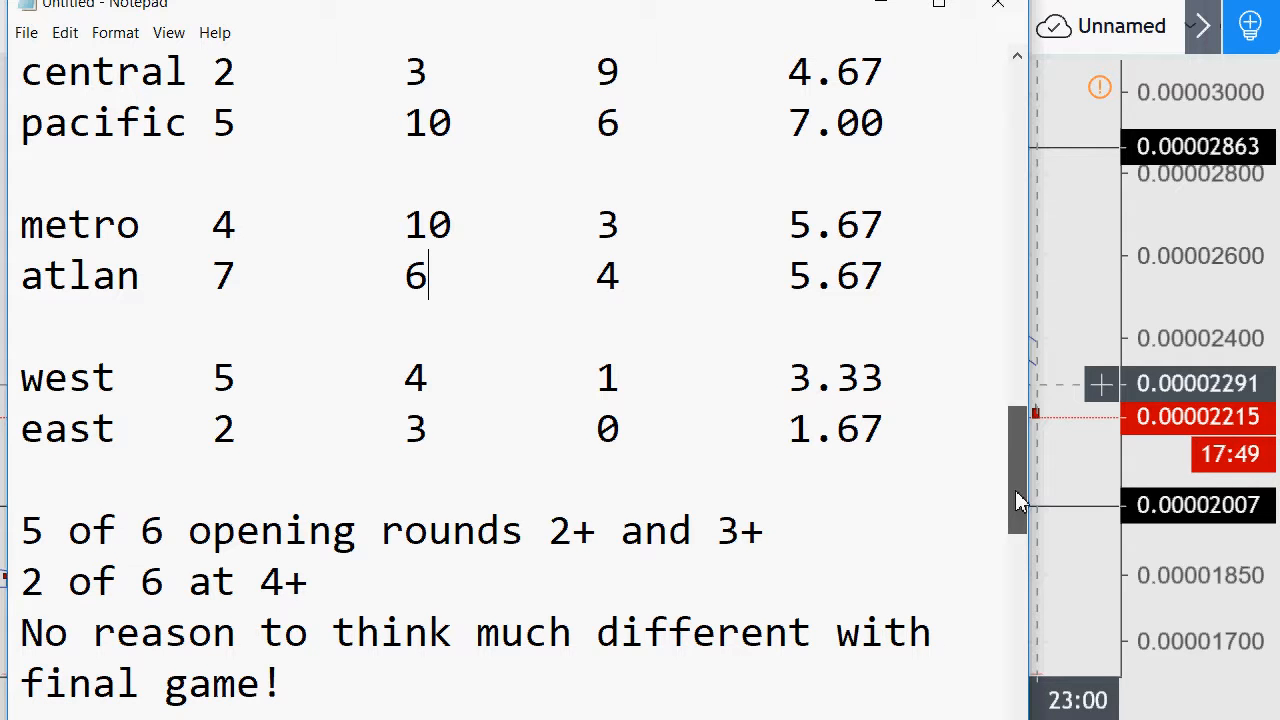
pyautogui.scroll(-3)
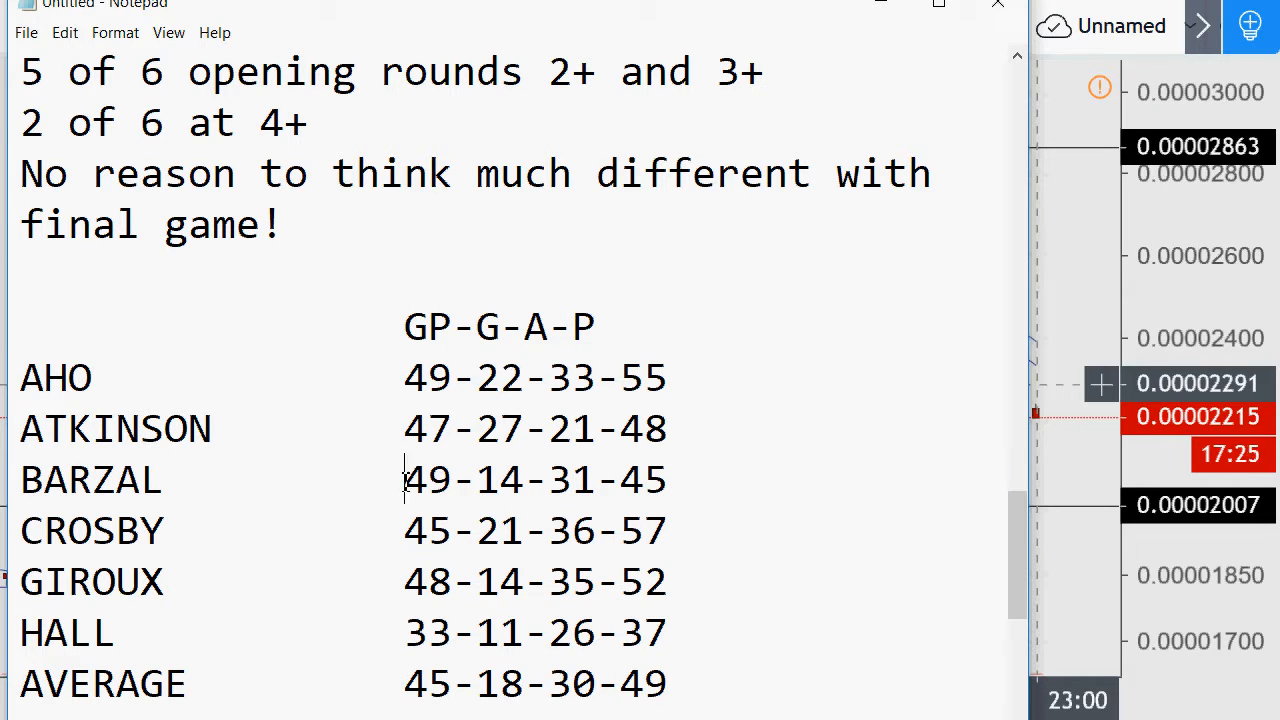
pyautogui.doubleClick(536, 480)
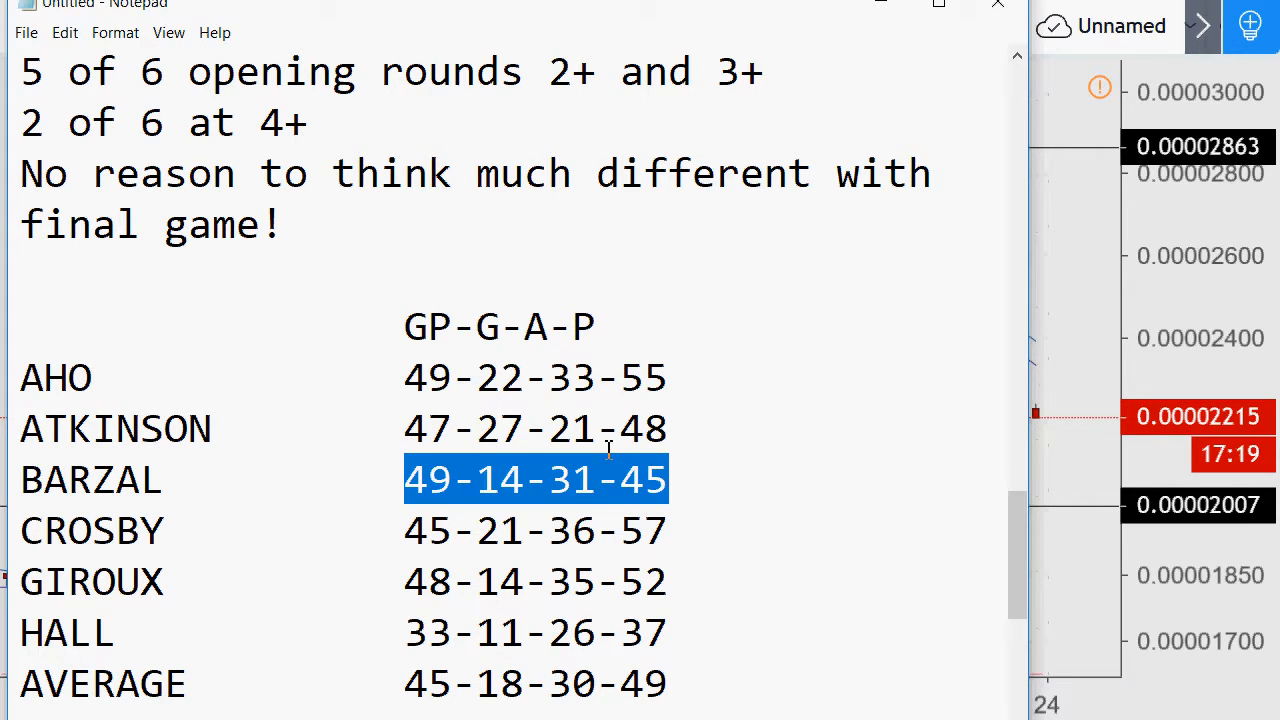
pyautogui.click(672, 530)
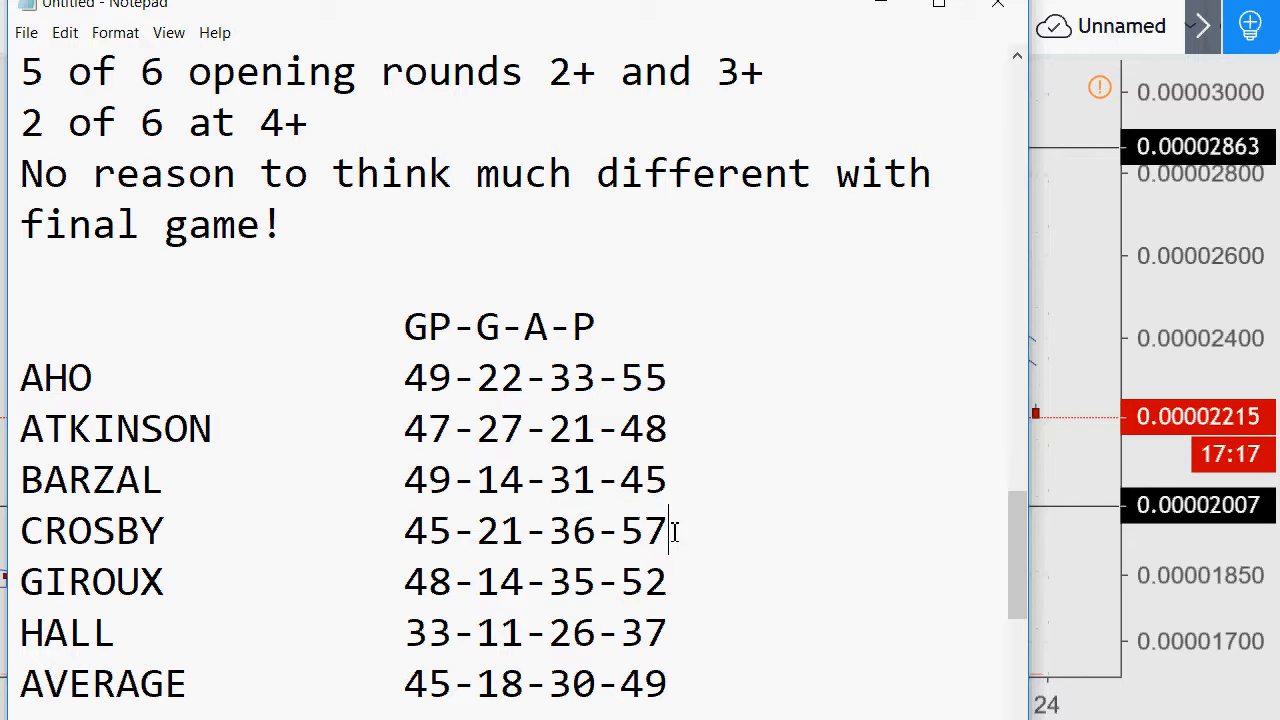
pyautogui.moveTo(478, 530); pyautogui.dragTo(668, 530)
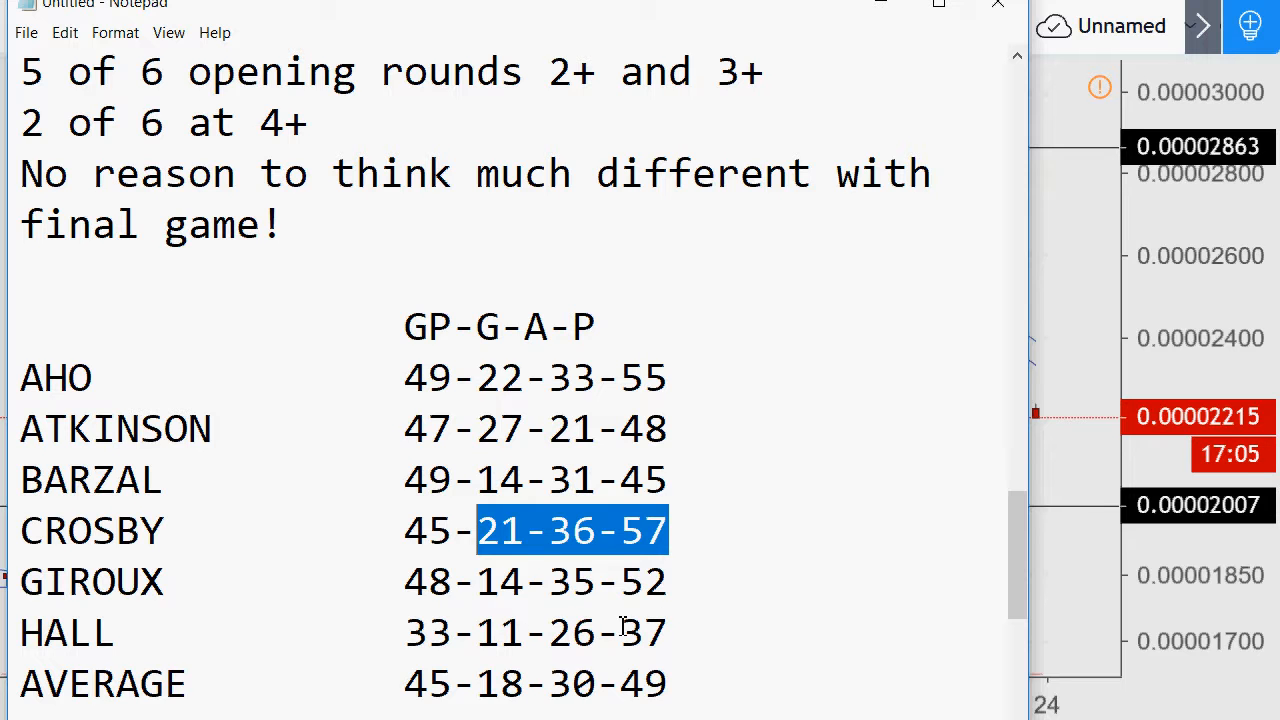
pyautogui.moveTo(1016, 276)
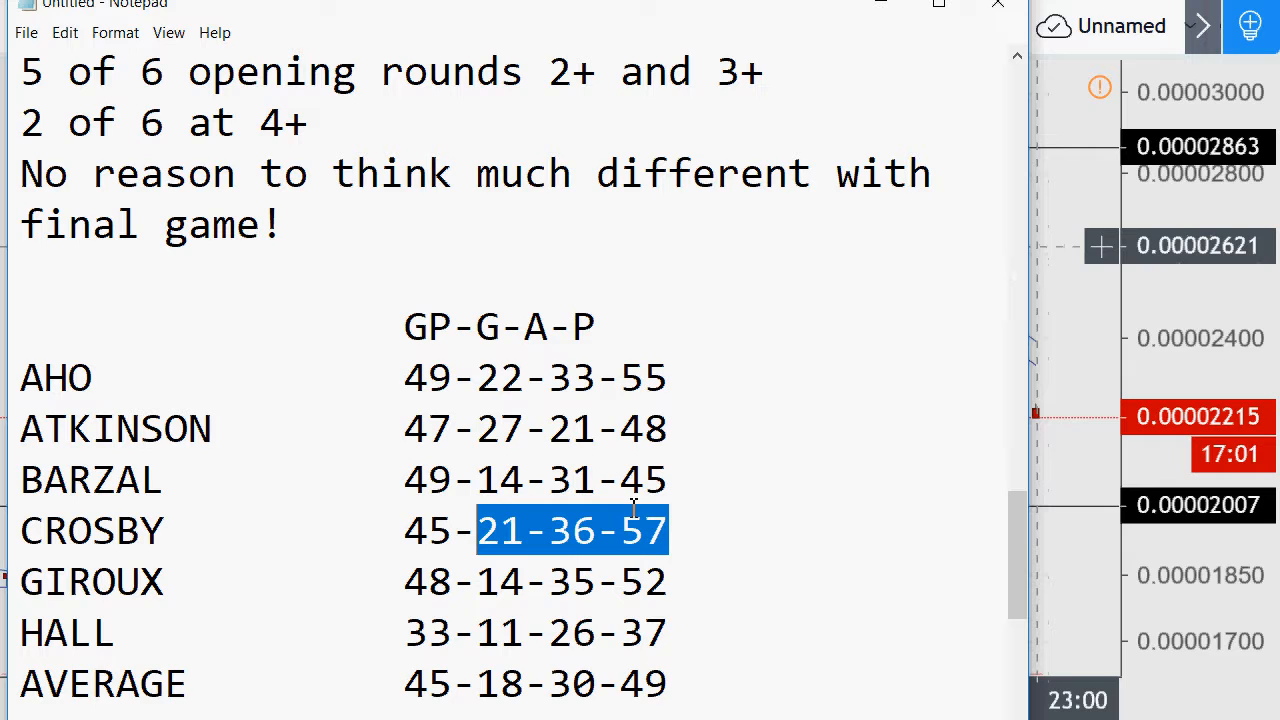
pyautogui.doubleClick(428, 632)
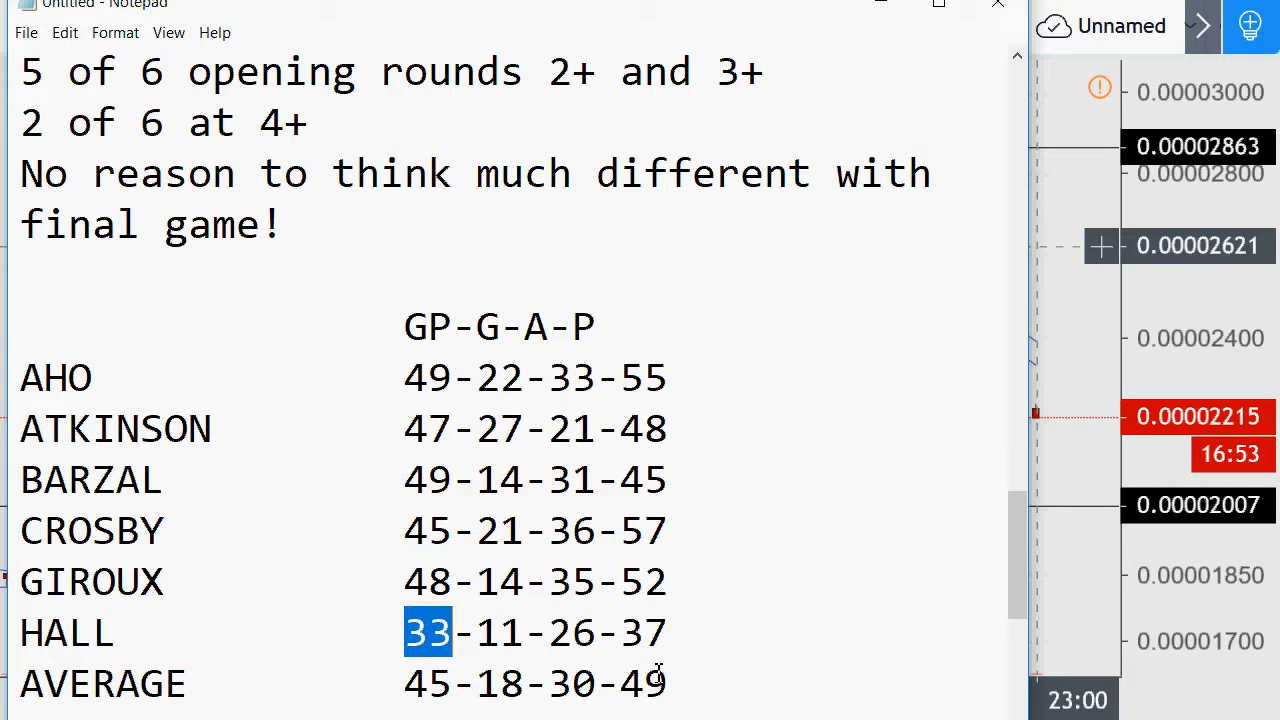
pyautogui.doubleClick(644, 684)
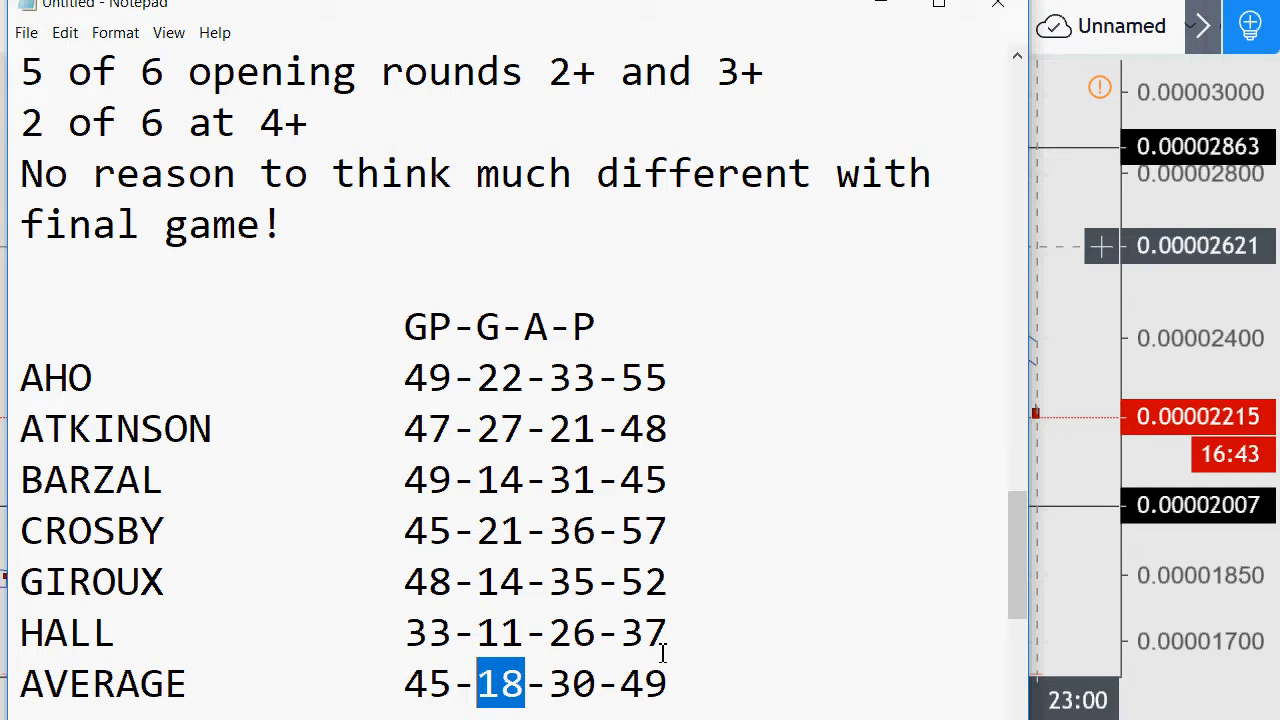
pyautogui.moveTo(592, 498)
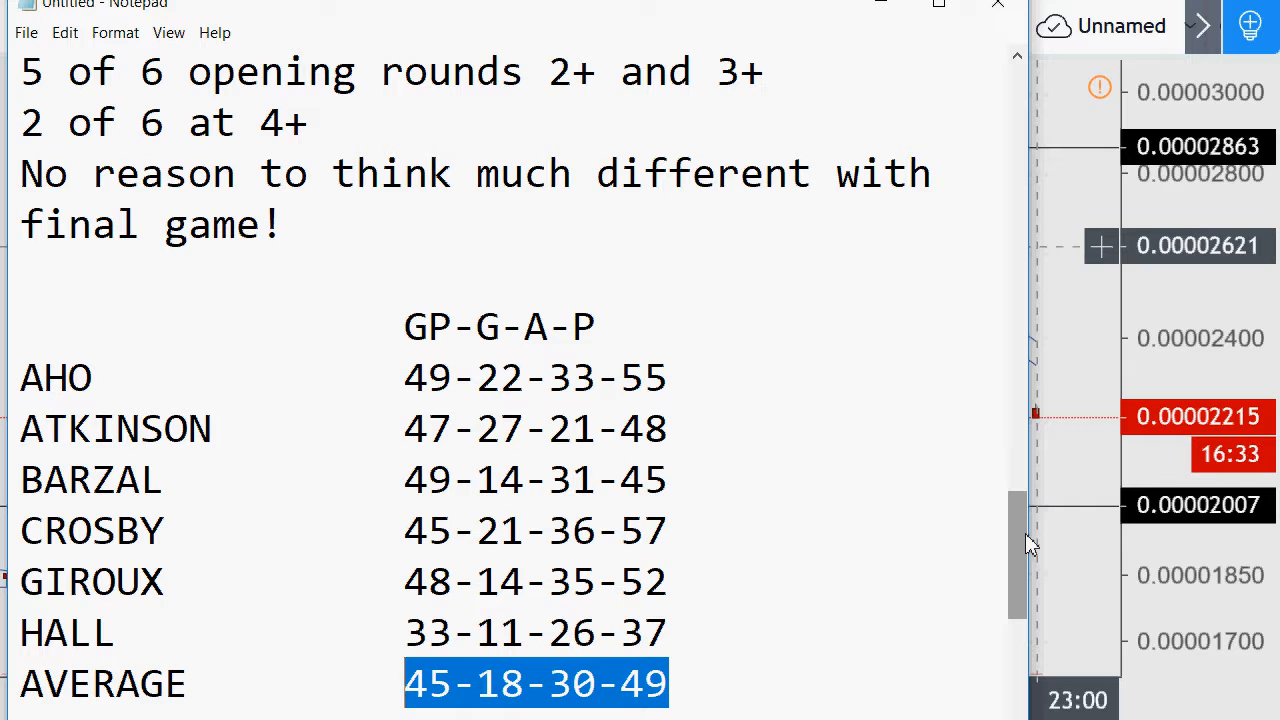
pyautogui.moveTo(998, 258)
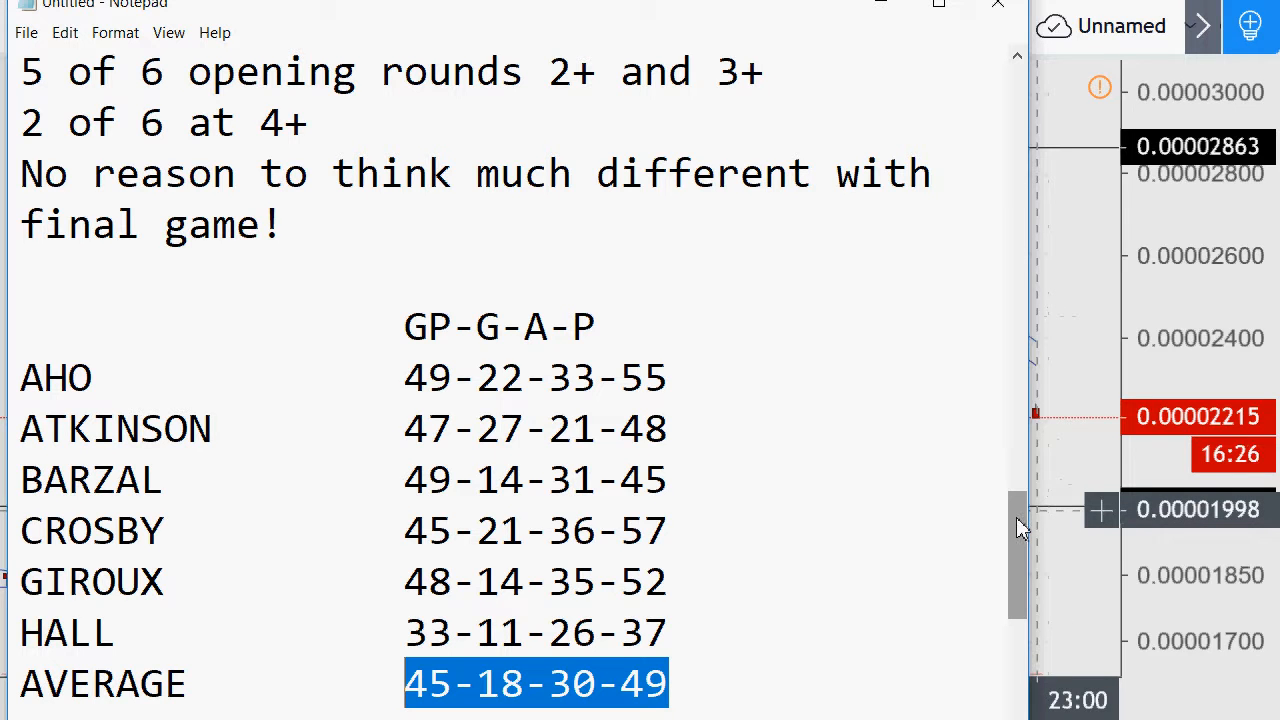
pyautogui.scroll(-3)
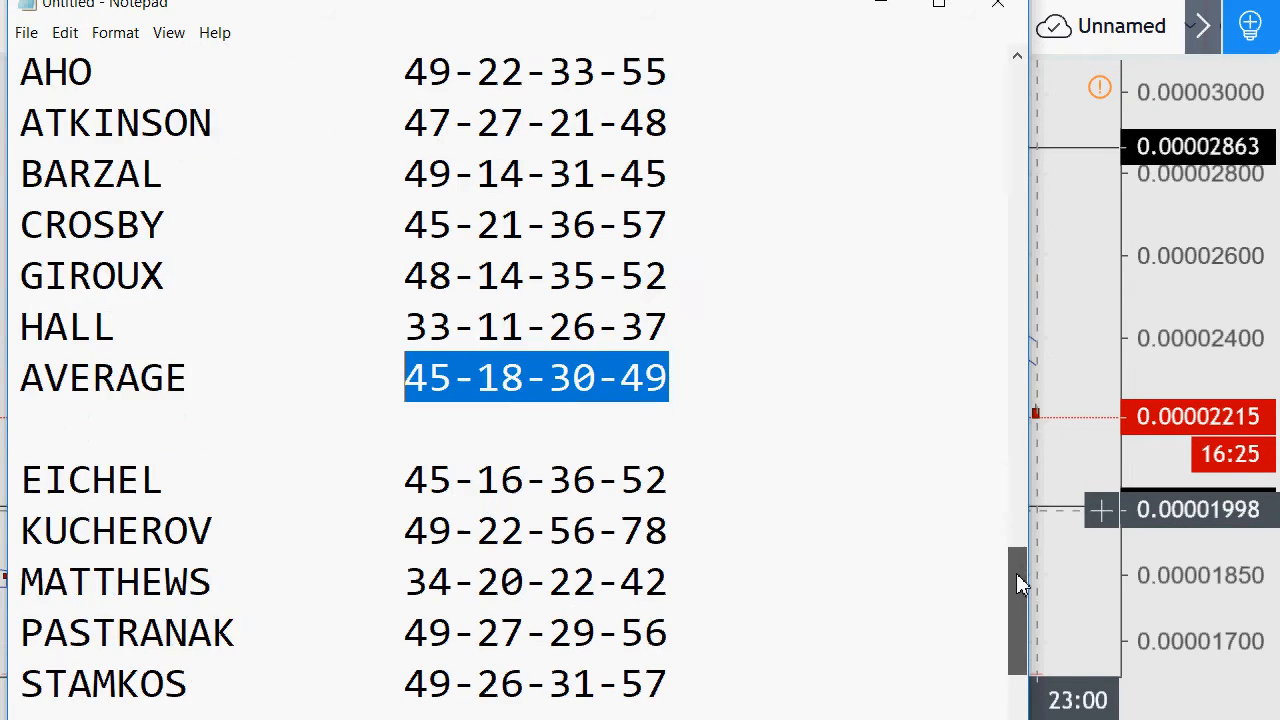
pyautogui.scroll(-3)
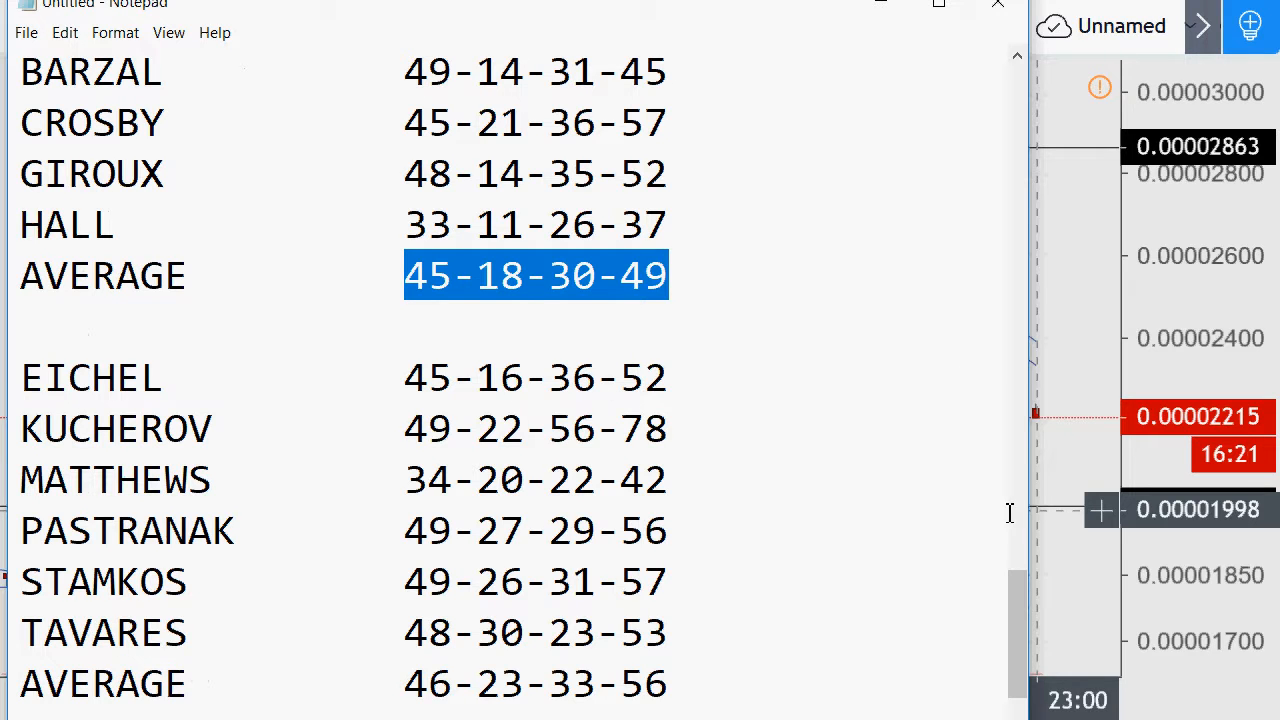
pyautogui.scroll(-3)
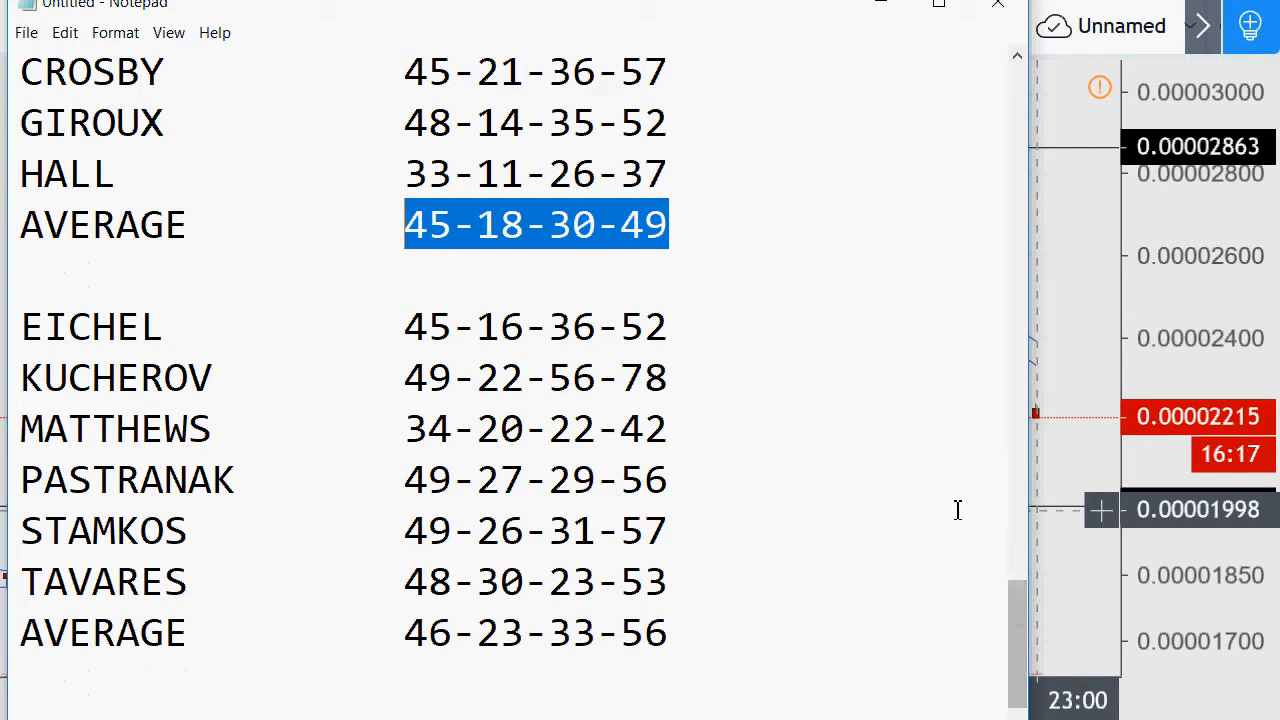
pyautogui.moveTo(484, 350)
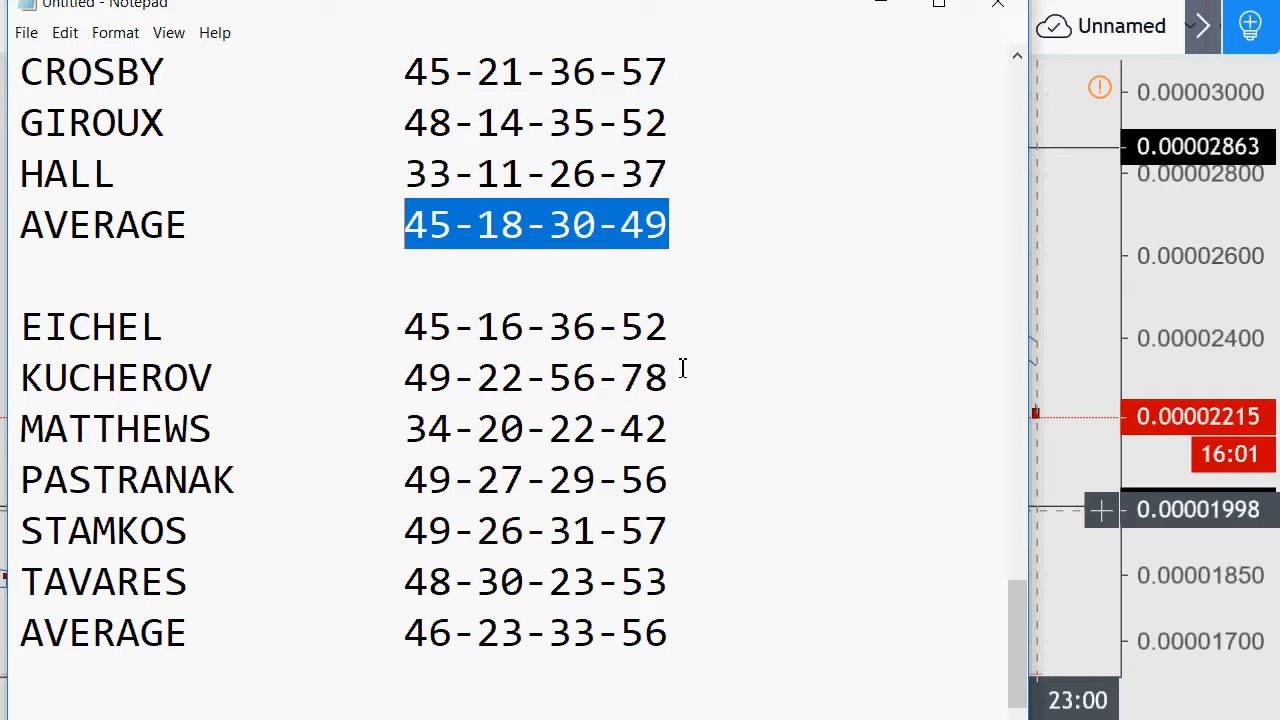
pyautogui.moveTo(464, 400)
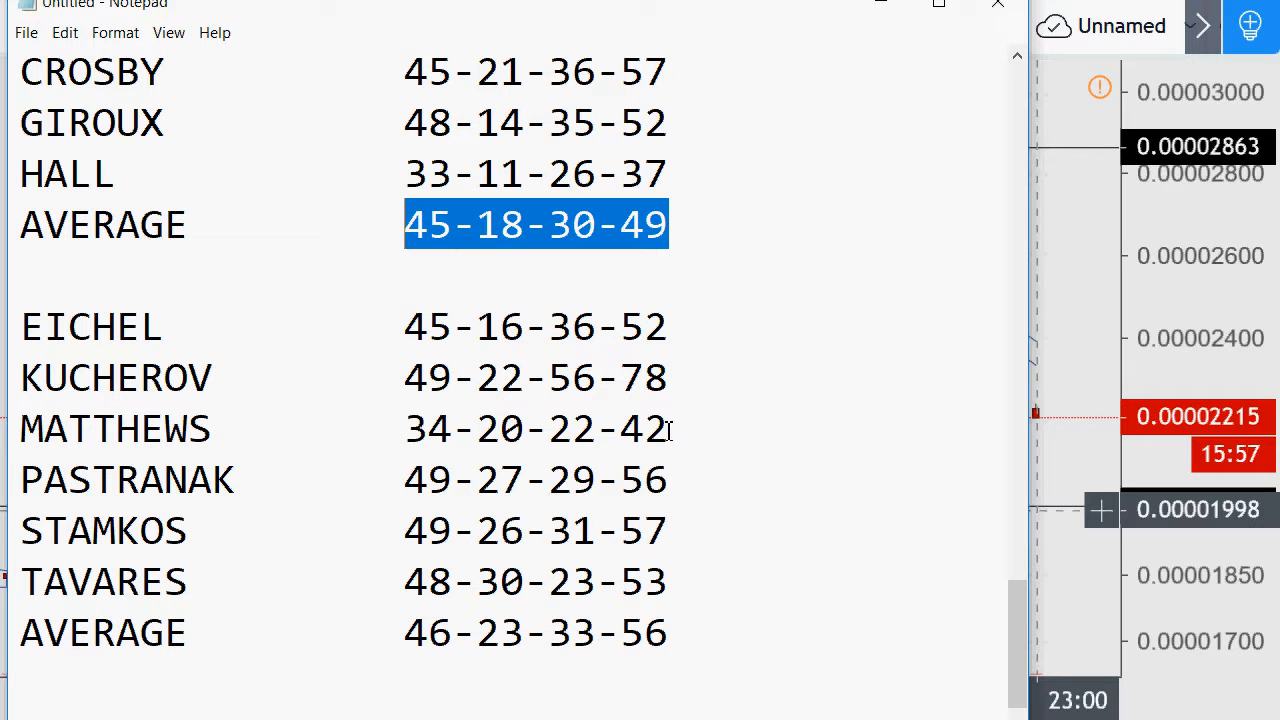
pyautogui.moveTo(436, 432)
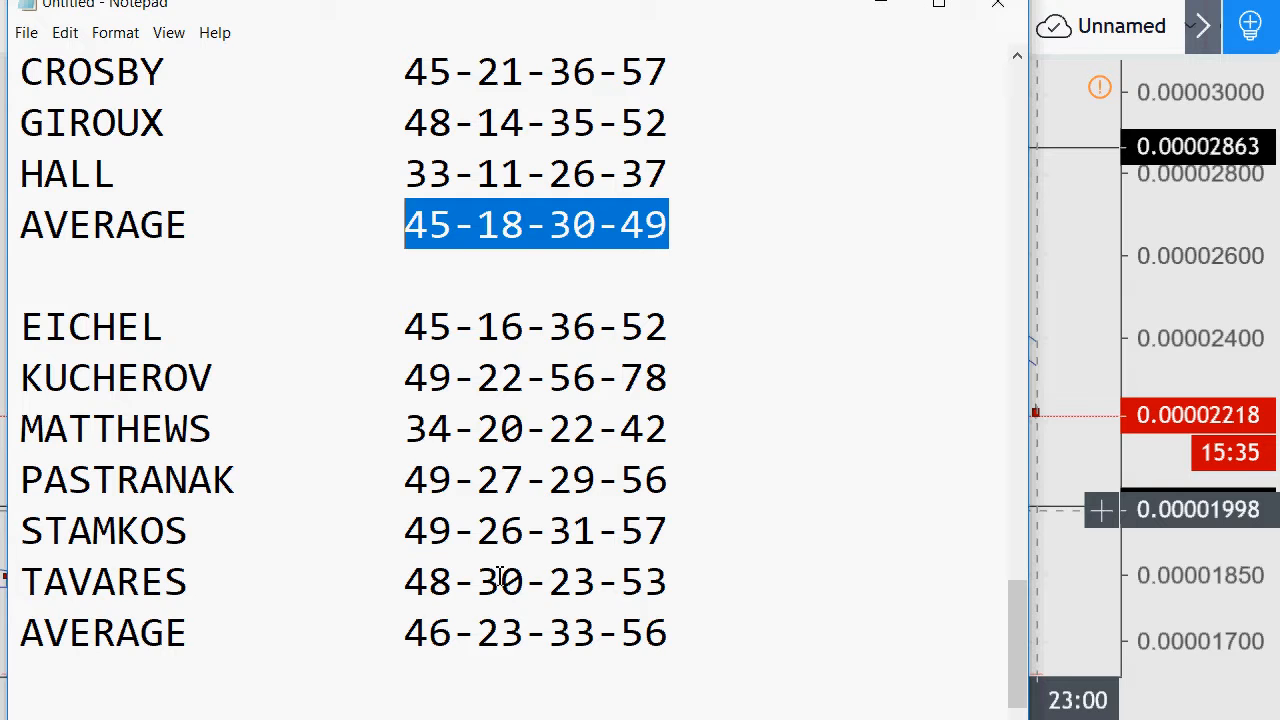
pyautogui.moveTo(596, 580)
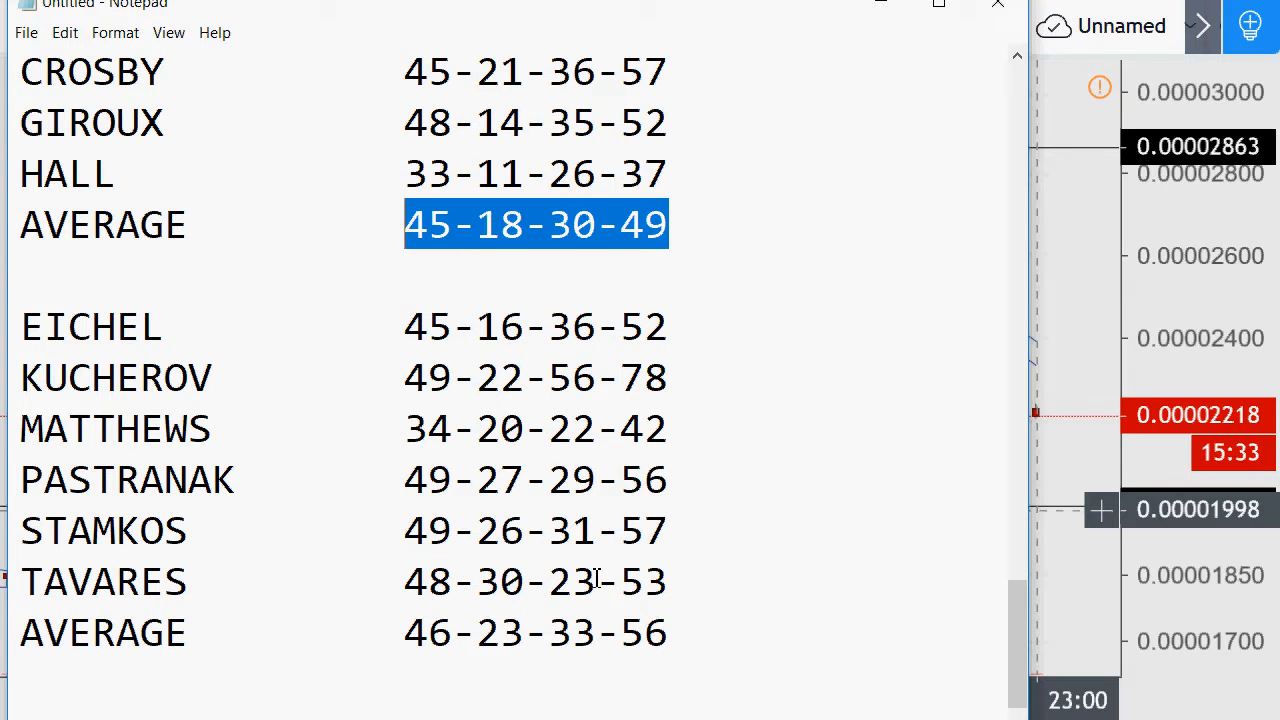
pyautogui.moveTo(680, 578)
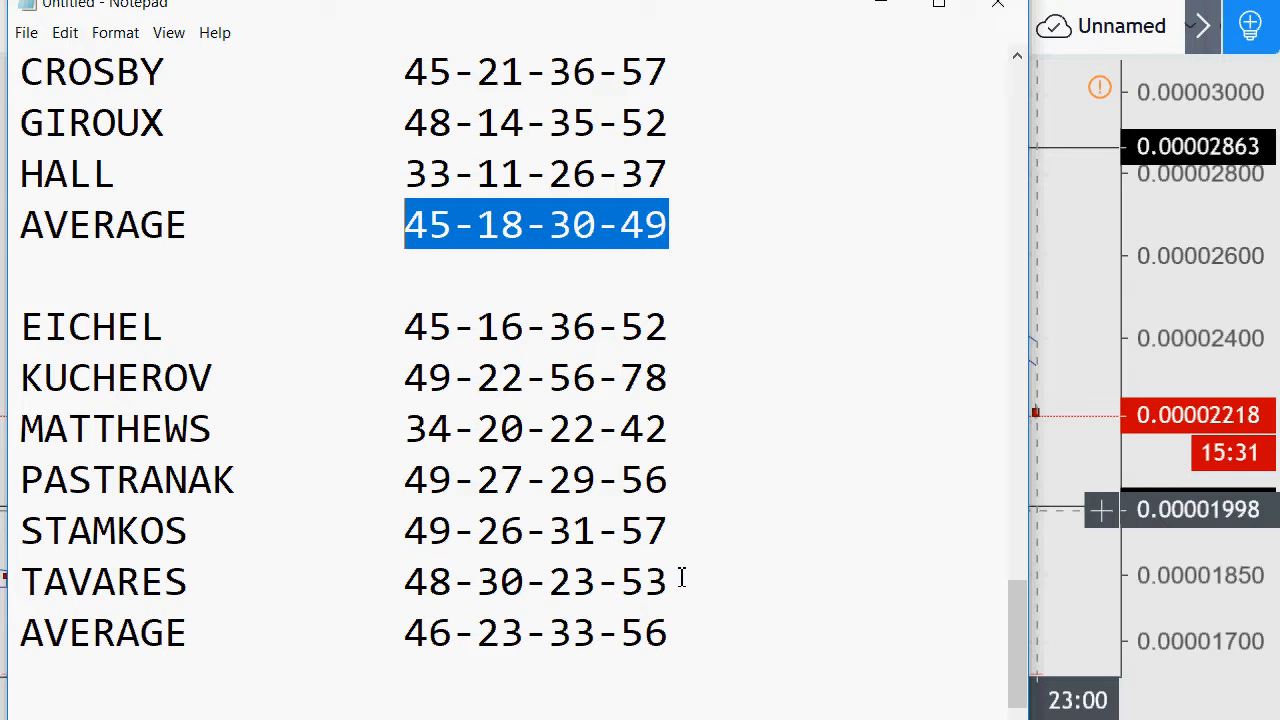
pyautogui.click(668, 582)
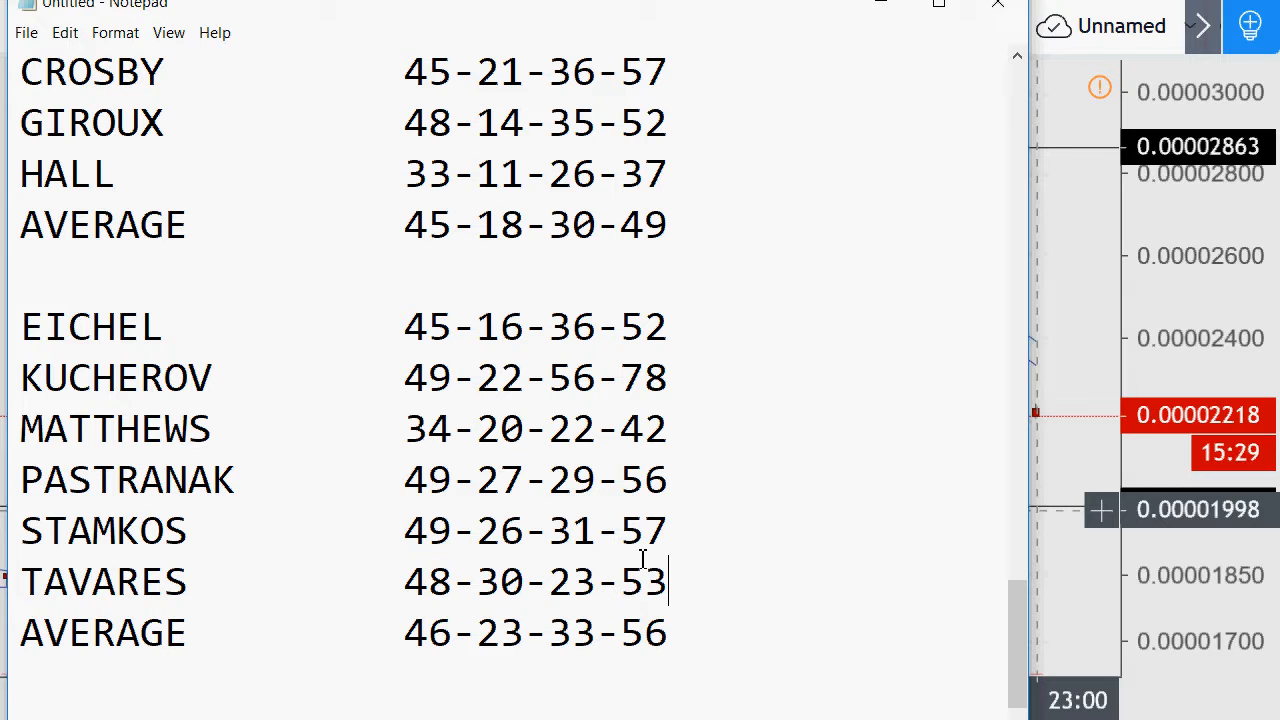
pyautogui.moveTo(628, 488)
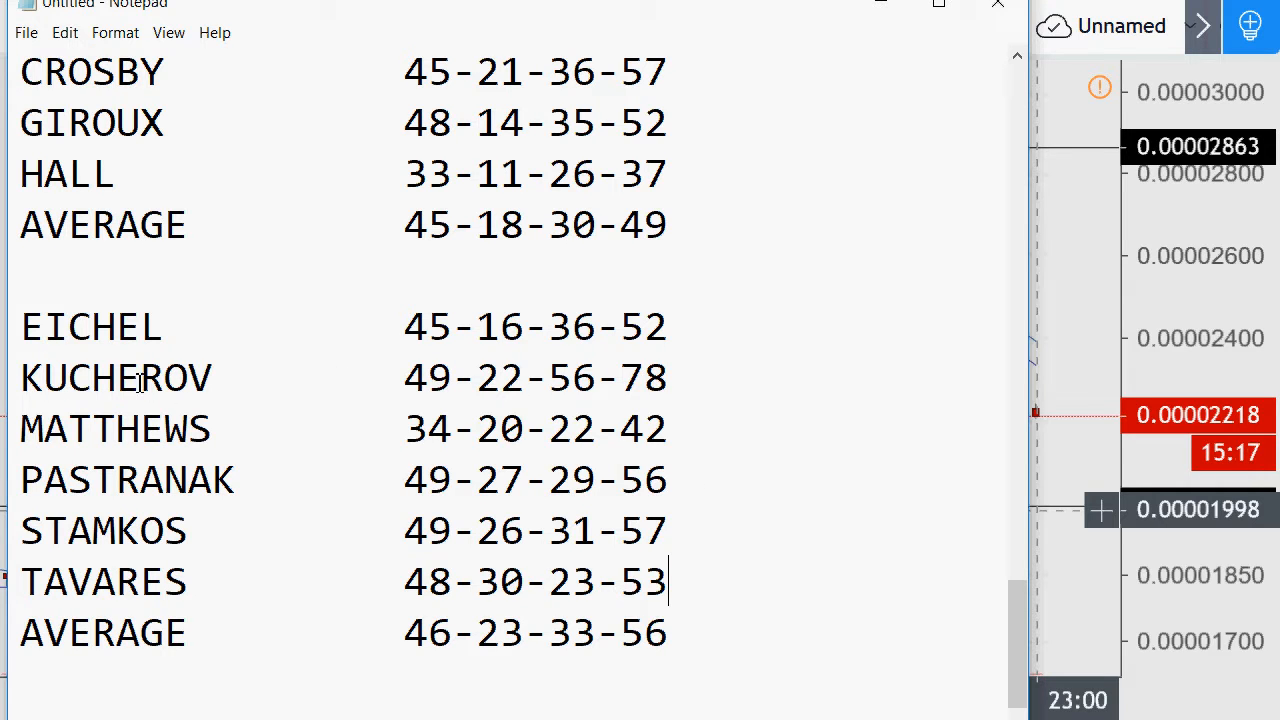
pyautogui.moveTo(76, 470)
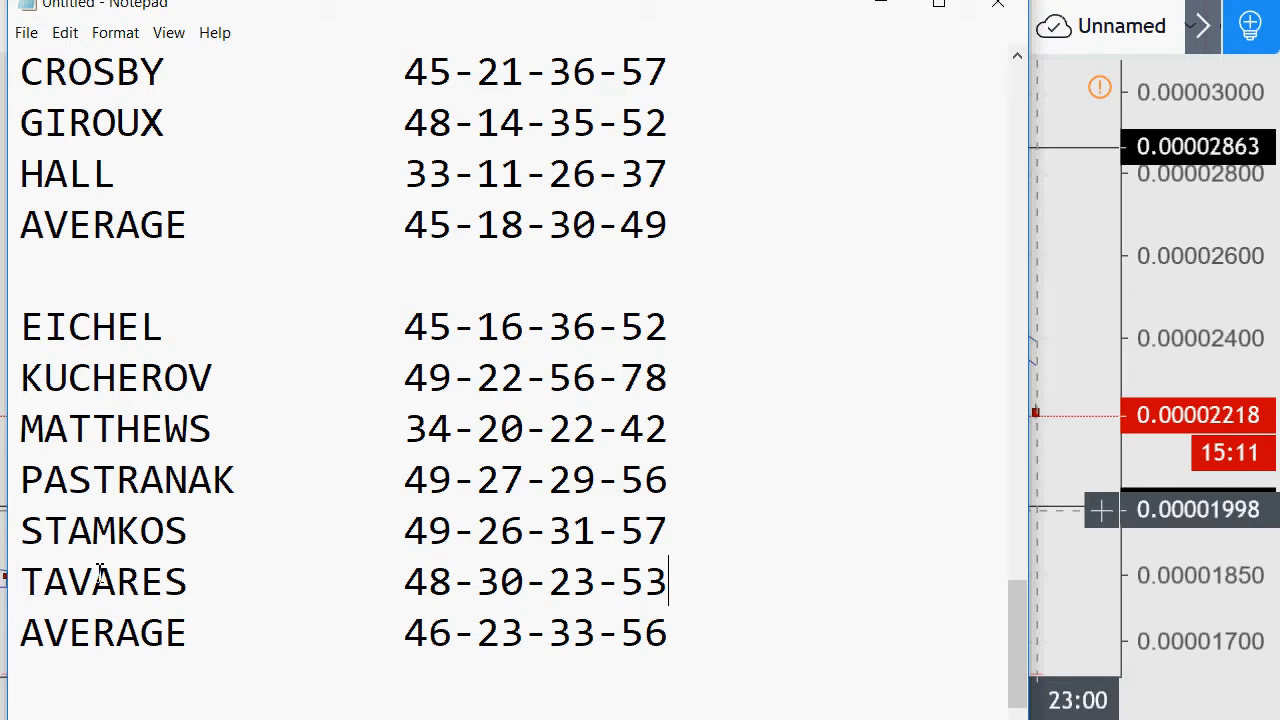
pyautogui.moveTo(208, 536)
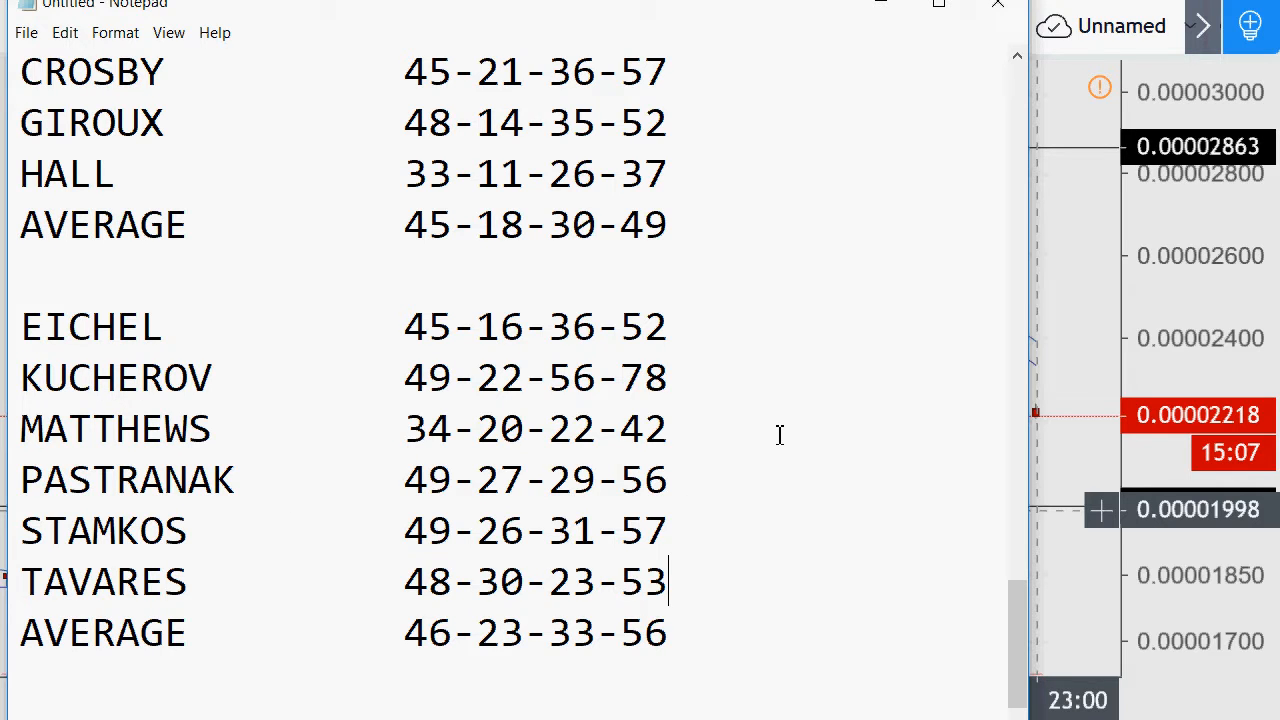
pyautogui.moveTo(736, 486)
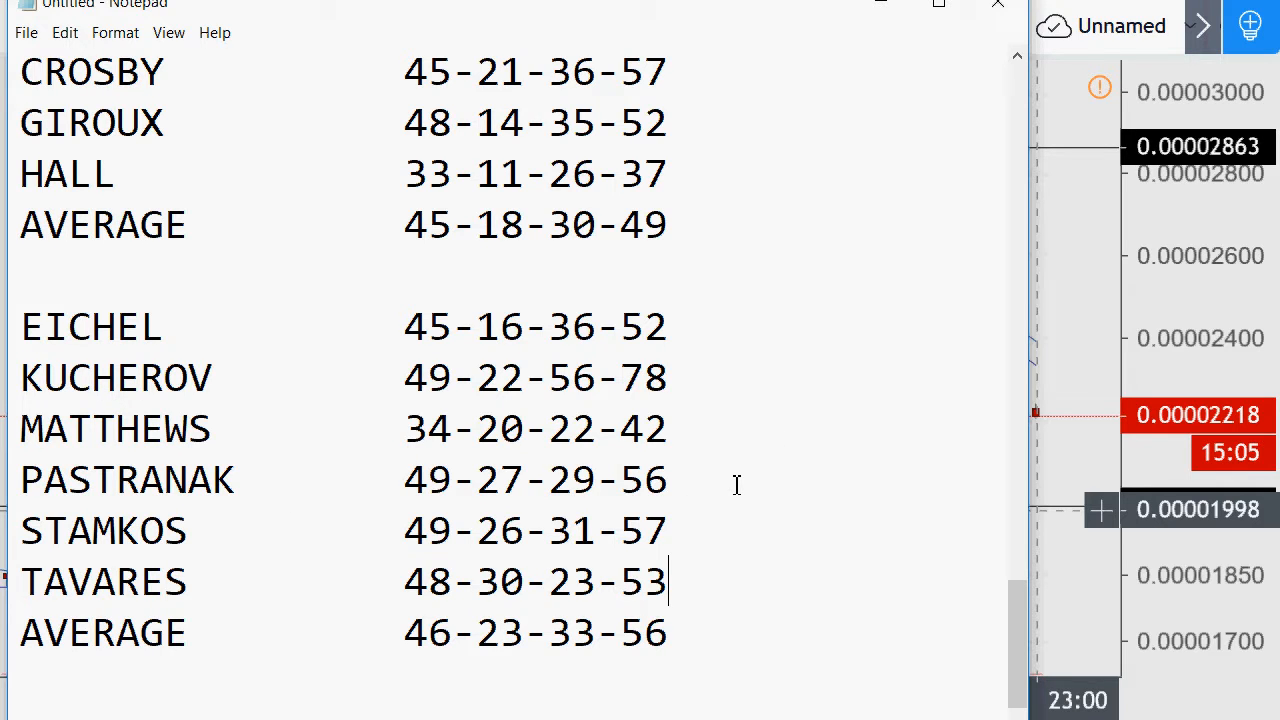
pyautogui.moveTo(700, 480)
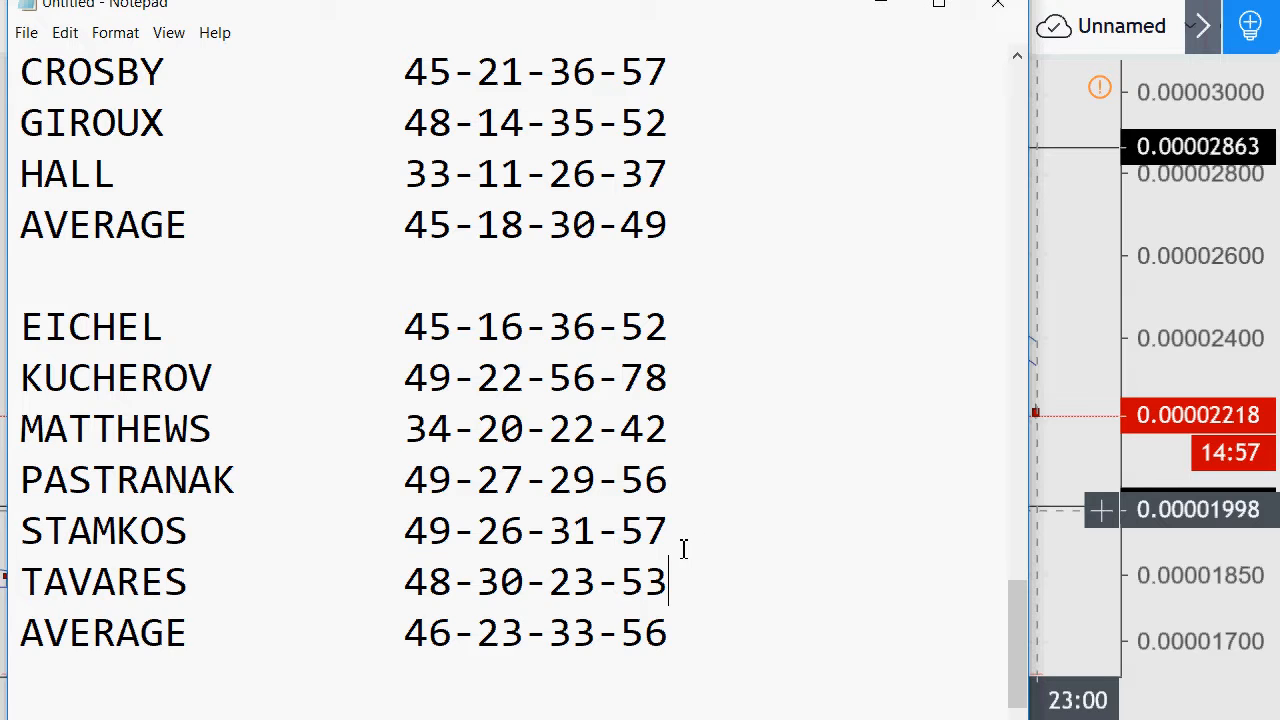
pyautogui.moveTo(666, 504)
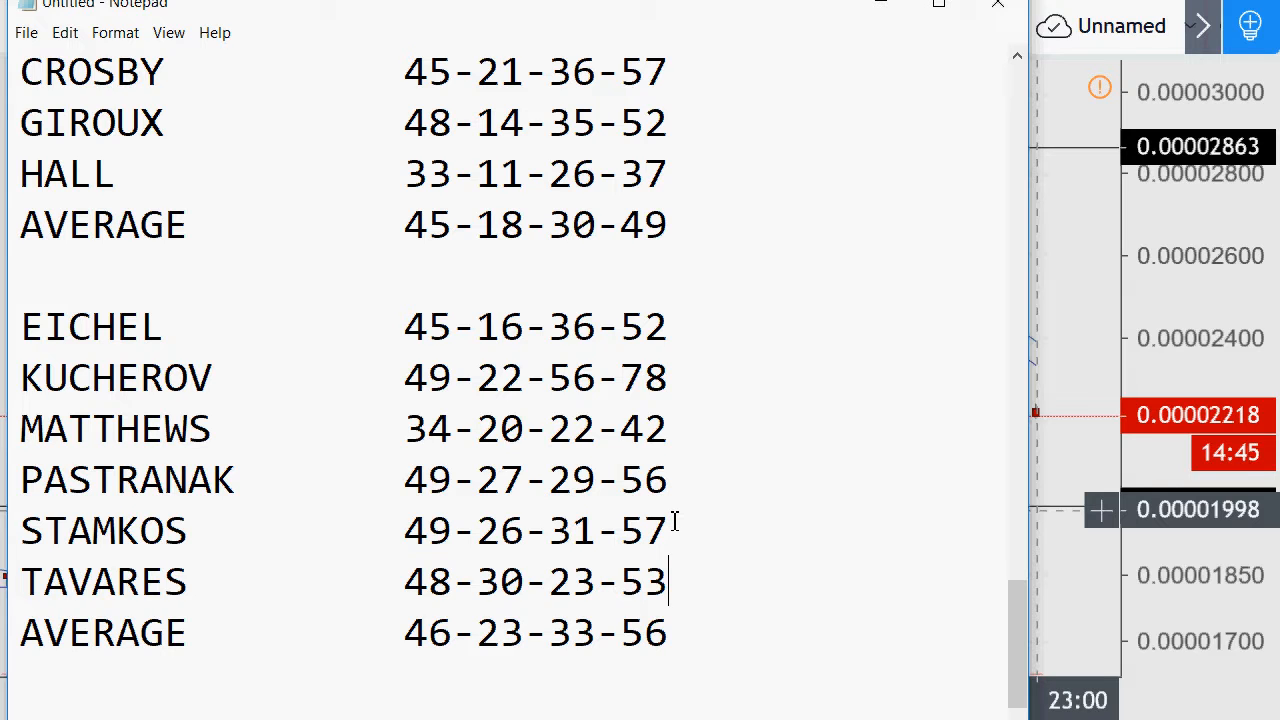
pyautogui.moveTo(668, 504)
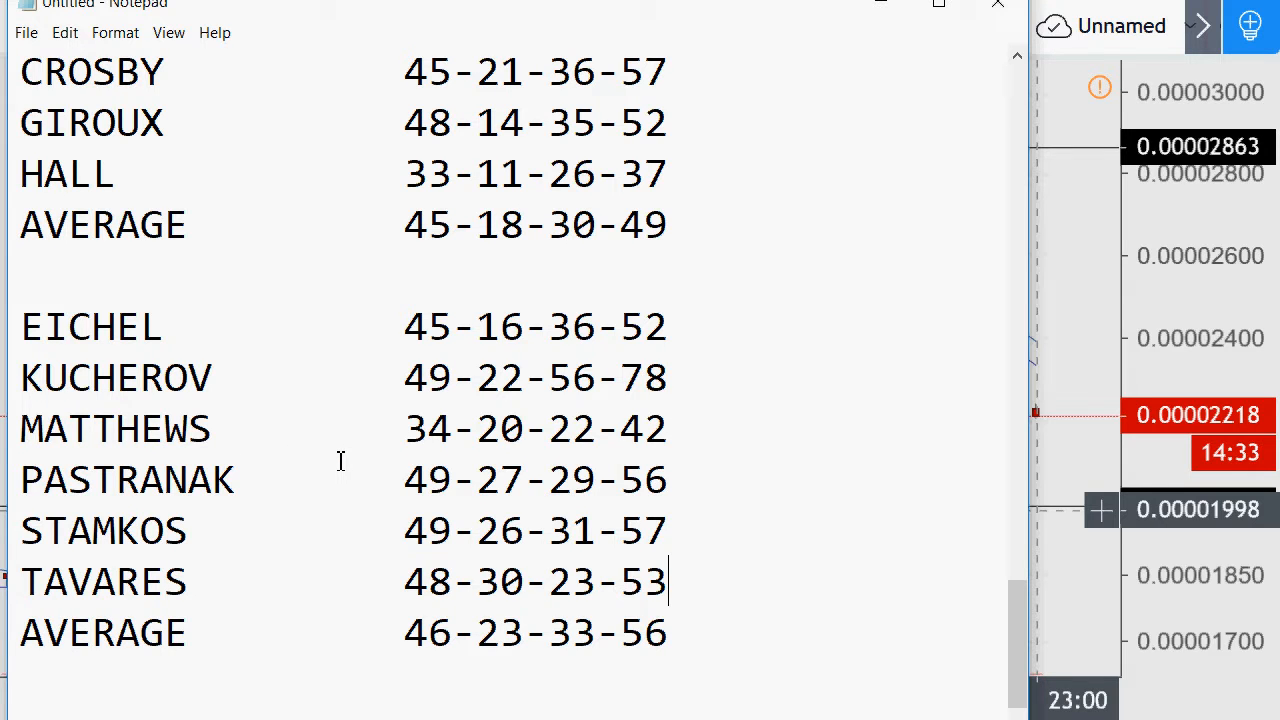
pyautogui.moveTo(728, 618)
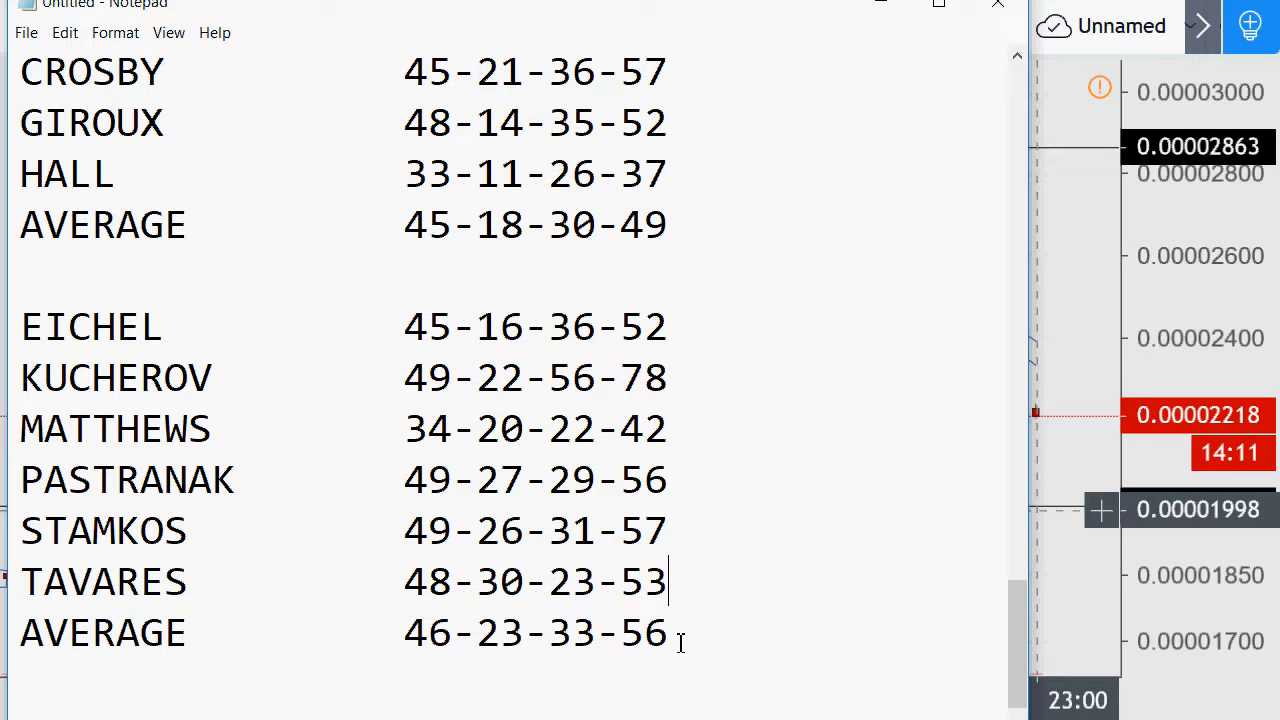
pyautogui.moveTo(660, 636)
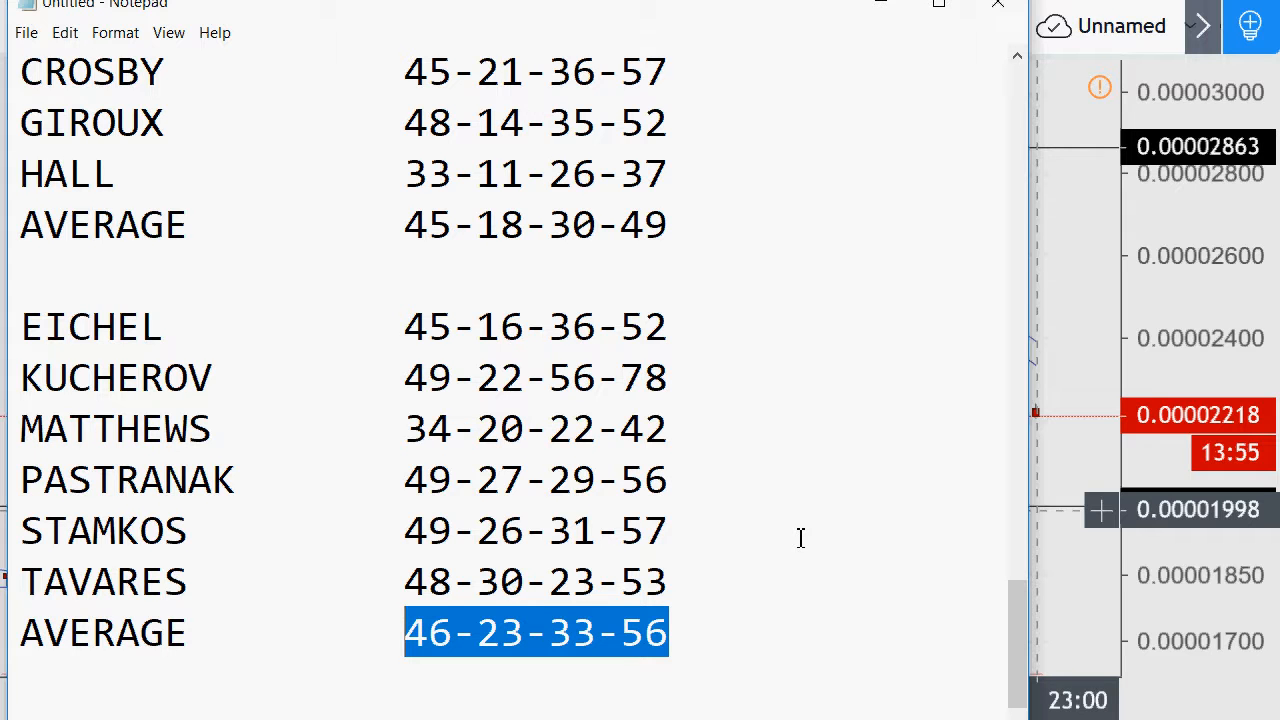
pyautogui.moveTo(724, 448)
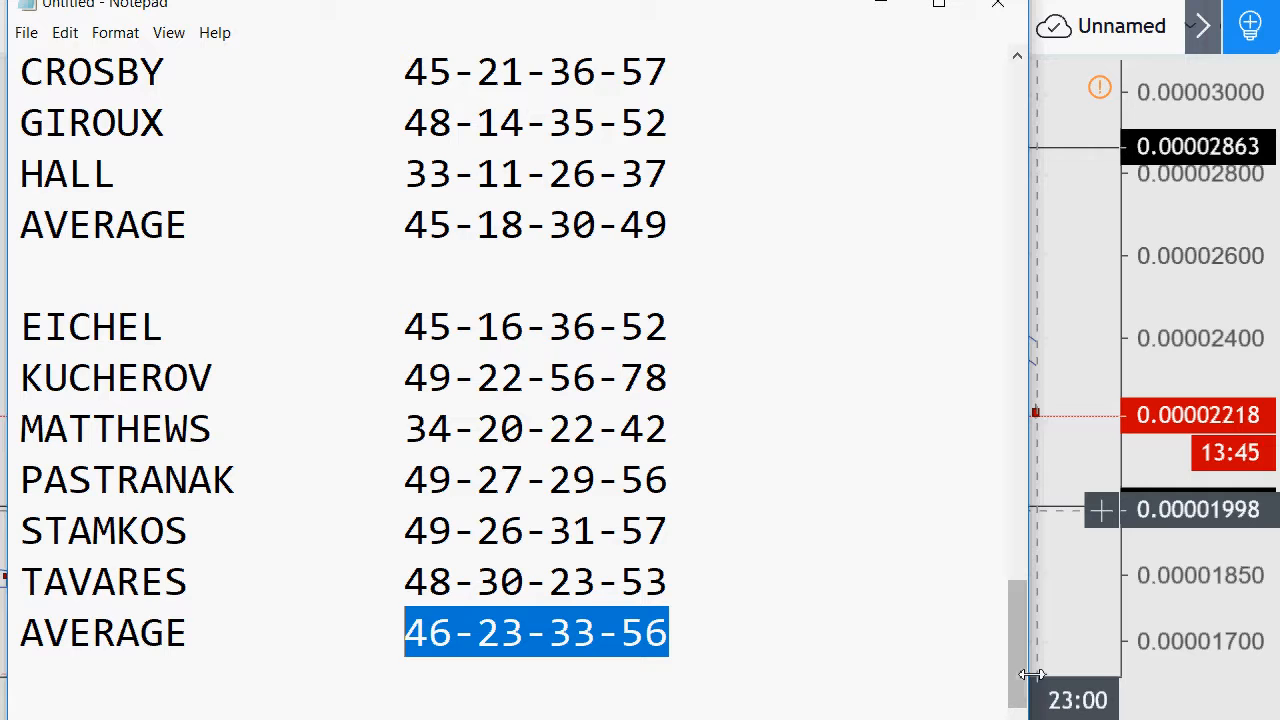
pyautogui.moveTo(1030, 676)
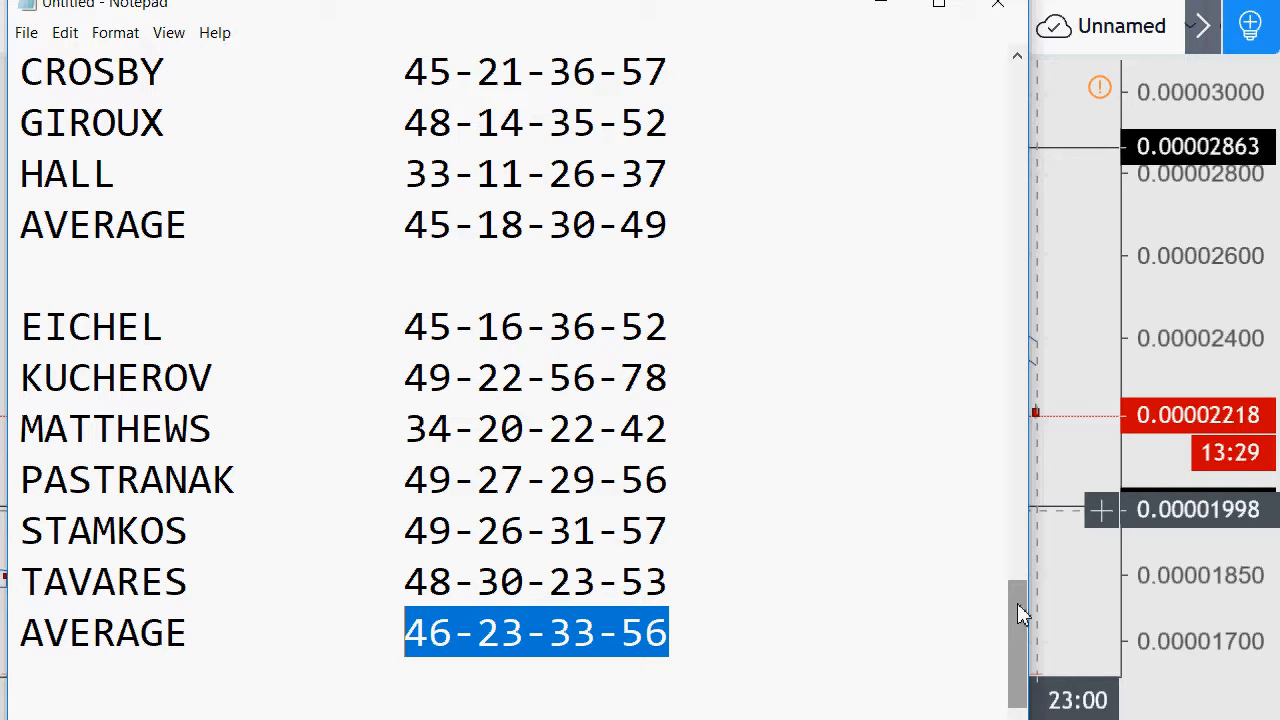
pyautogui.click(800, 640)
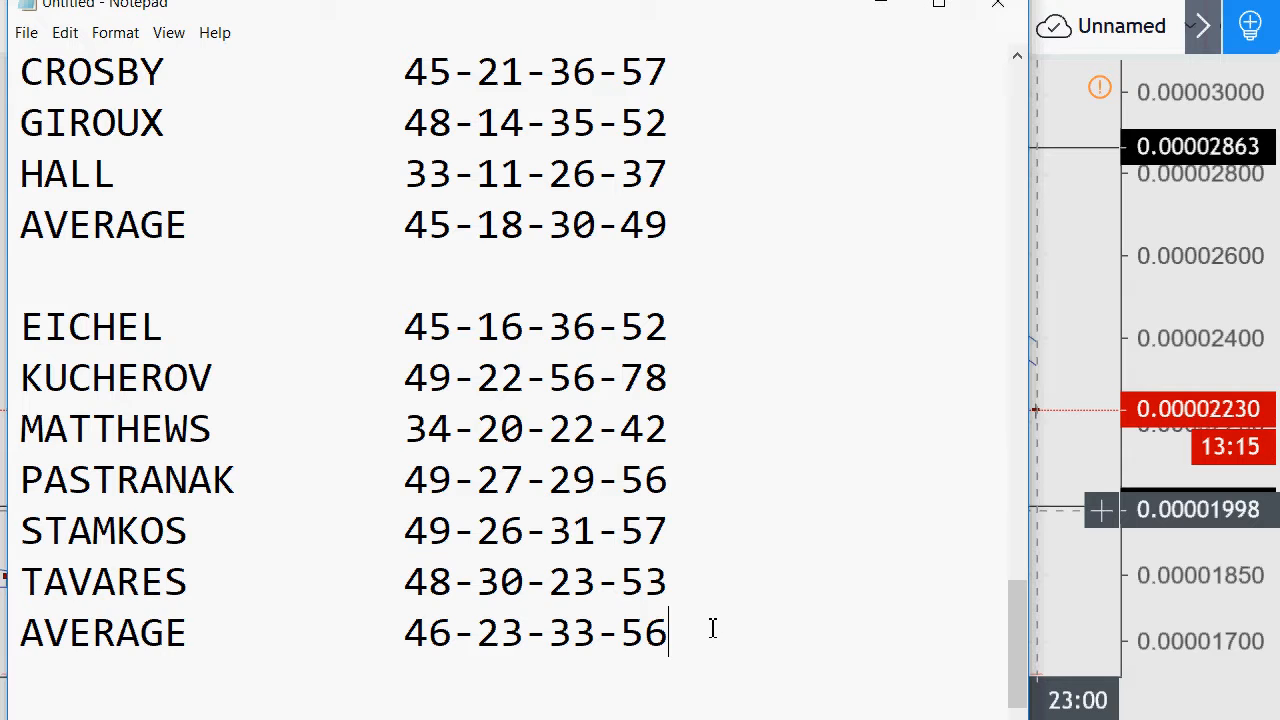
pyautogui.moveTo(728, 592)
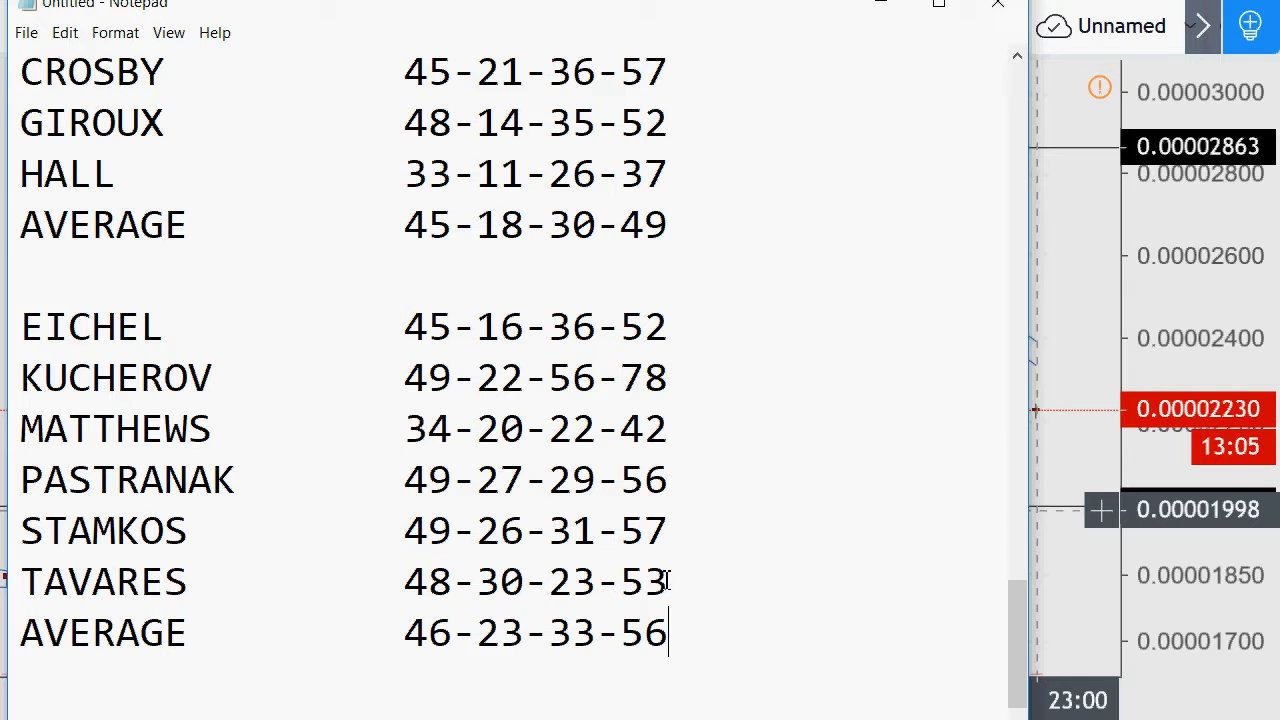
pyautogui.moveTo(484, 476)
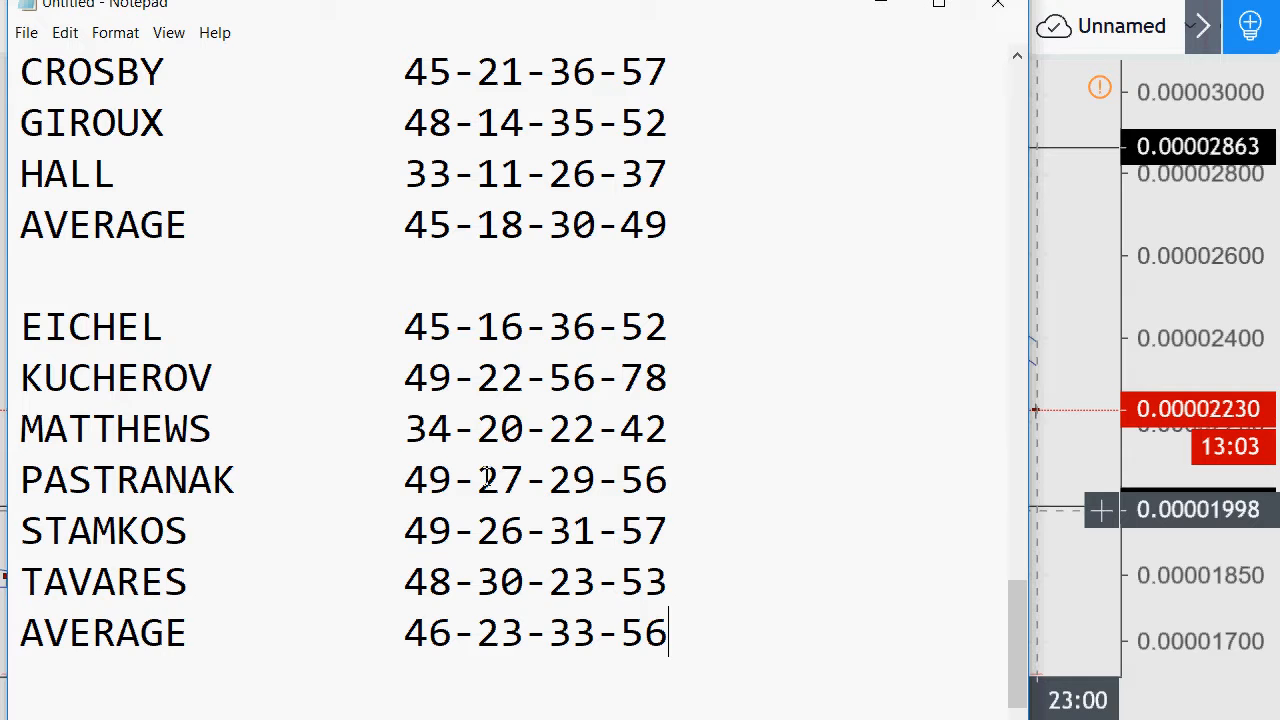
pyautogui.moveTo(680, 472)
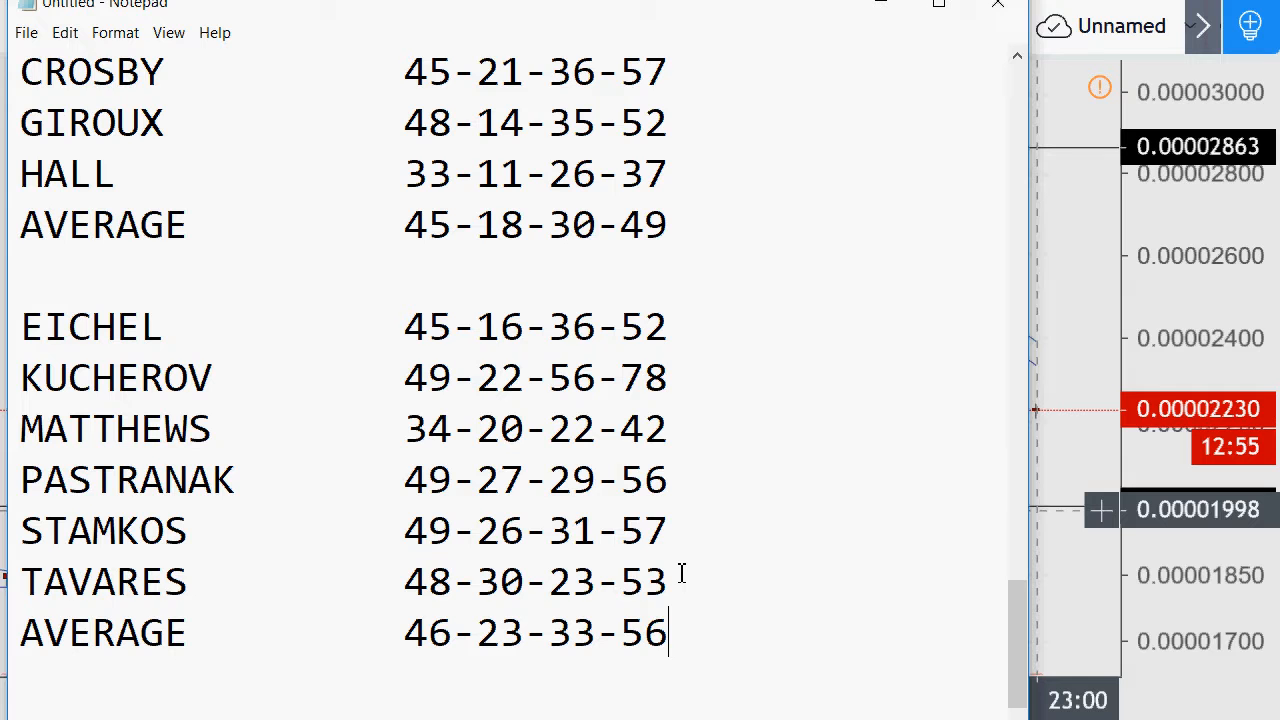
pyautogui.moveTo(524, 528)
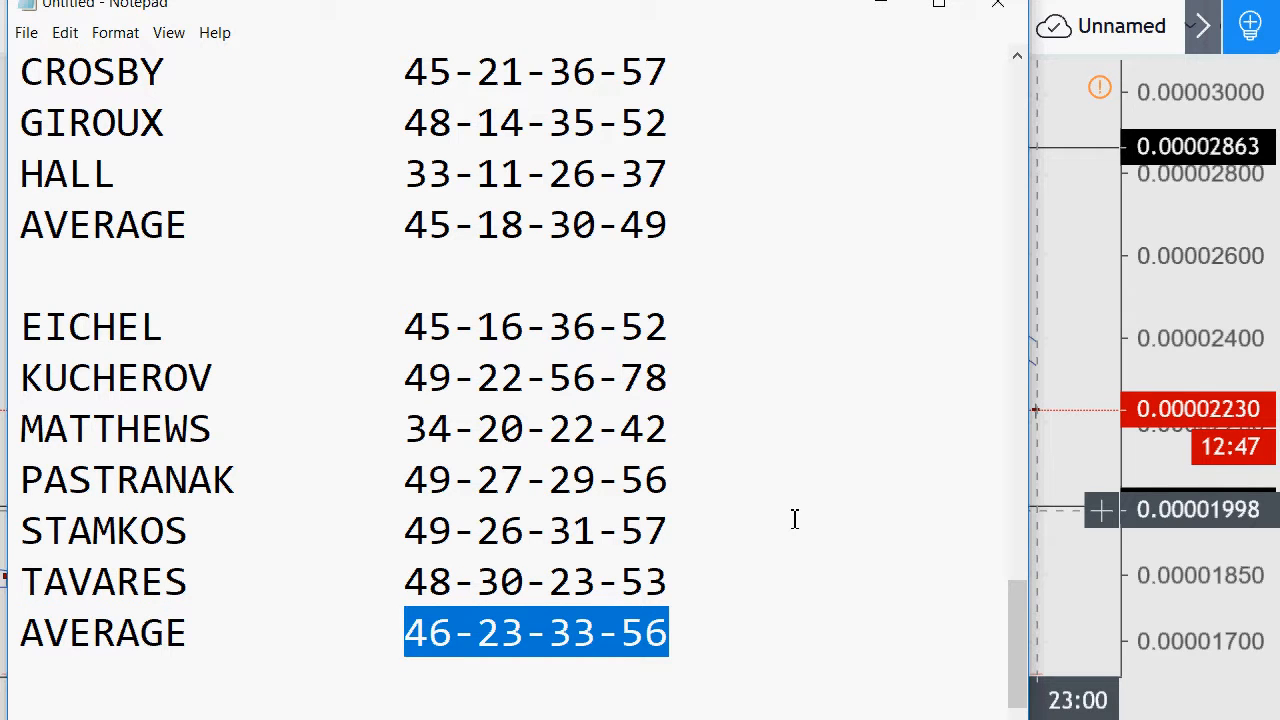
pyautogui.click(644, 632)
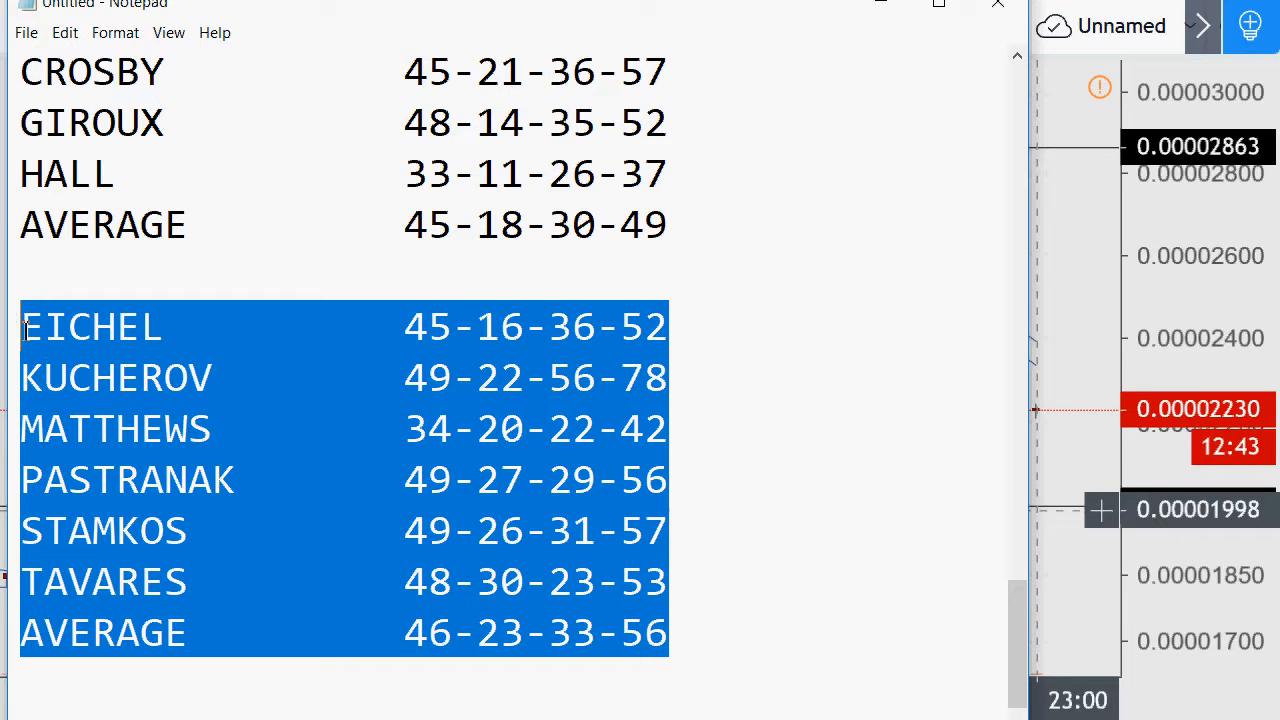
pyautogui.click(548, 428)
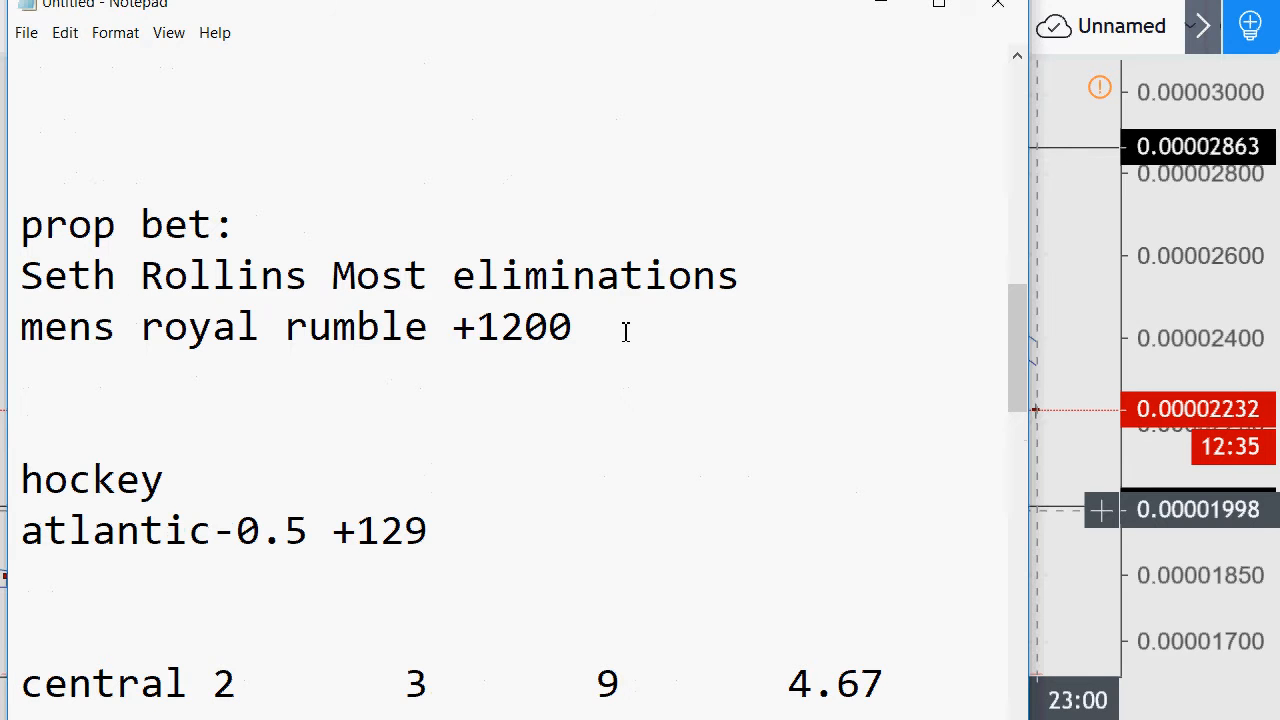
pyautogui.scroll(-3)
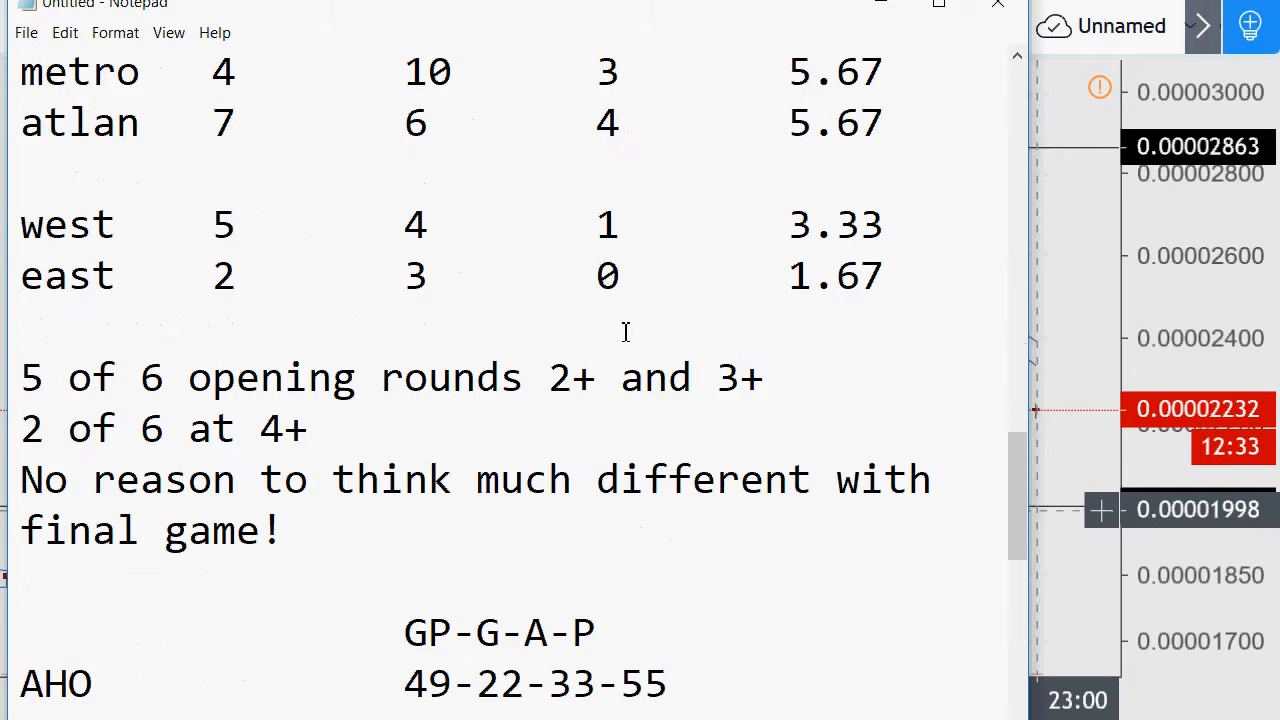
pyautogui.scroll(-3)
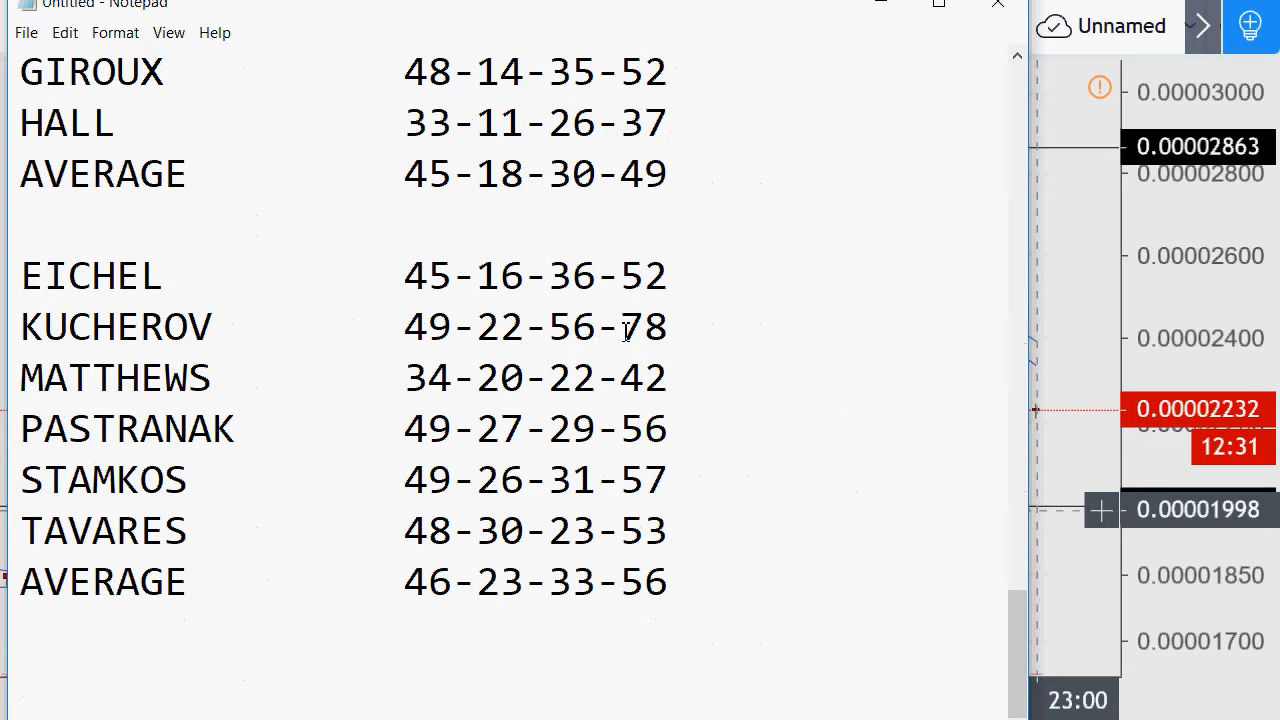